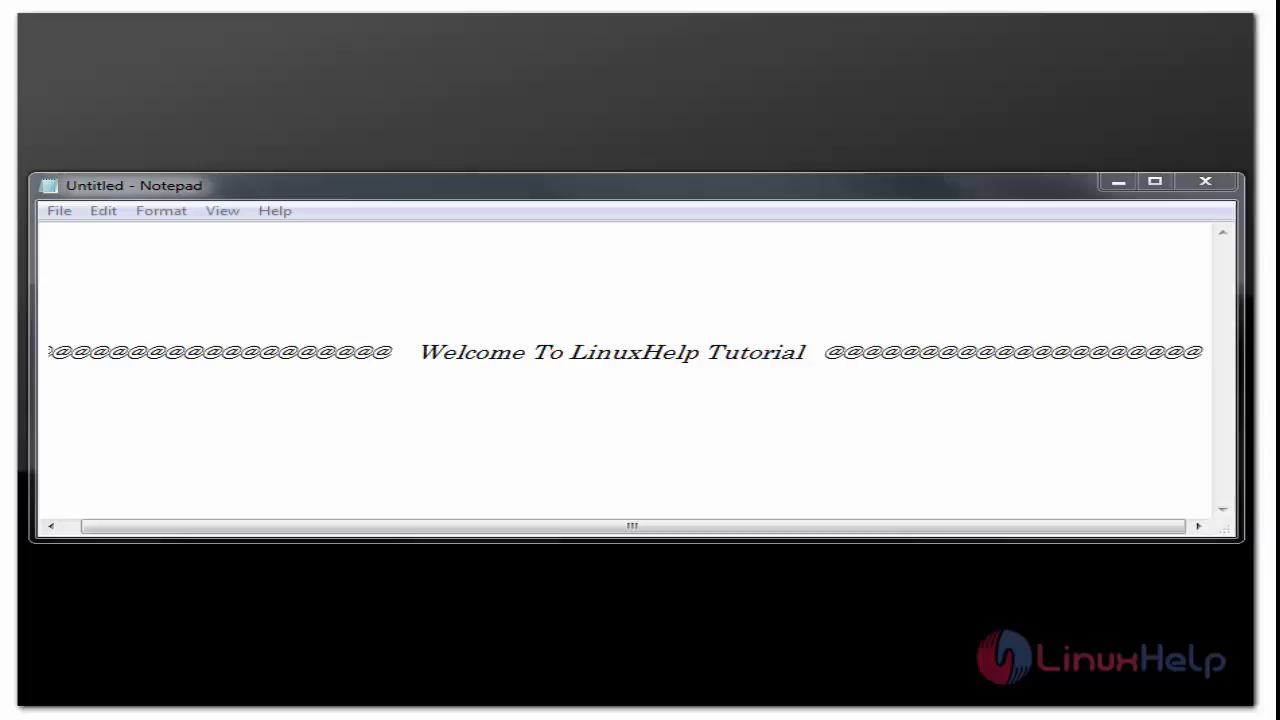
mouse_move(750, 483)
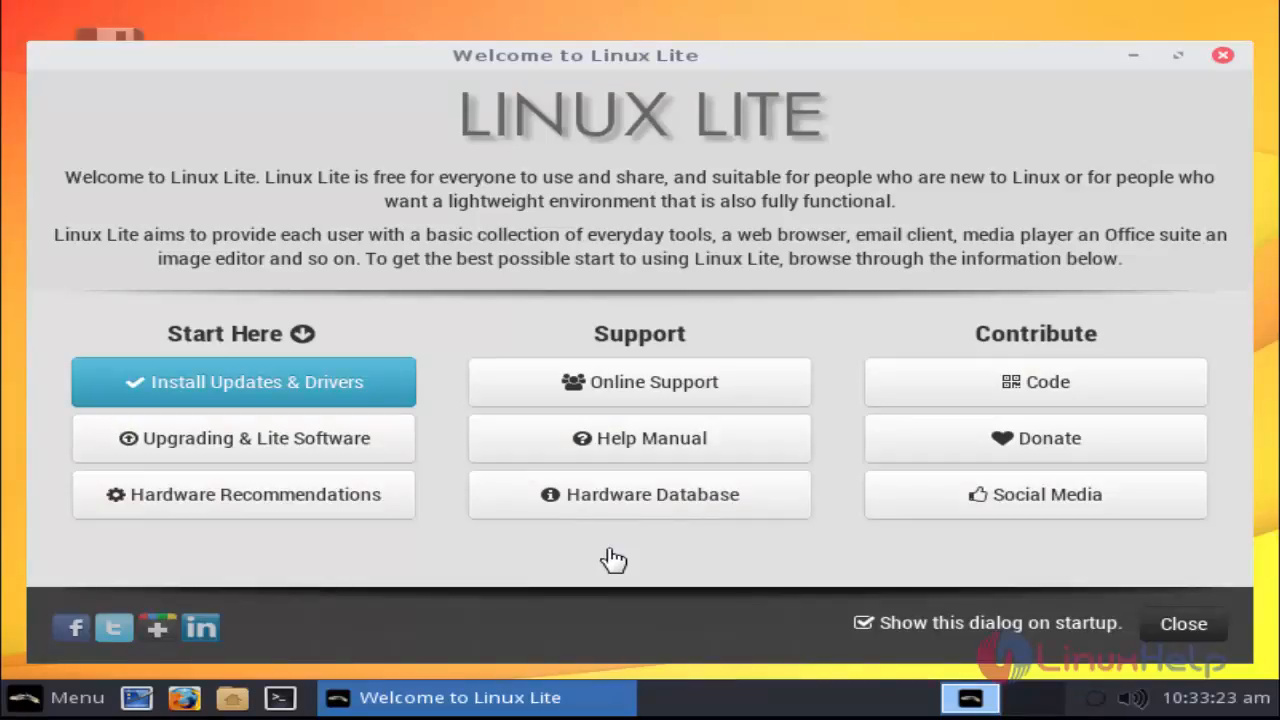
mouse_move(1088, 270)
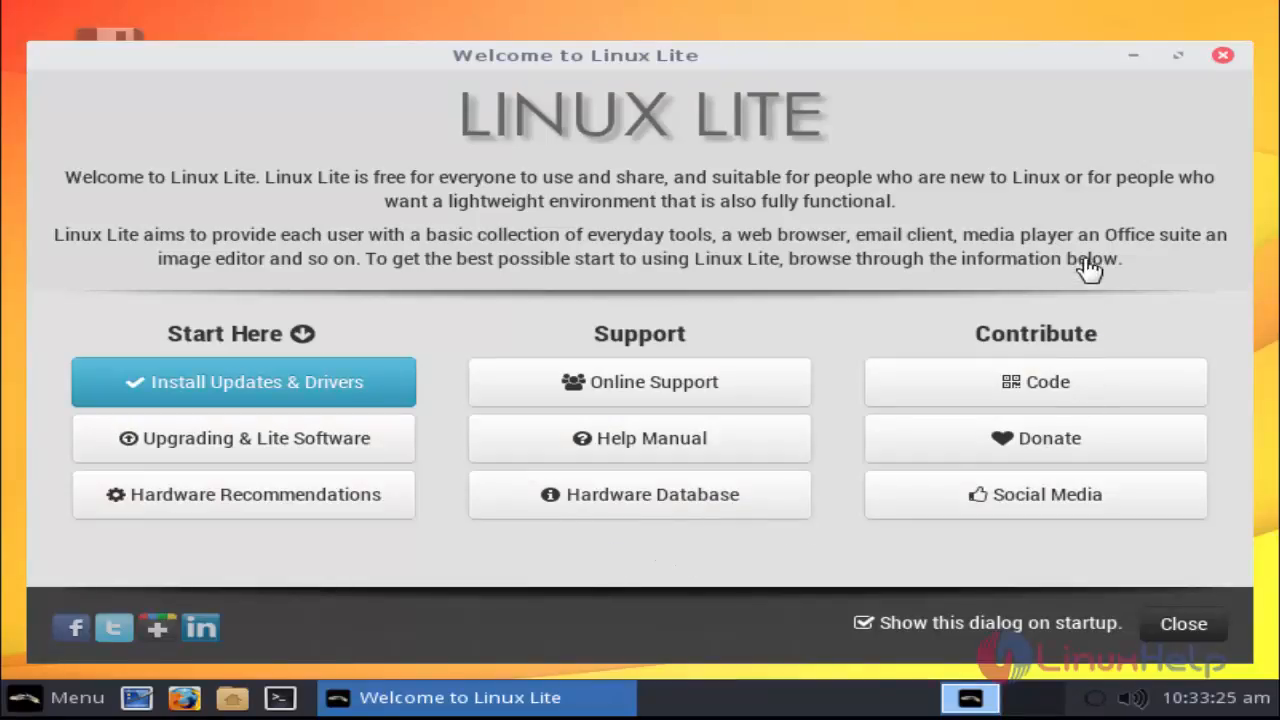
mouse_move(220, 448)
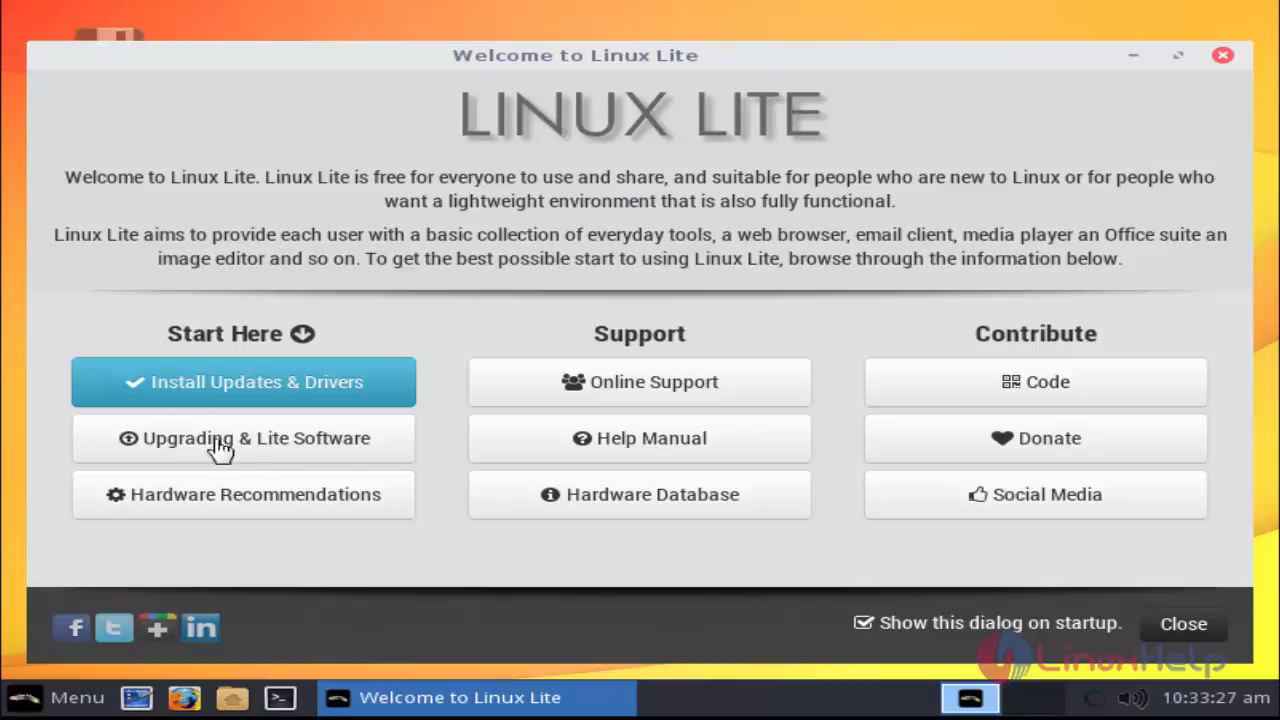
Close the Welcome to Linux Lite window on the live desktop.
left_click(1183, 623)
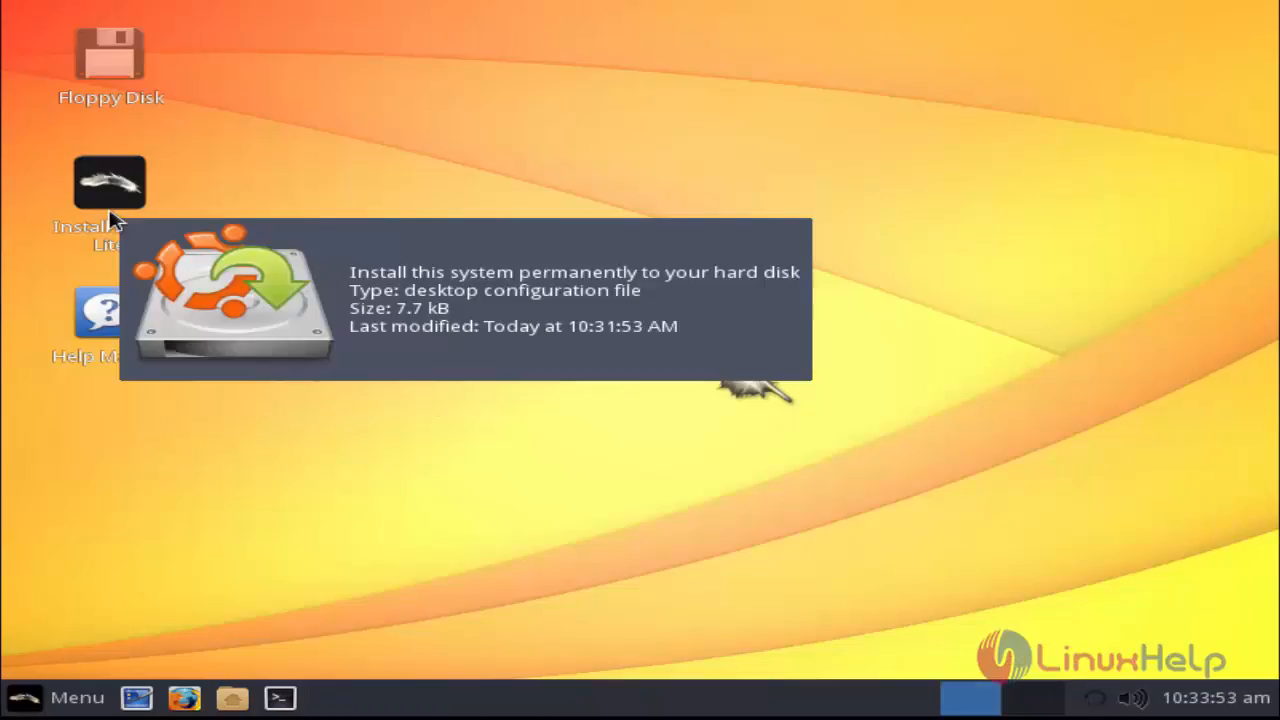
Launch Install Linux Lite, accept English, skip preparation, and choose 'Something else'.
double_click(110, 182)
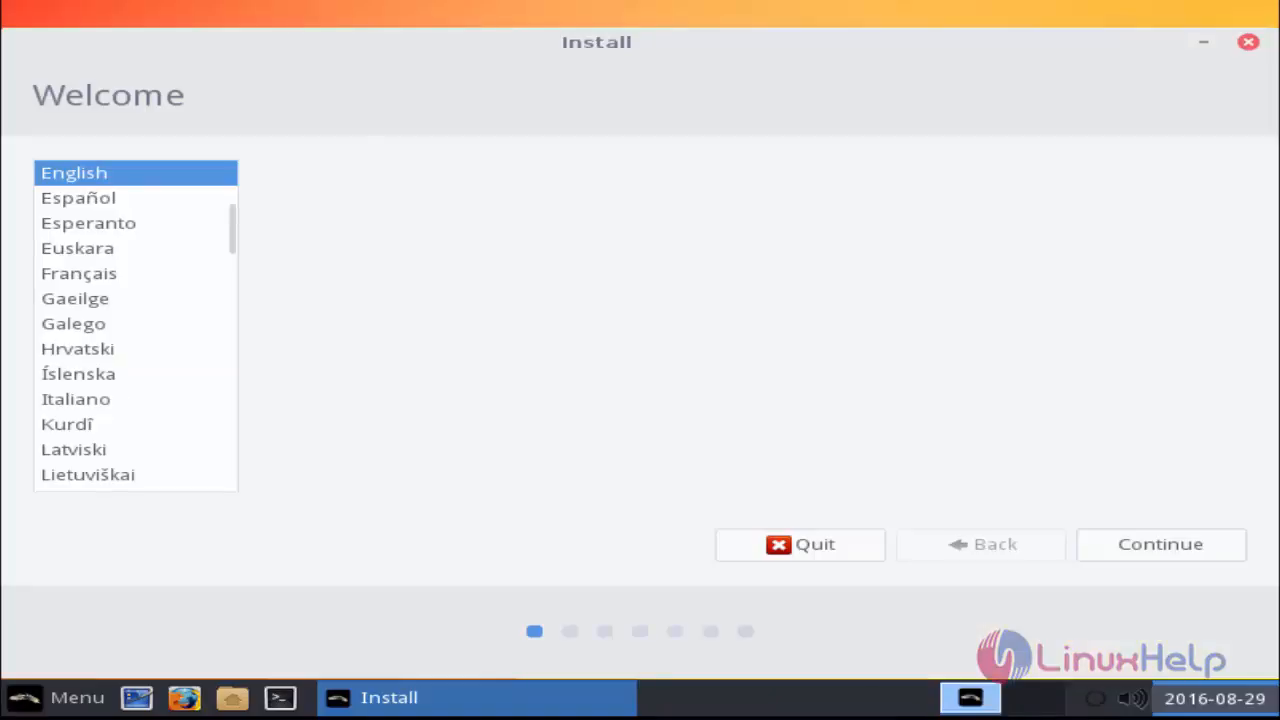
mouse_move(194, 293)
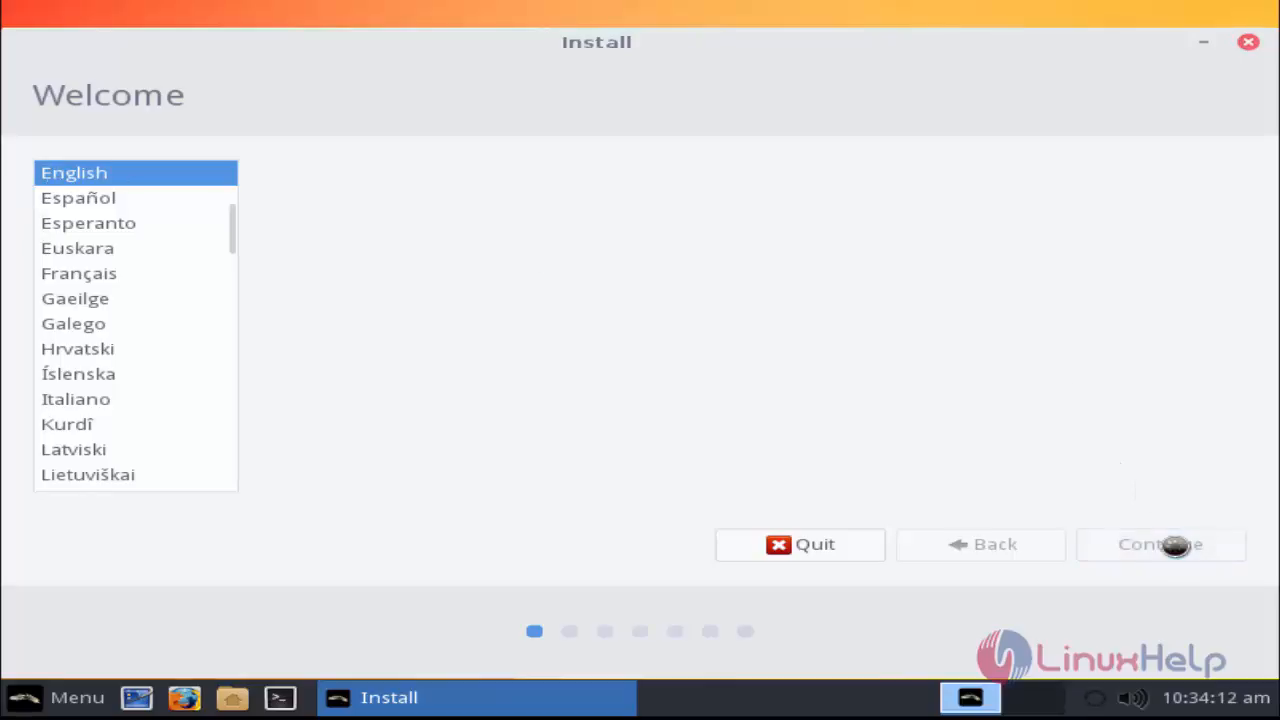
left_click(1160, 544)
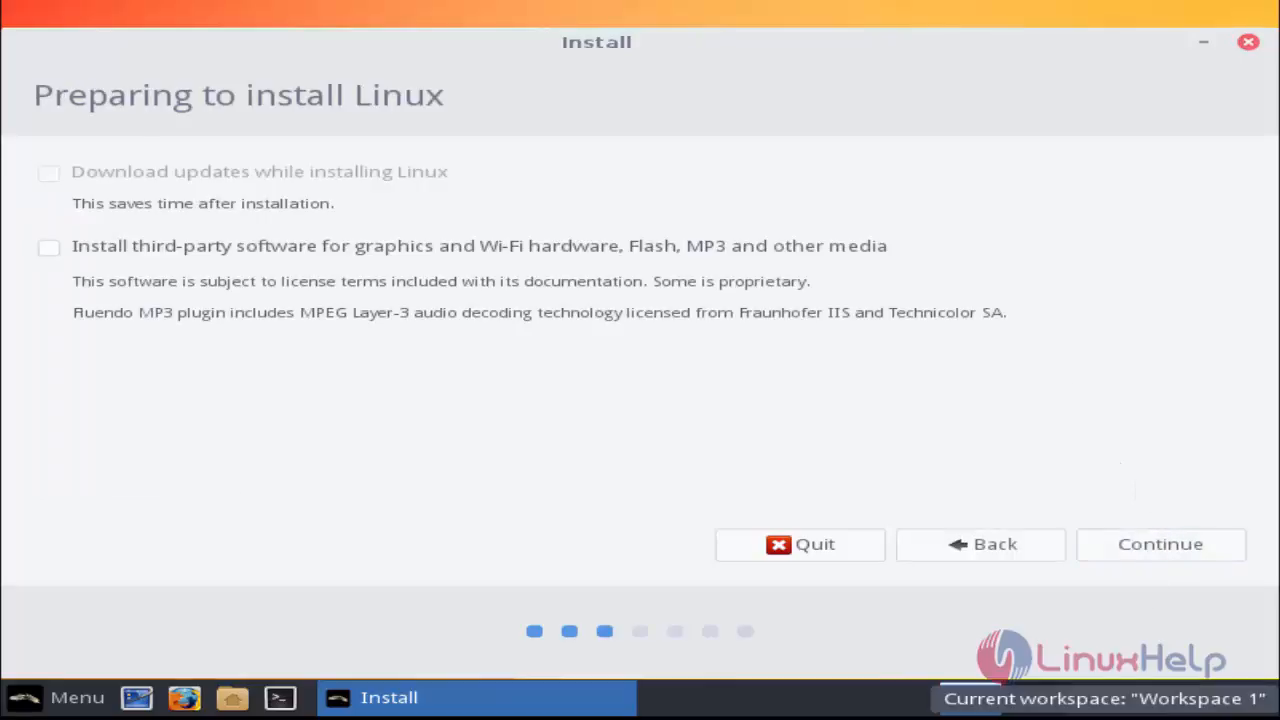
mouse_move(447, 227)
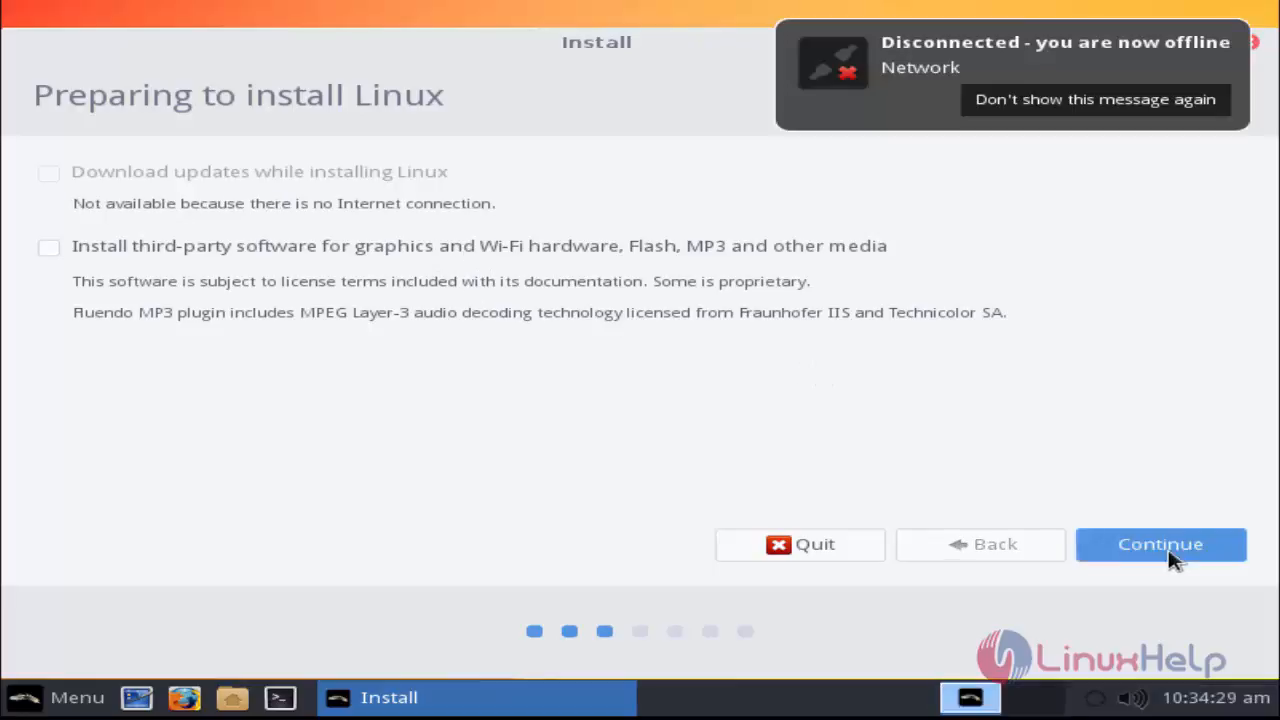
left_click(1160, 544)
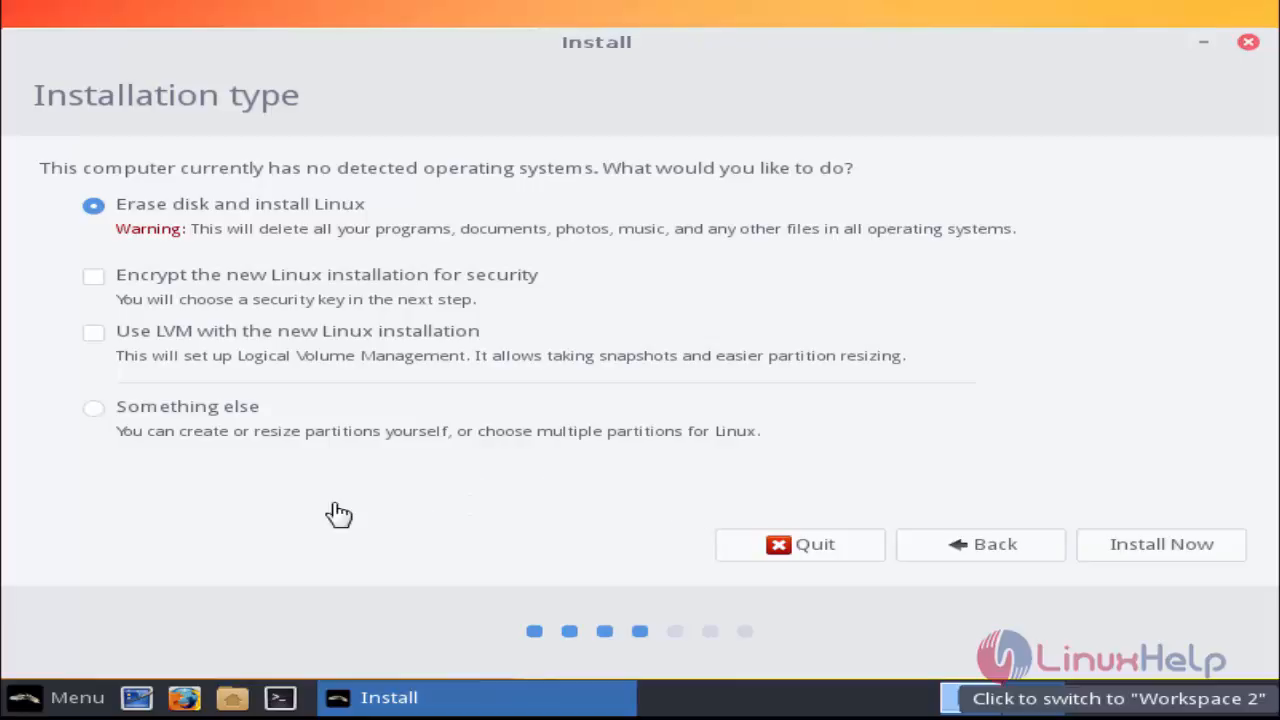
left_click(93, 407)
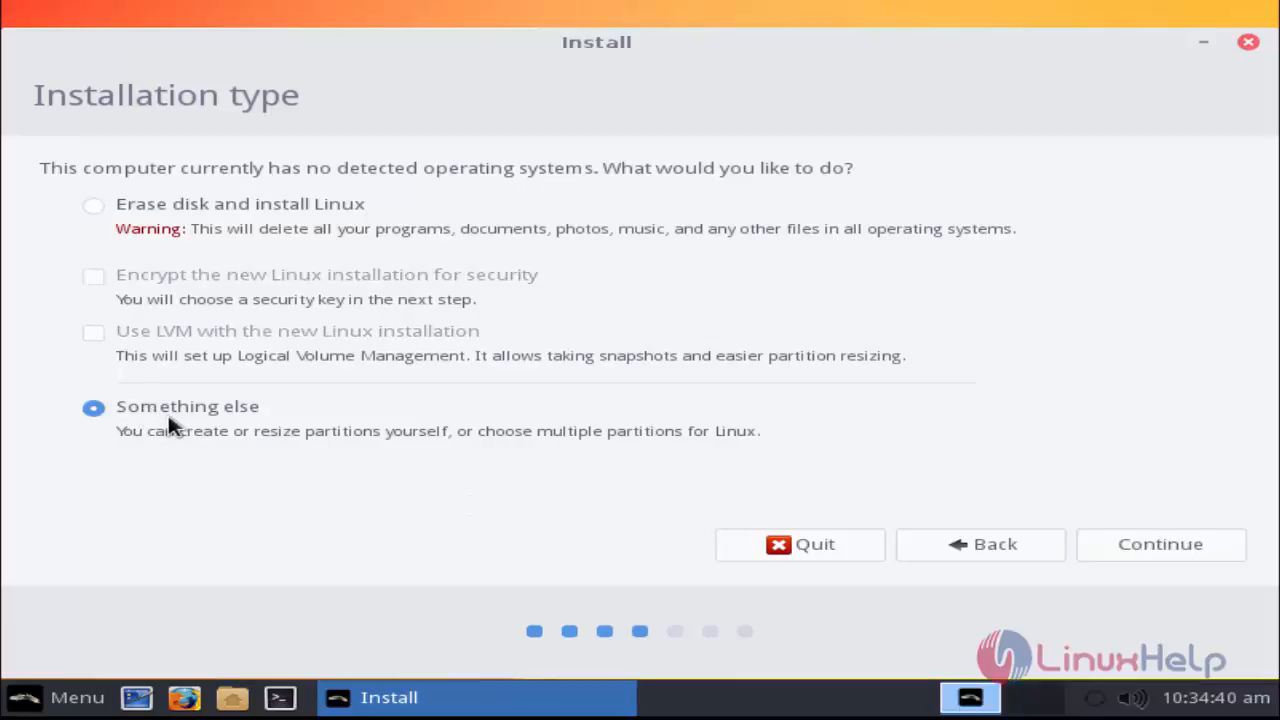
mouse_move(250, 430)
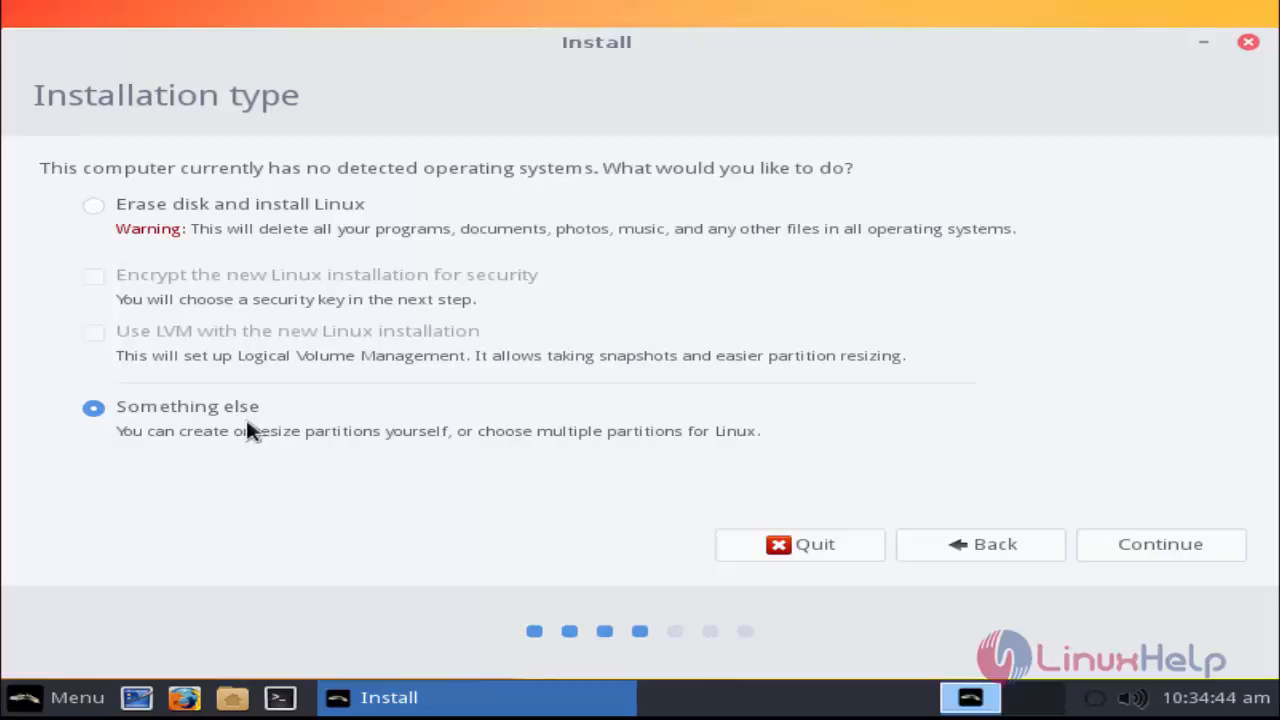
mouse_move(1143, 565)
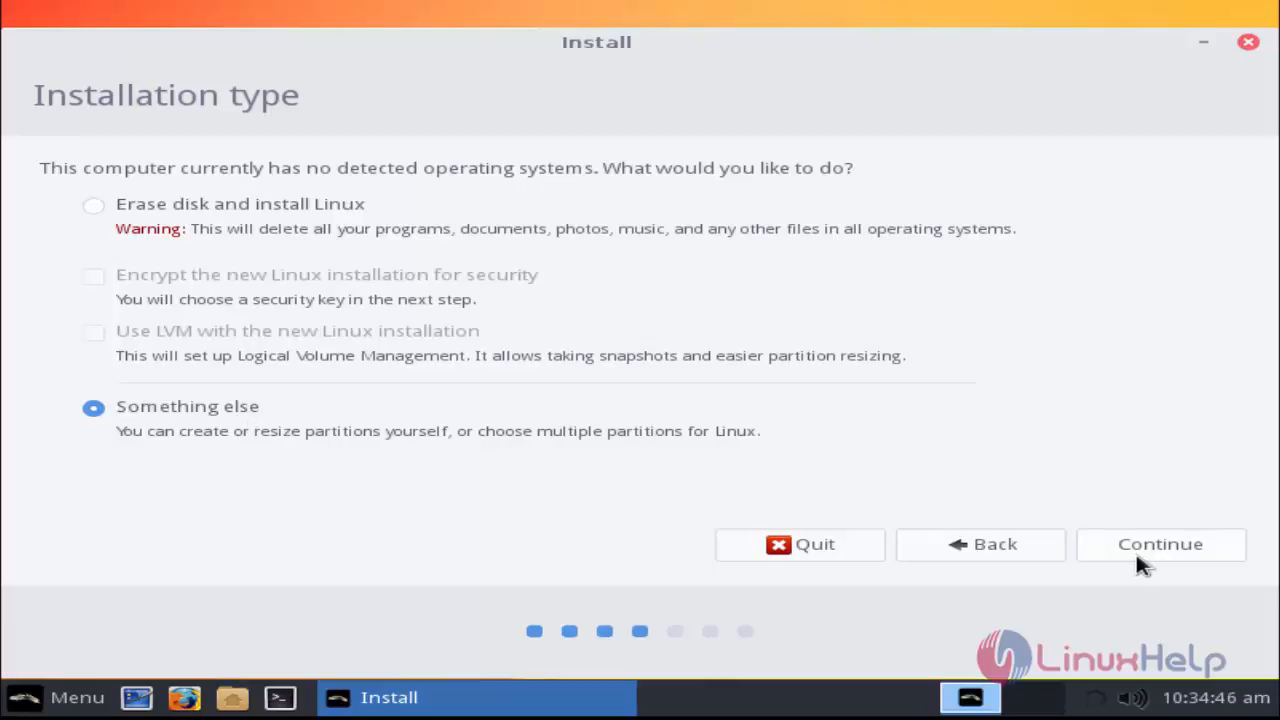
Replace /dev/sda's partition table with a new empty one, leaving 16106 MB free.
left_click(1160, 544)
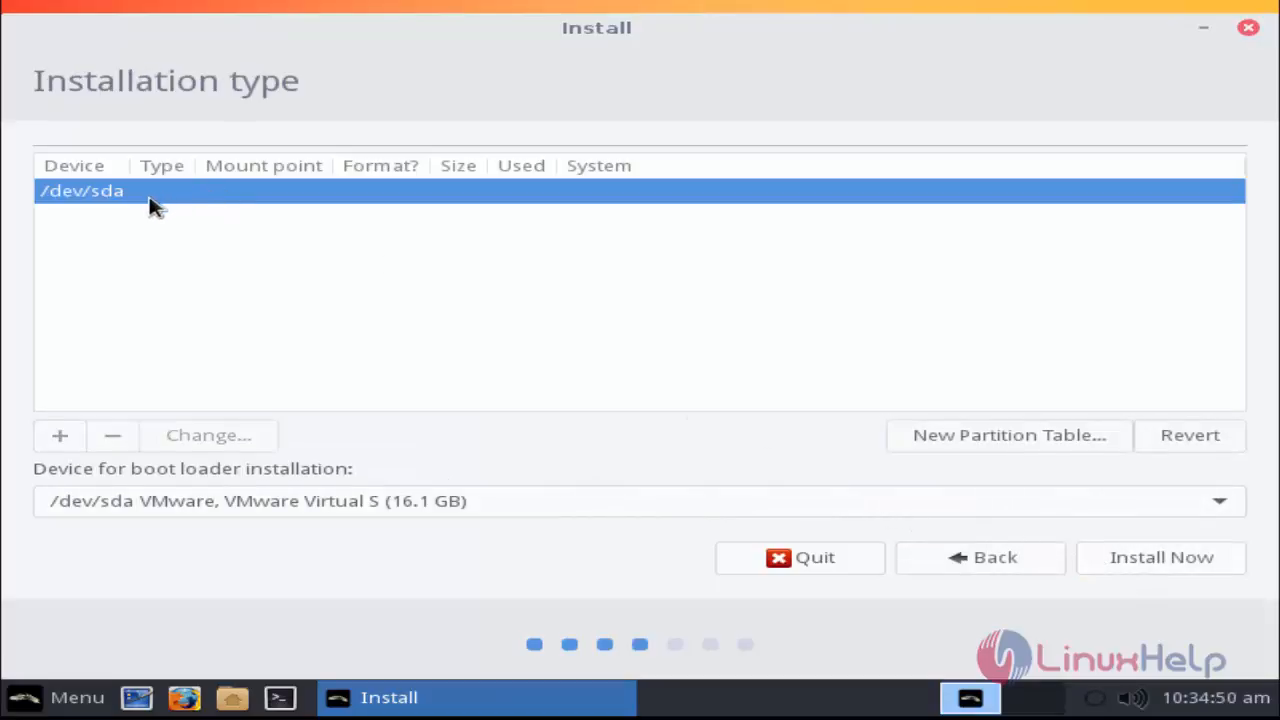
mouse_move(1043, 447)
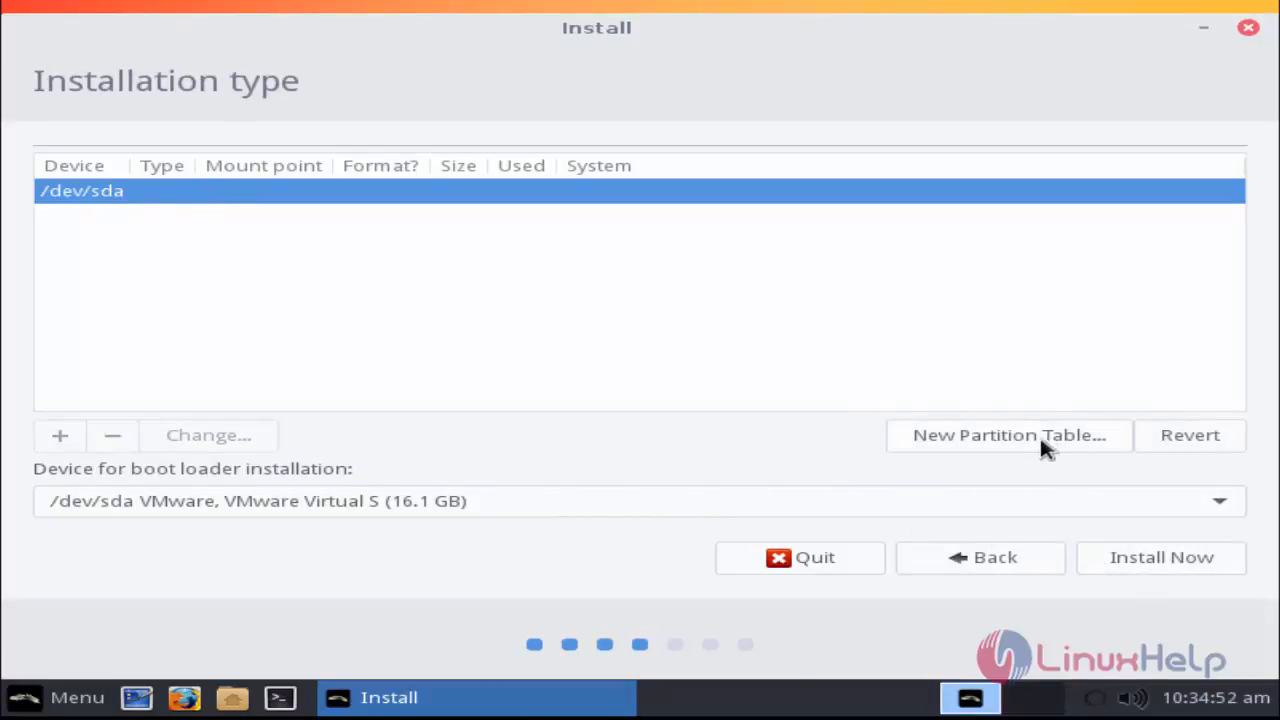
left_click(1008, 435)
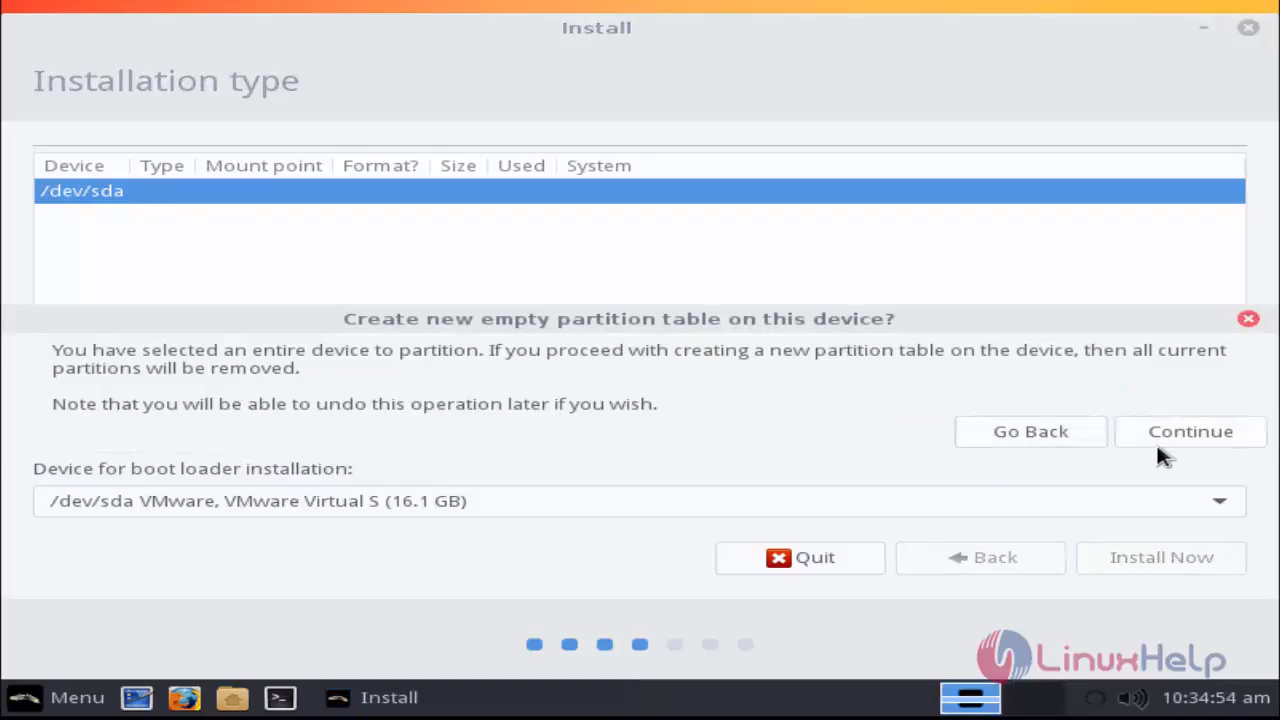
left_click(1189, 431)
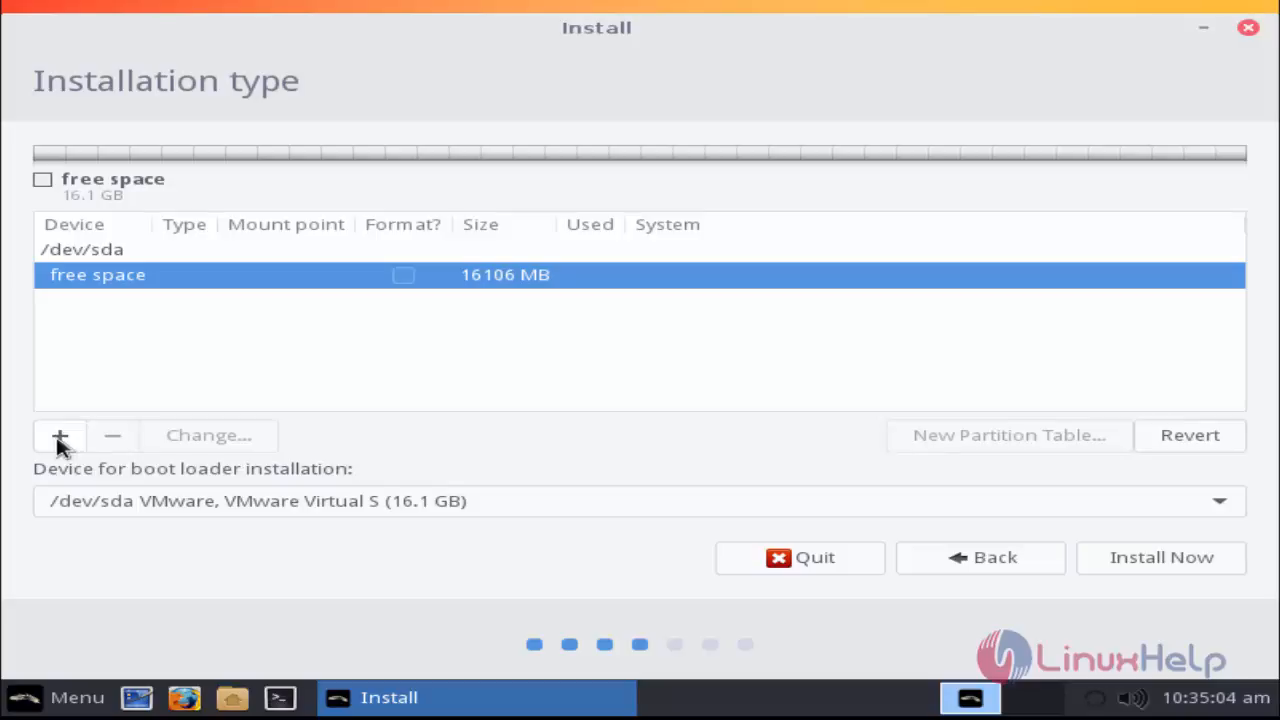
Define a new 500 MB primary Ext4 partition mounted at /boot.
left_click(59, 435)
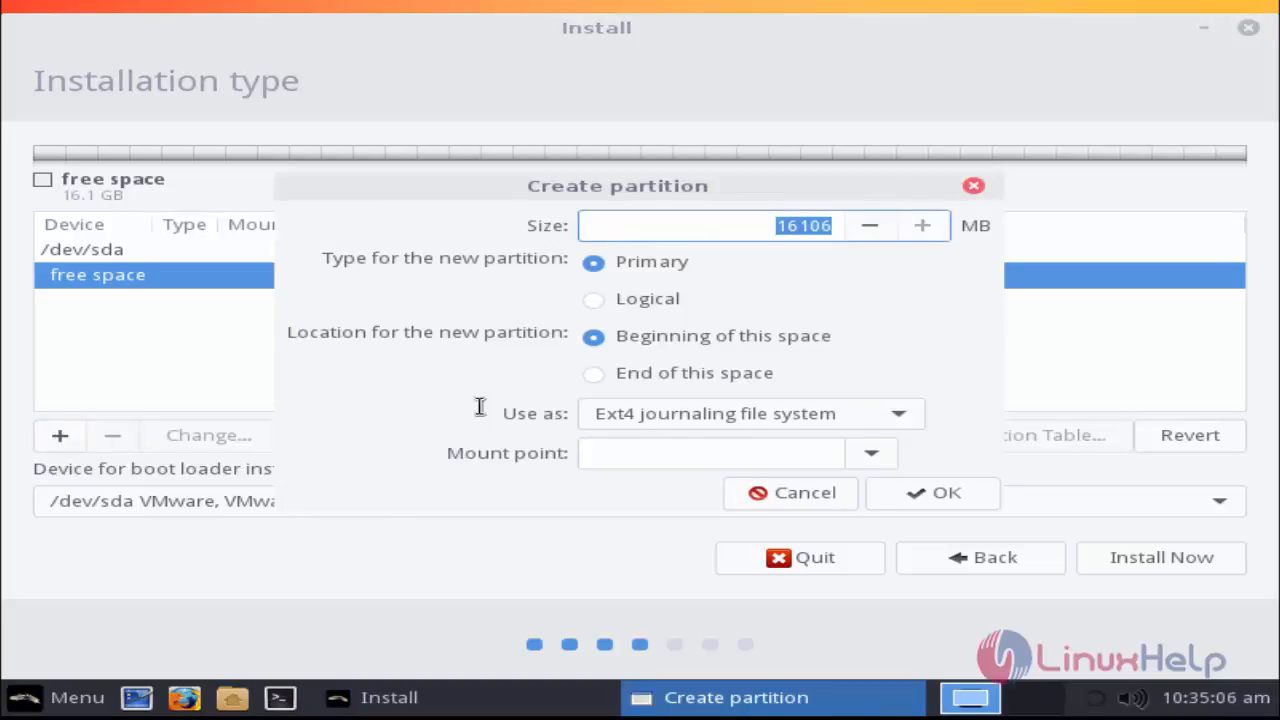
left_click(869, 453)
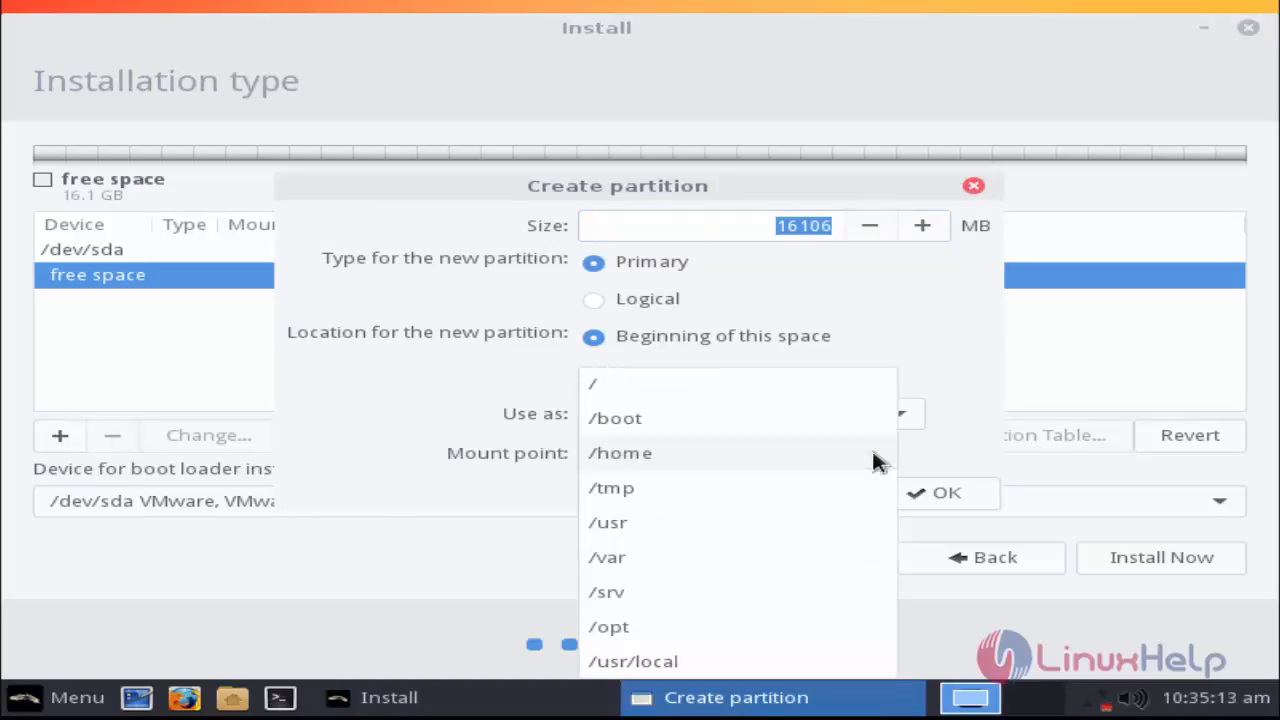
mouse_move(698, 512)
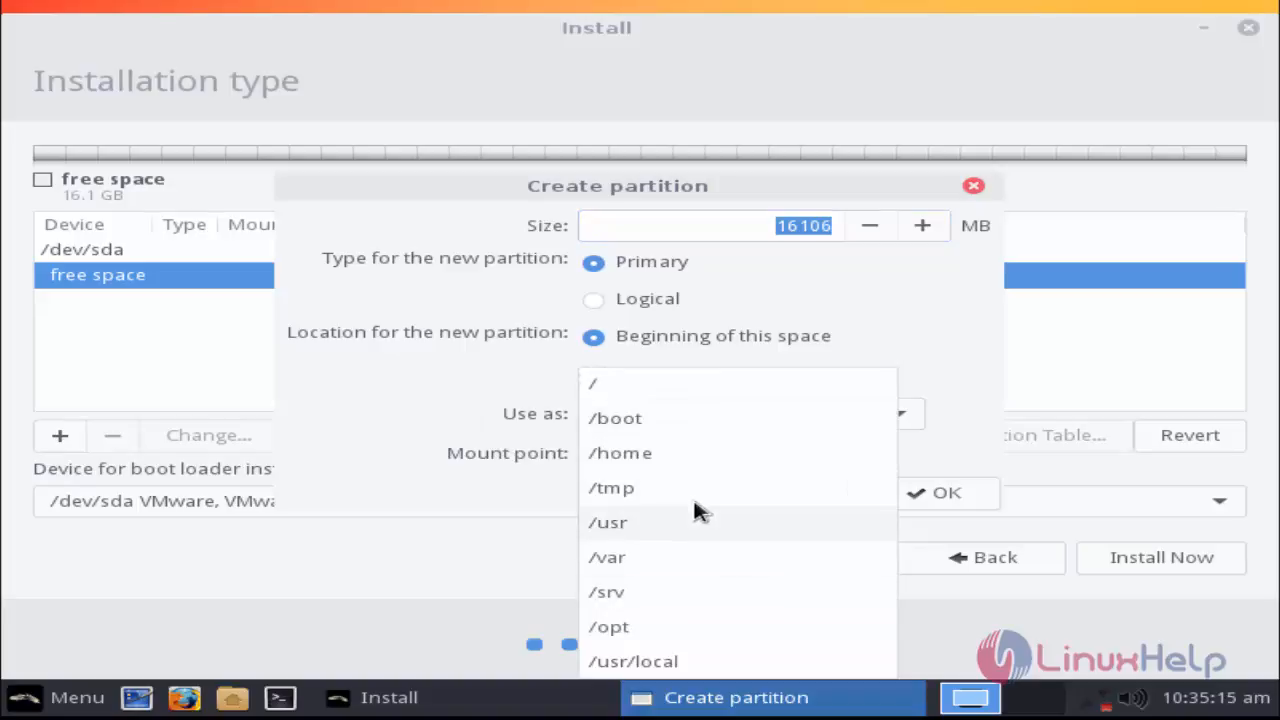
left_click(615, 418)
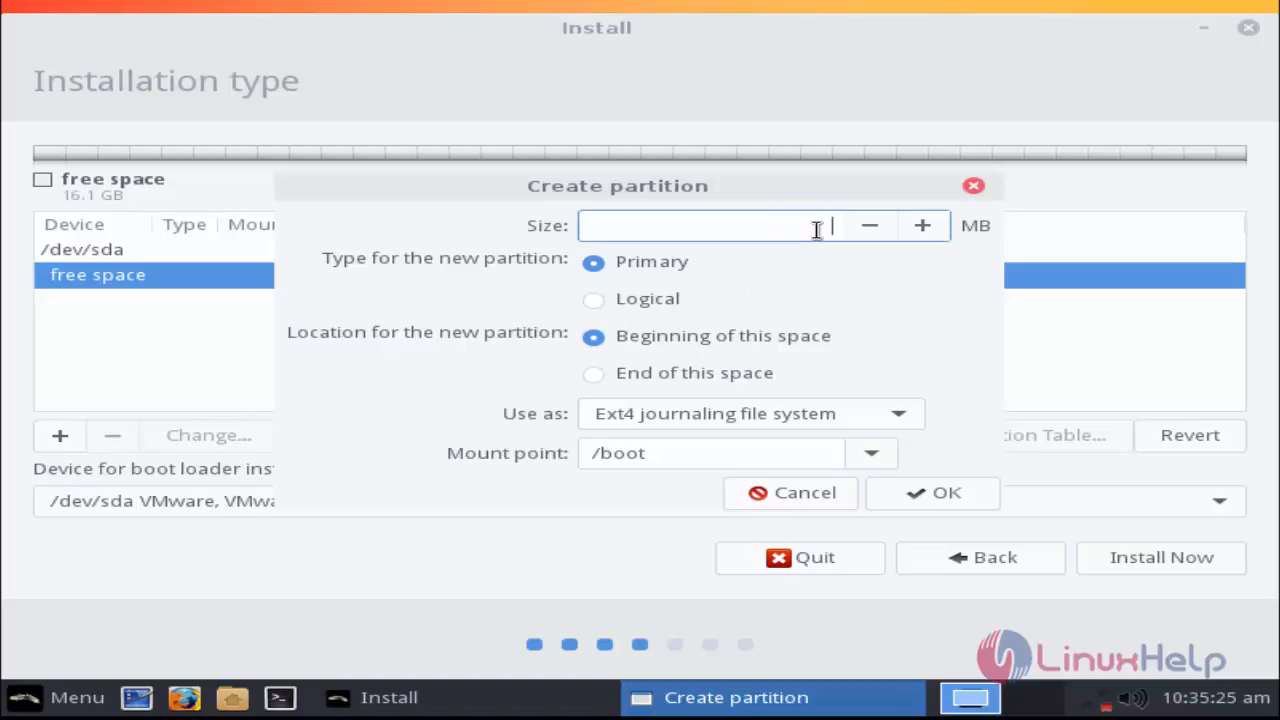
type("500")
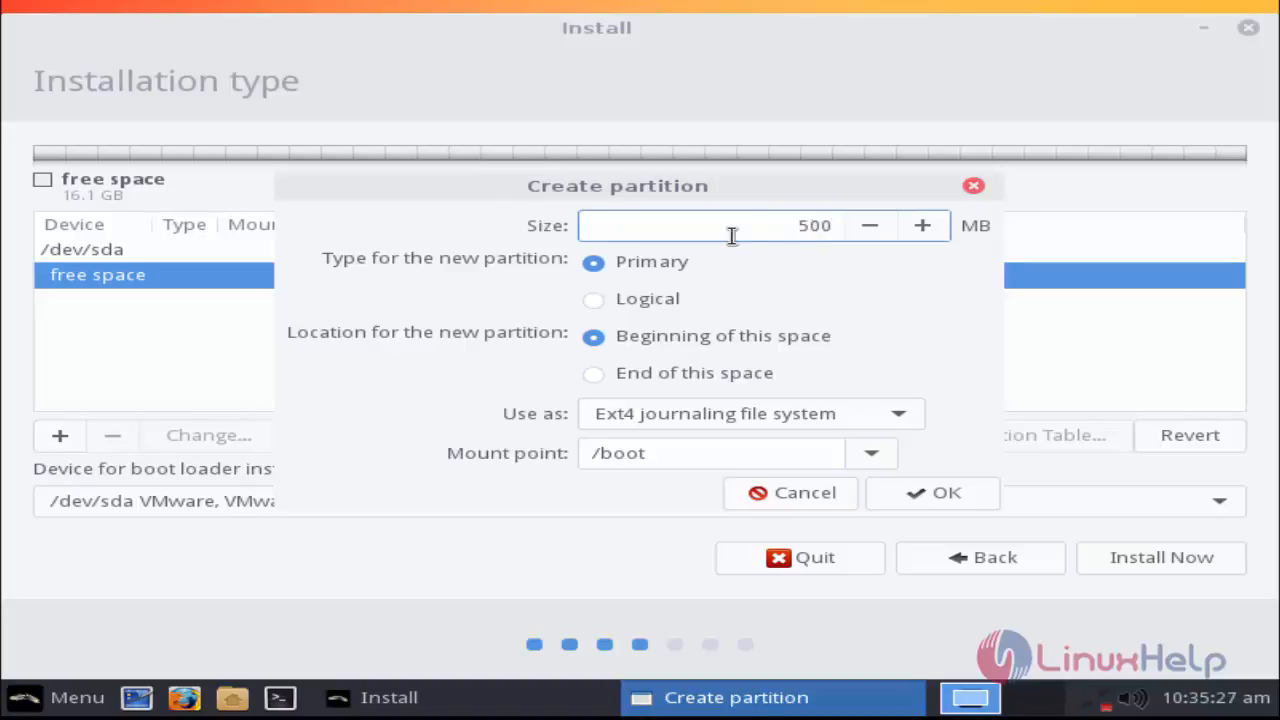
left_click(710, 225)
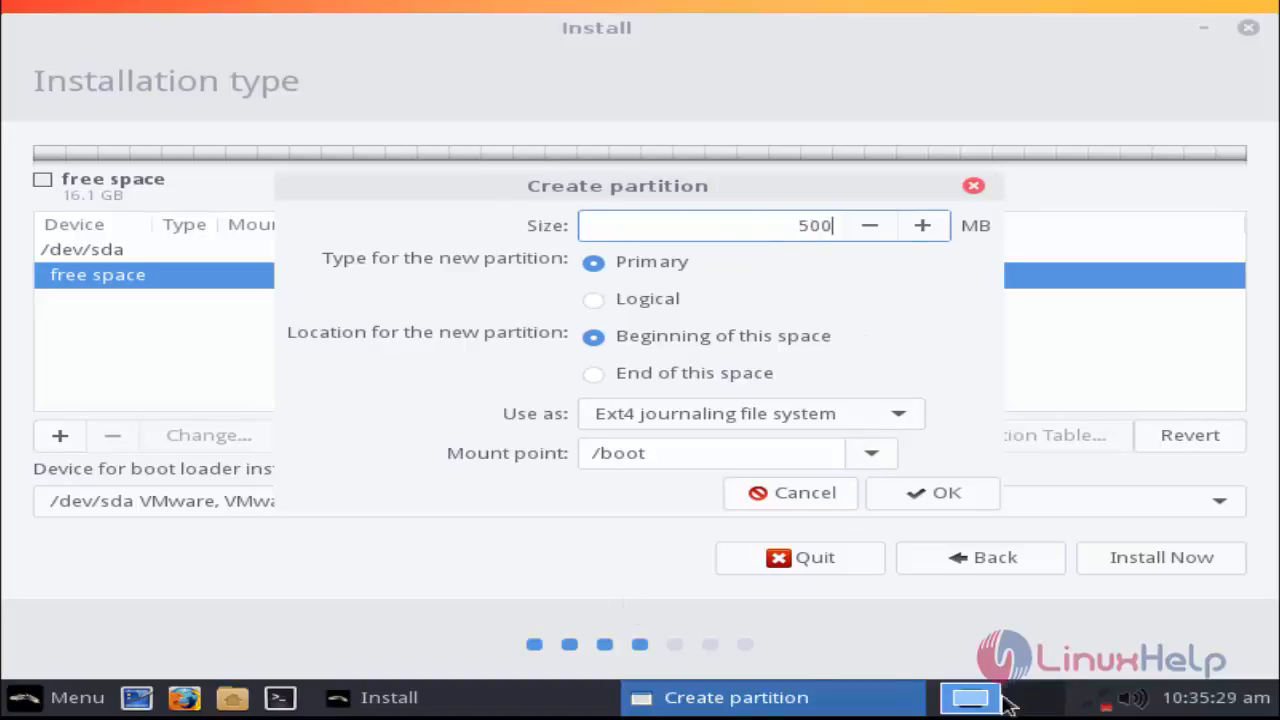
mouse_move(985, 585)
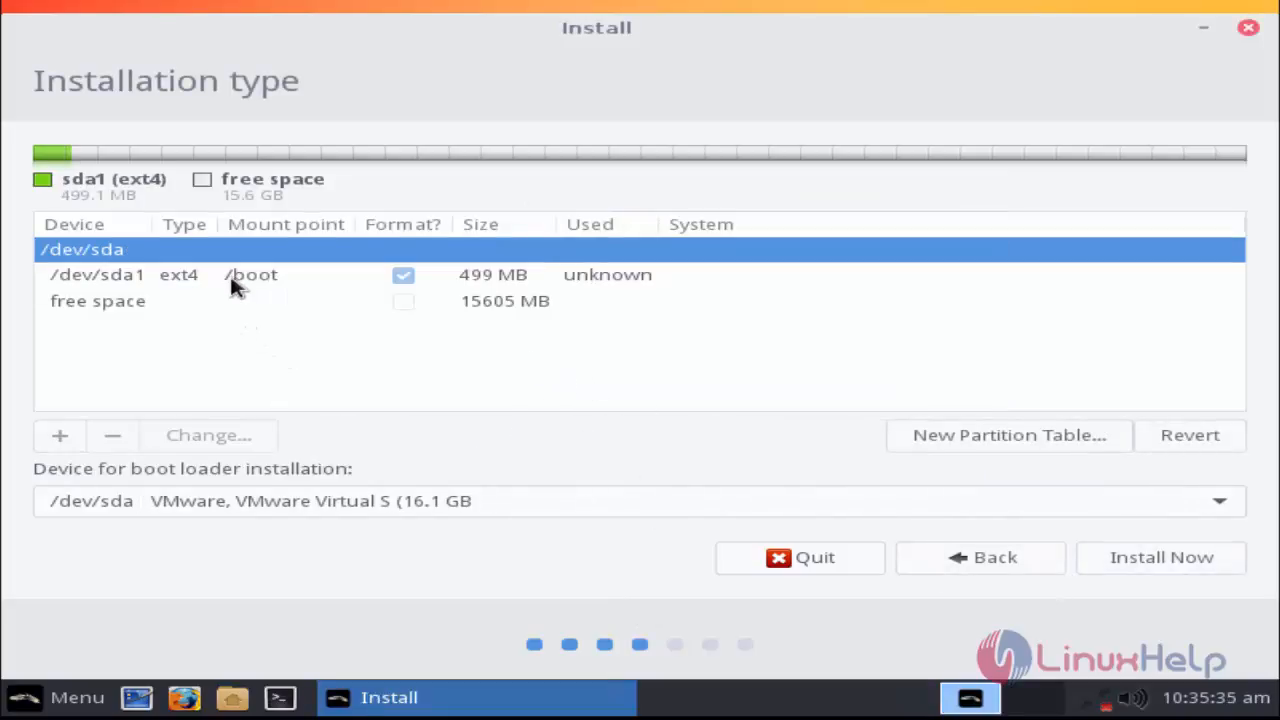
mouse_move(90, 505)
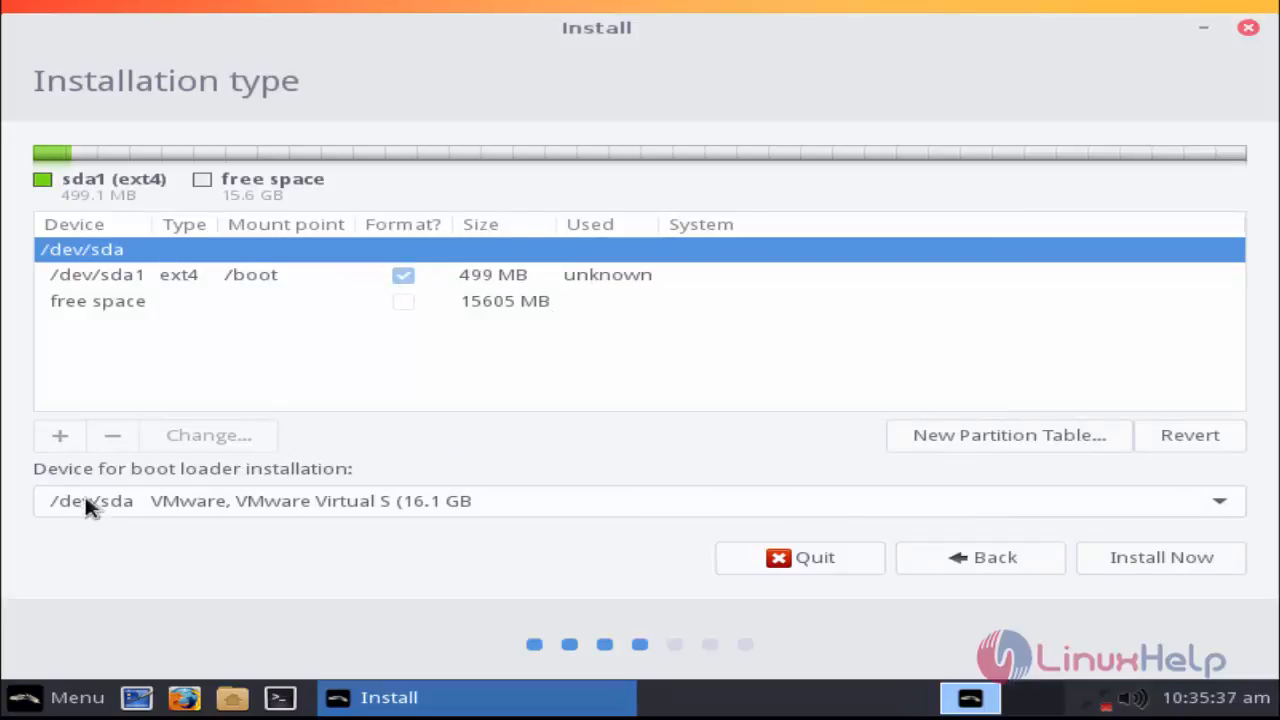
Create a 2500 MB logical partition in the free space used as swap area.
left_click(98, 301)
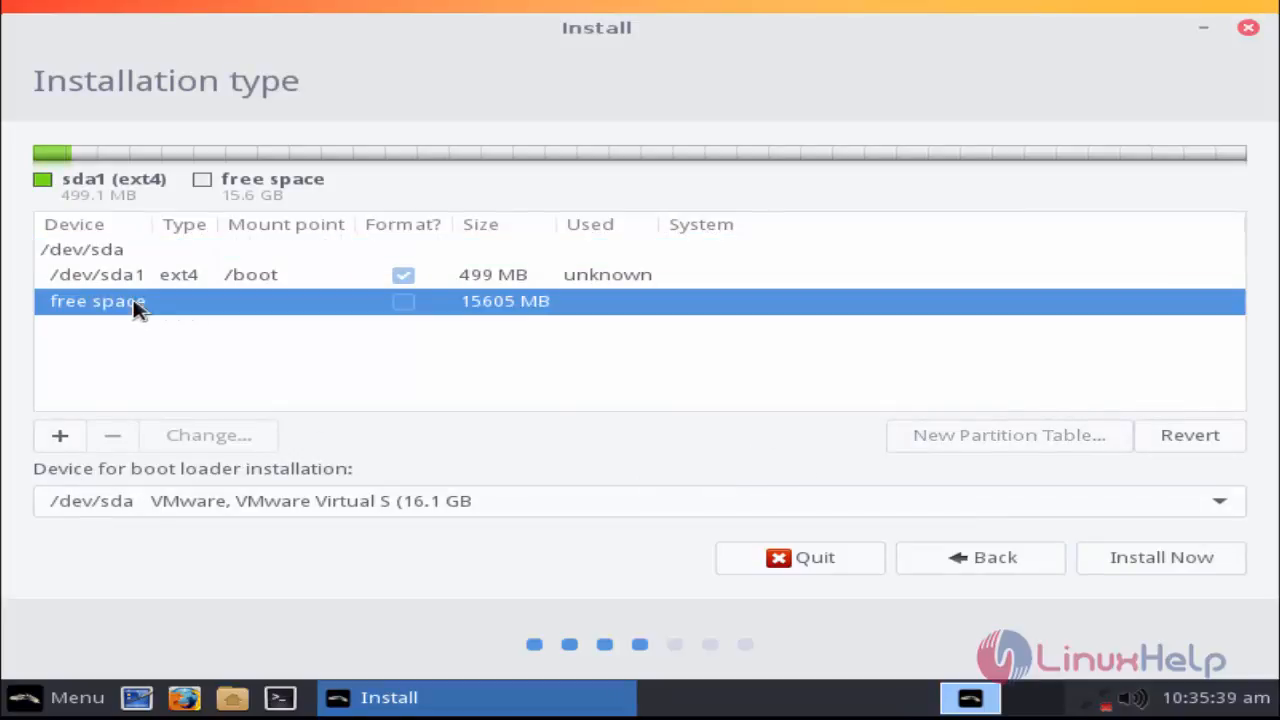
left_click(59, 435)
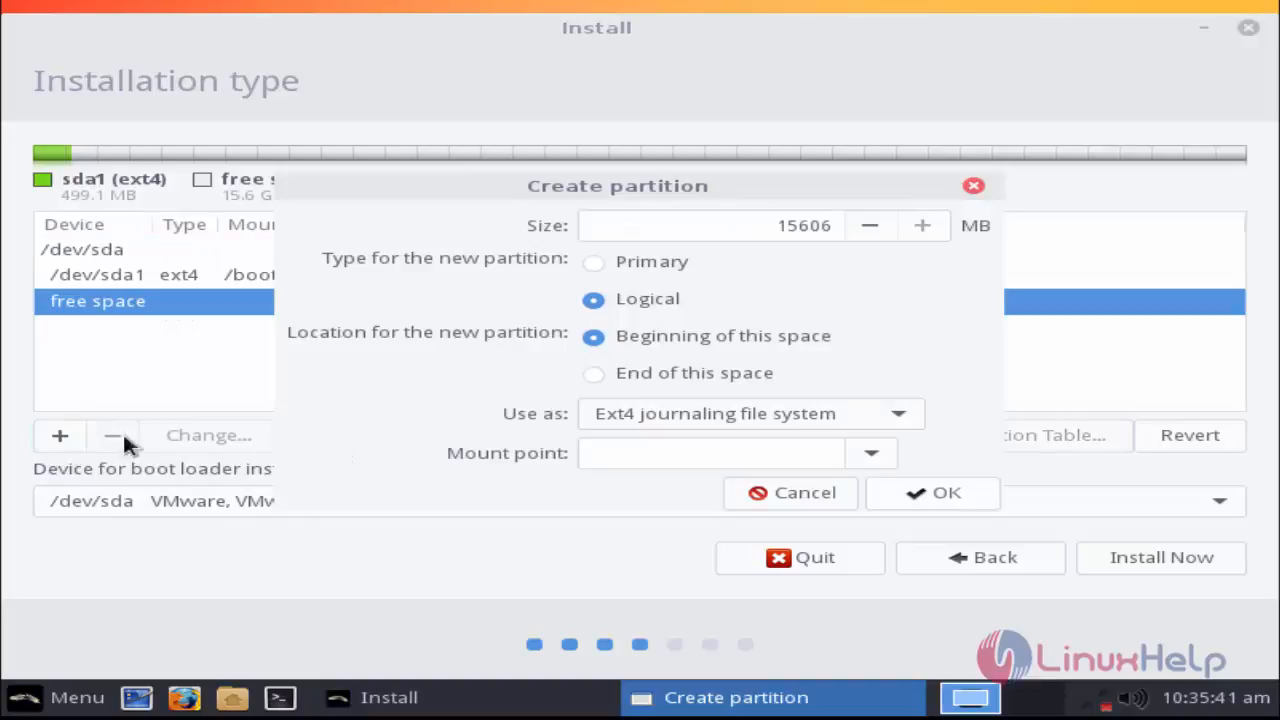
left_click(748, 413)
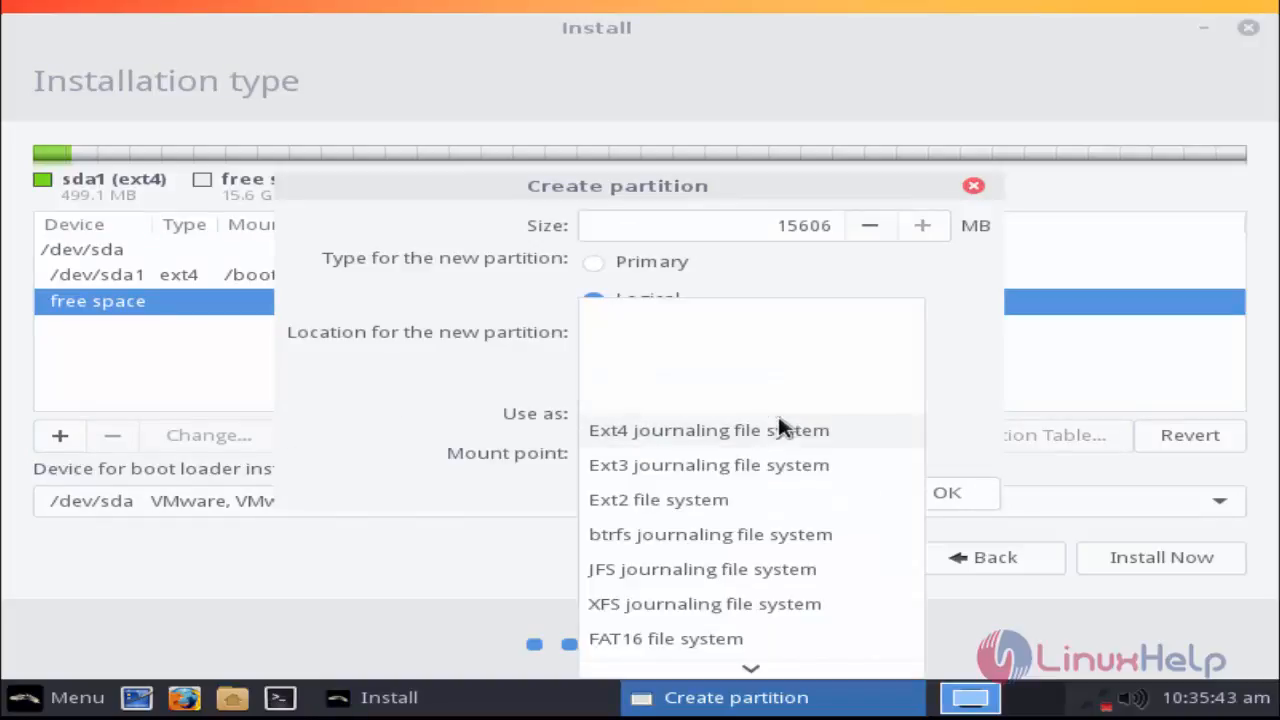
scroll("down", 3)
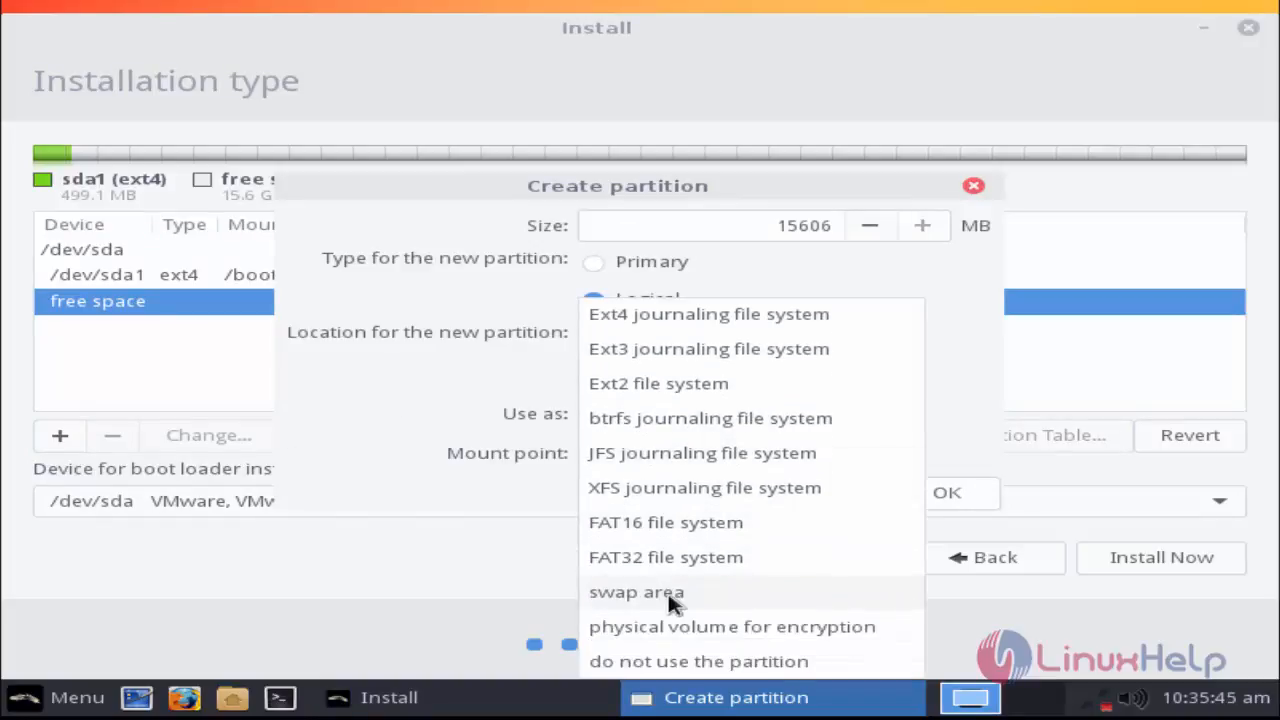
left_click(636, 592)
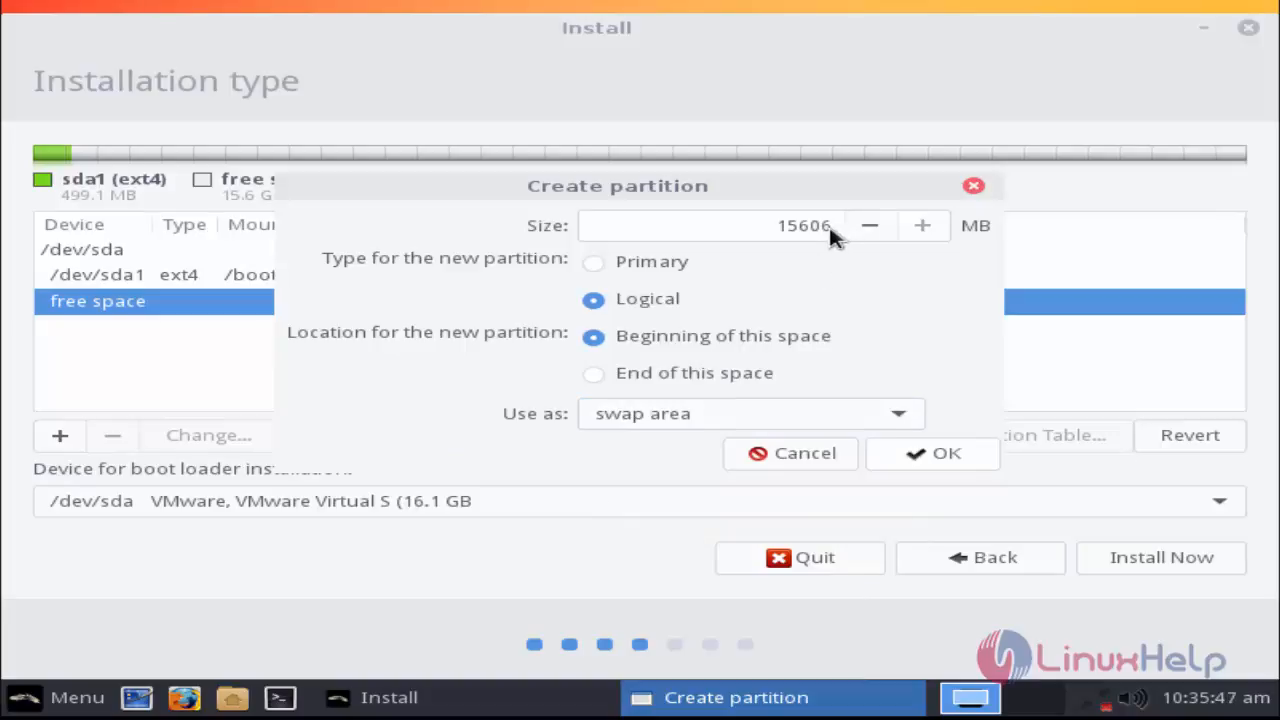
left_click(710, 225)
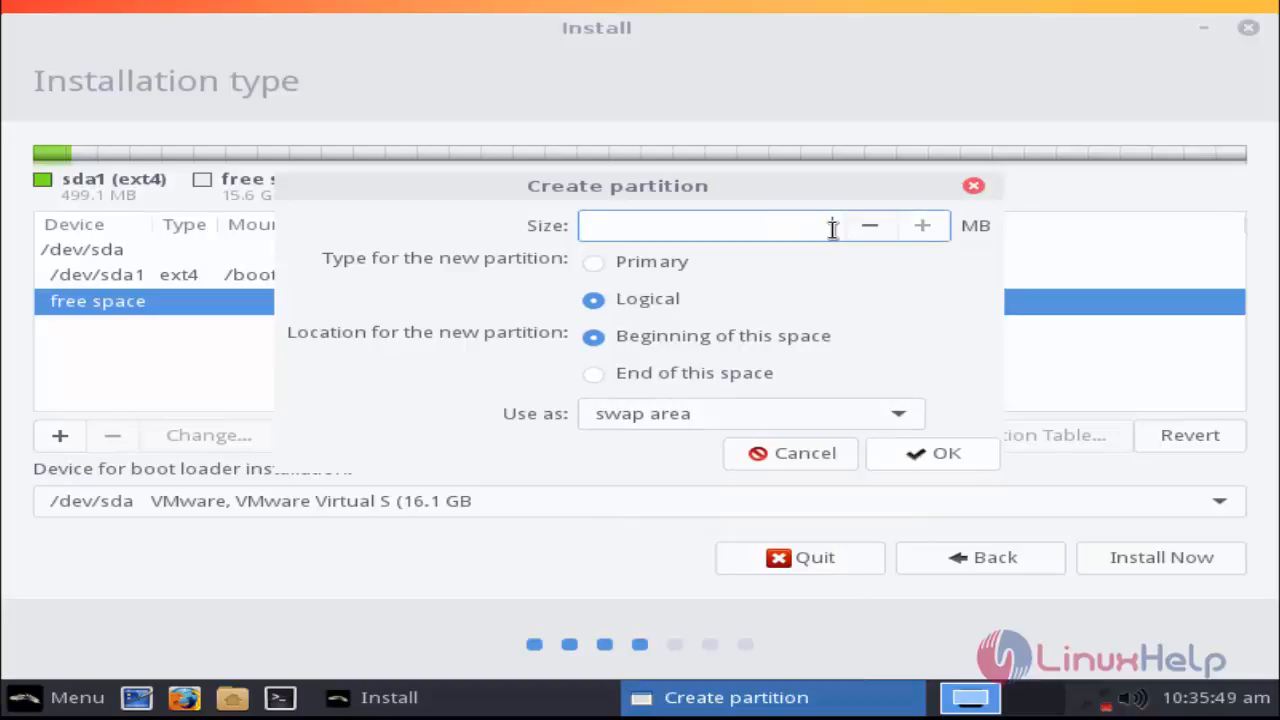
type("2500")
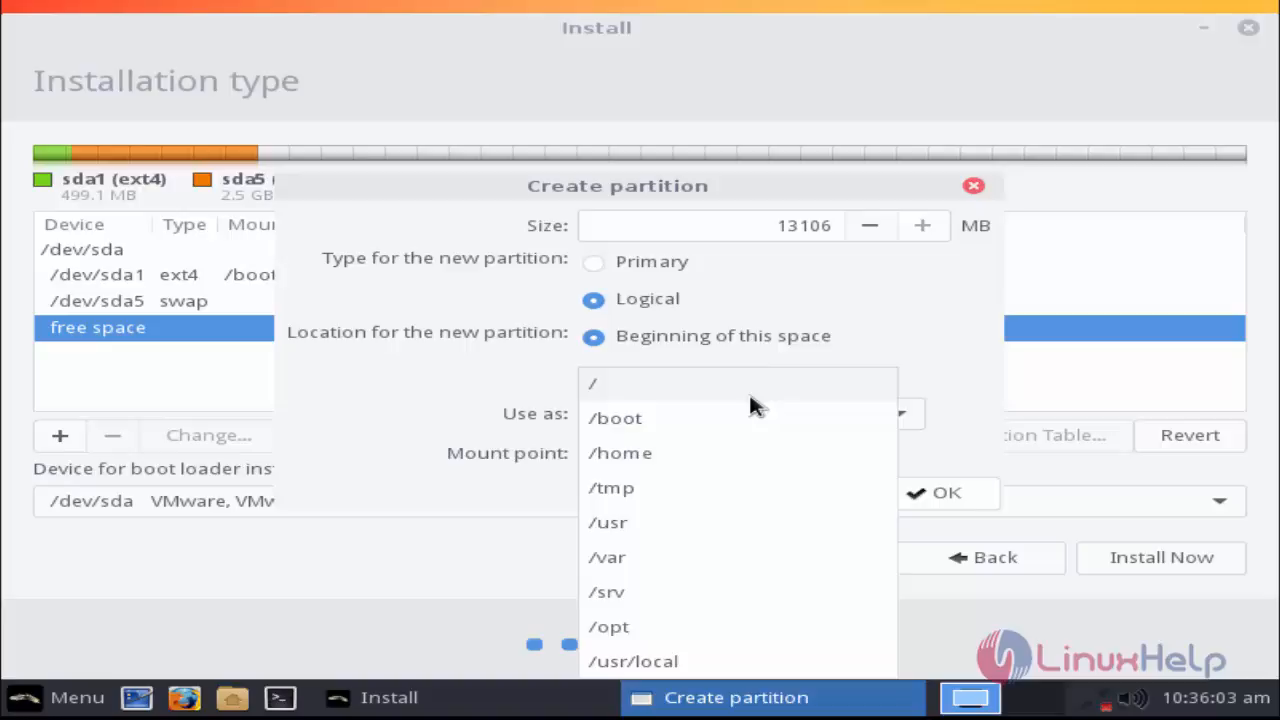
Mount the new partition at / with size 10000 MB, leaving 3105 MB free.
left_click(593, 383)
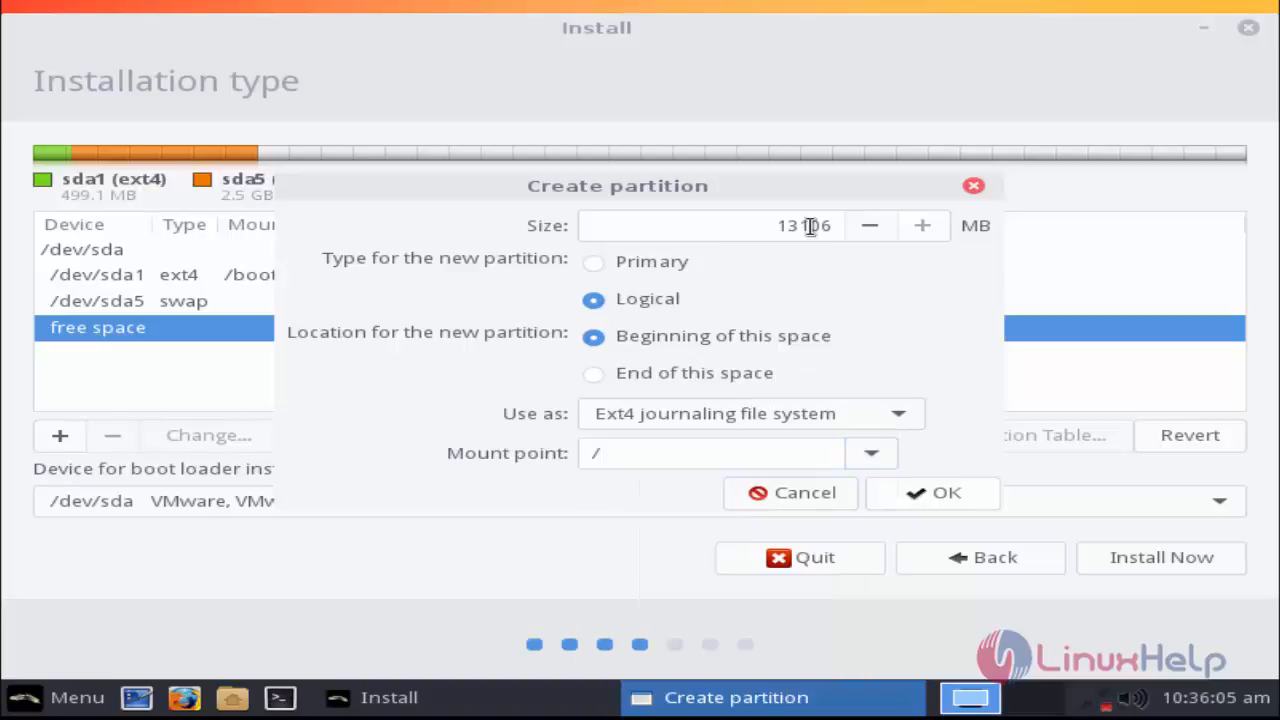
left_click(765, 225)
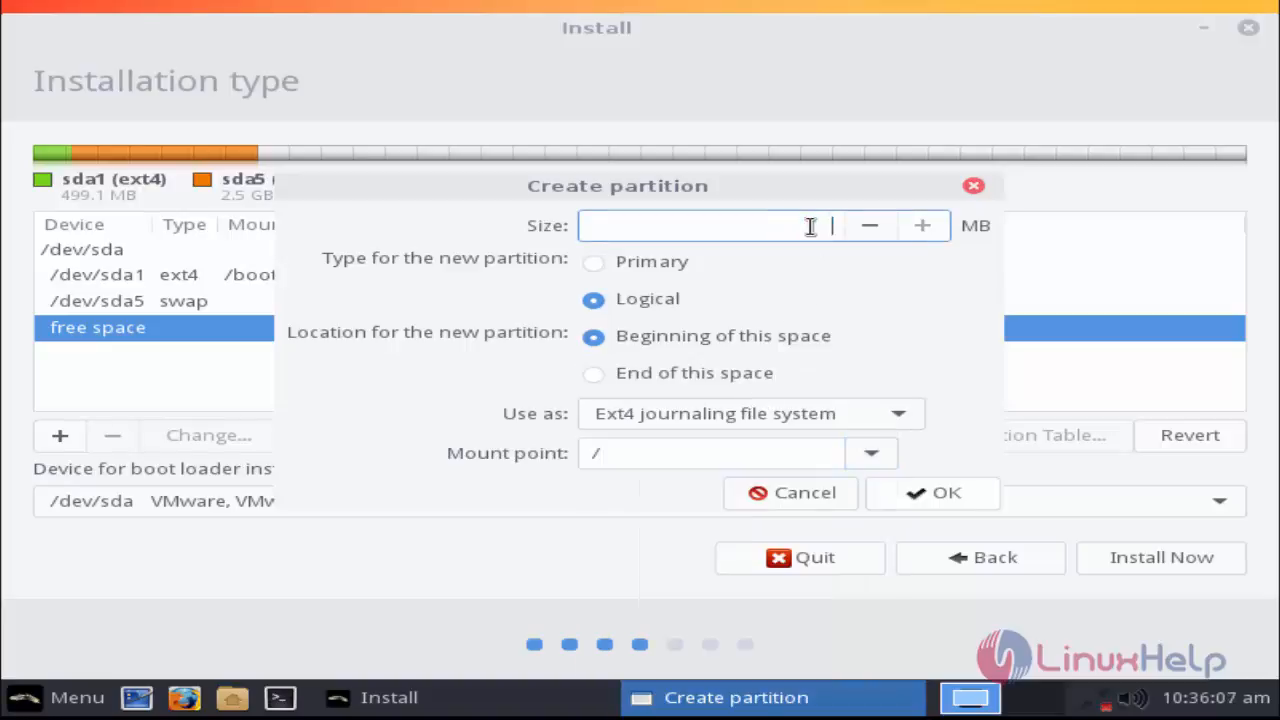
type("10000")
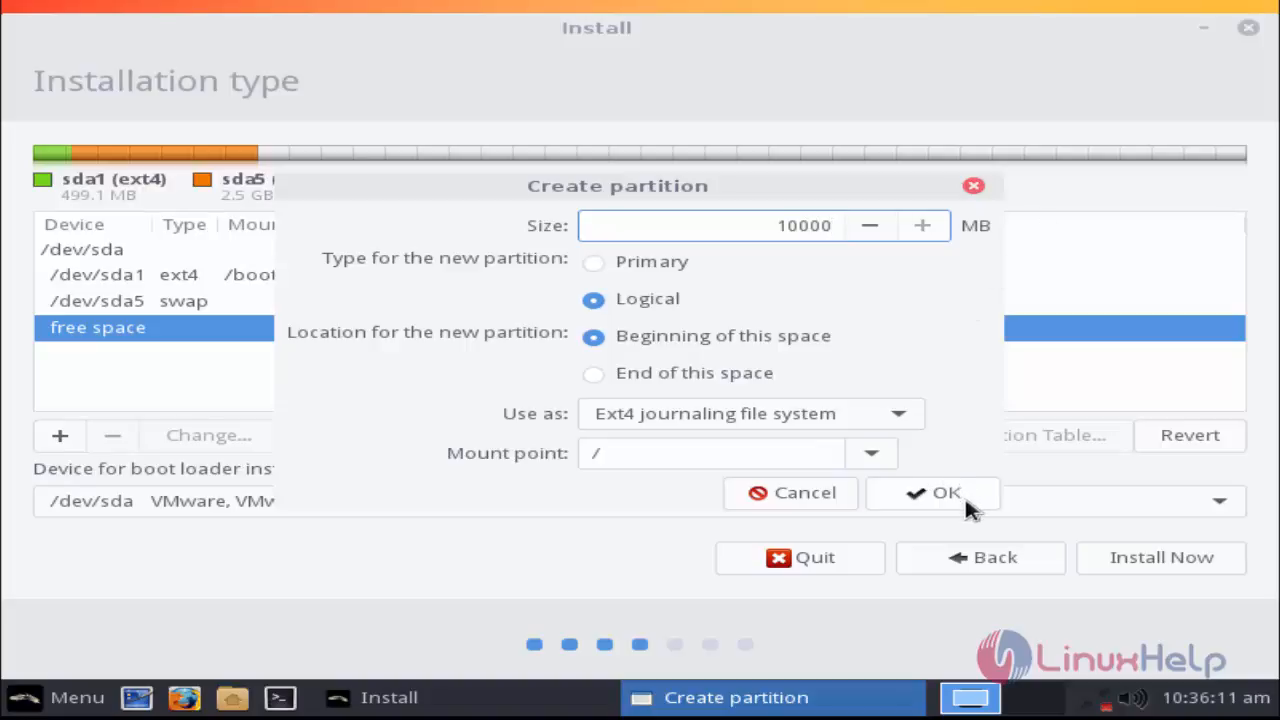
left_click(932, 492)
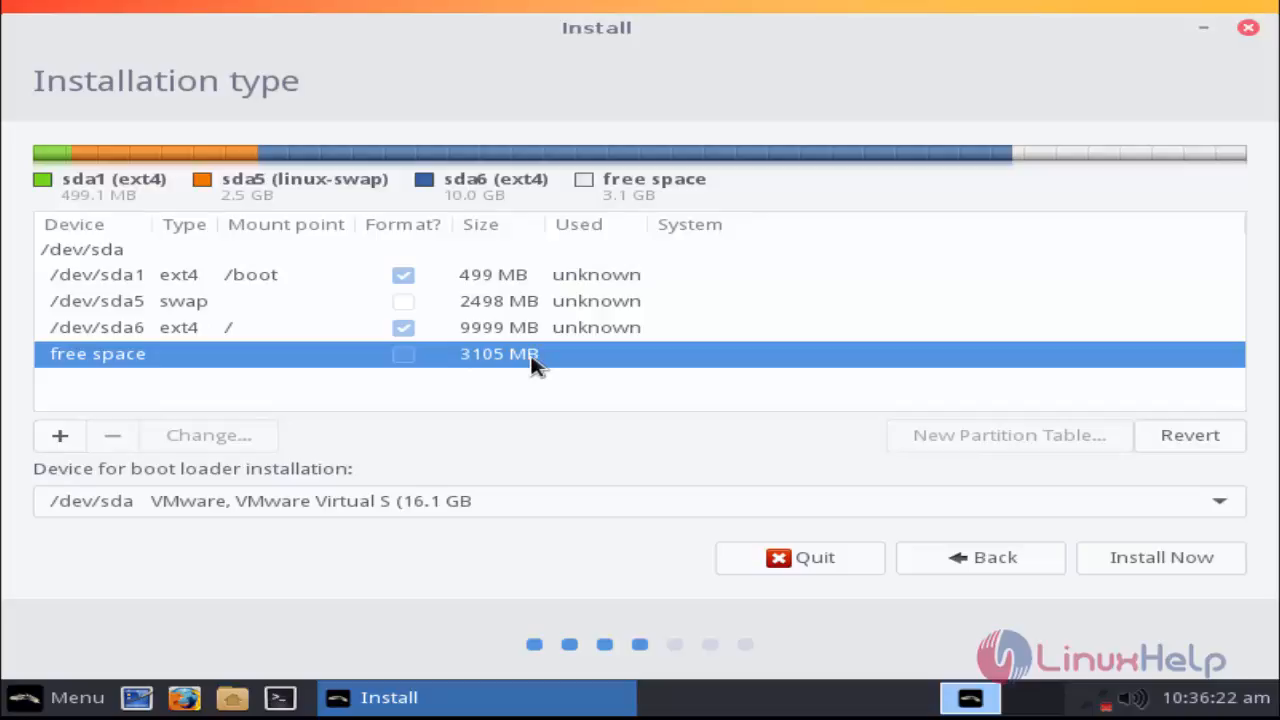
mouse_move(535, 325)
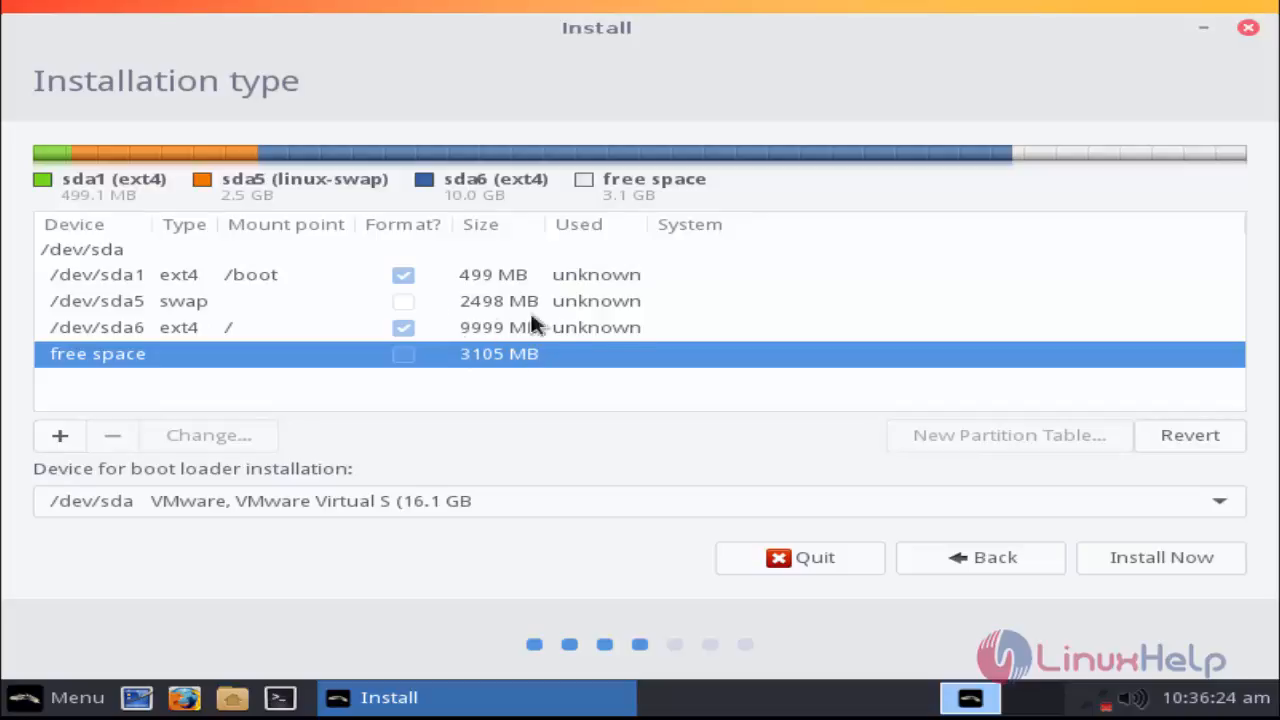
mouse_move(1087, 612)
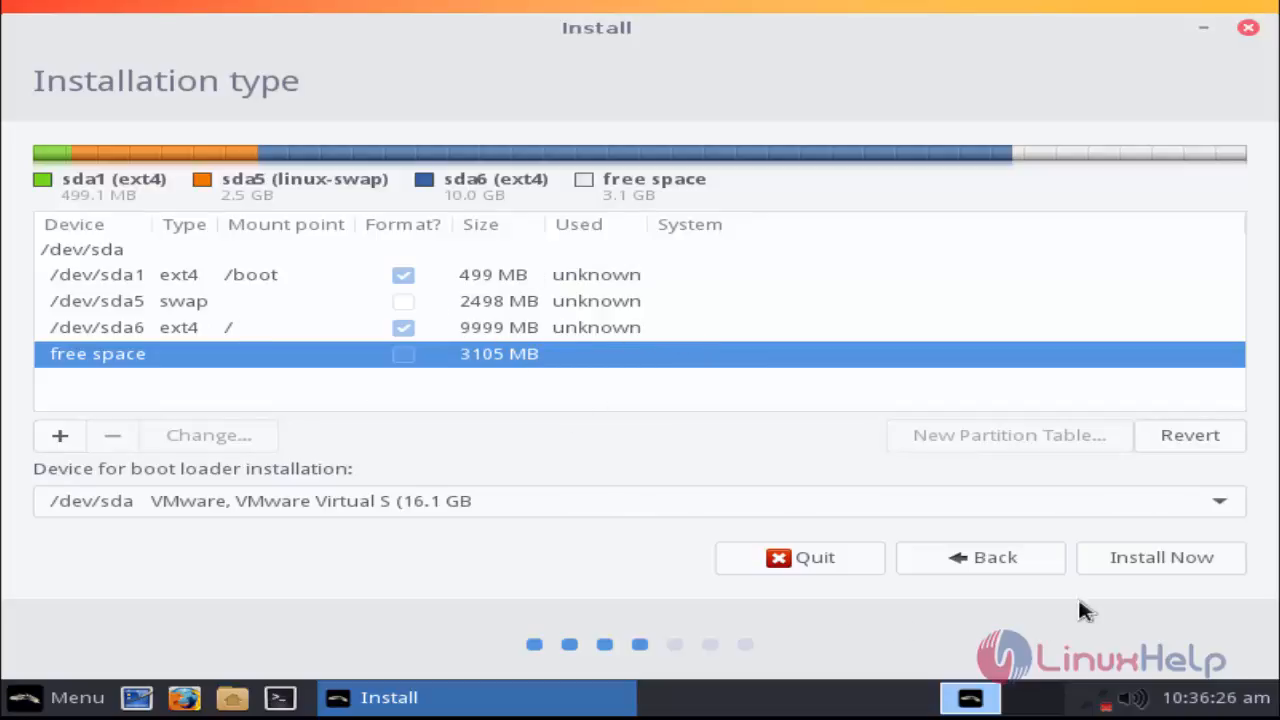
Begin installation, confirm writing partition changes to disk, and accept Kolkata as location.
left_click(1161, 557)
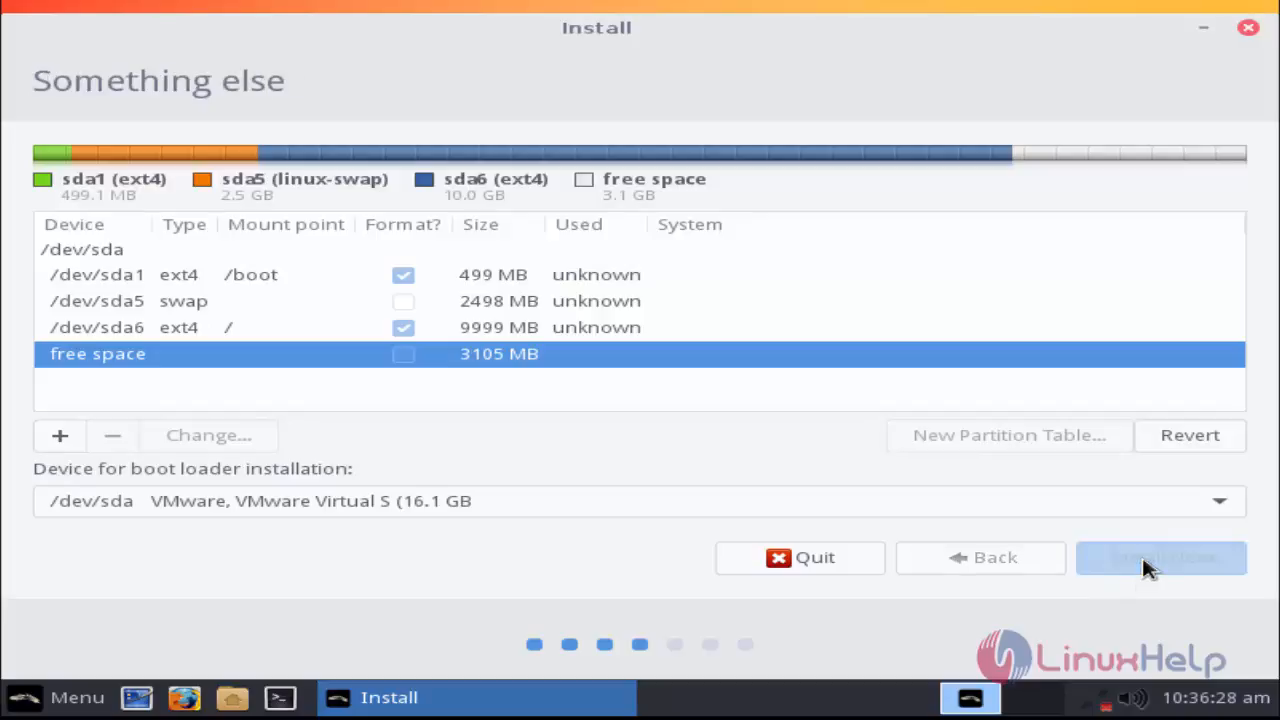
left_click(1160, 557)
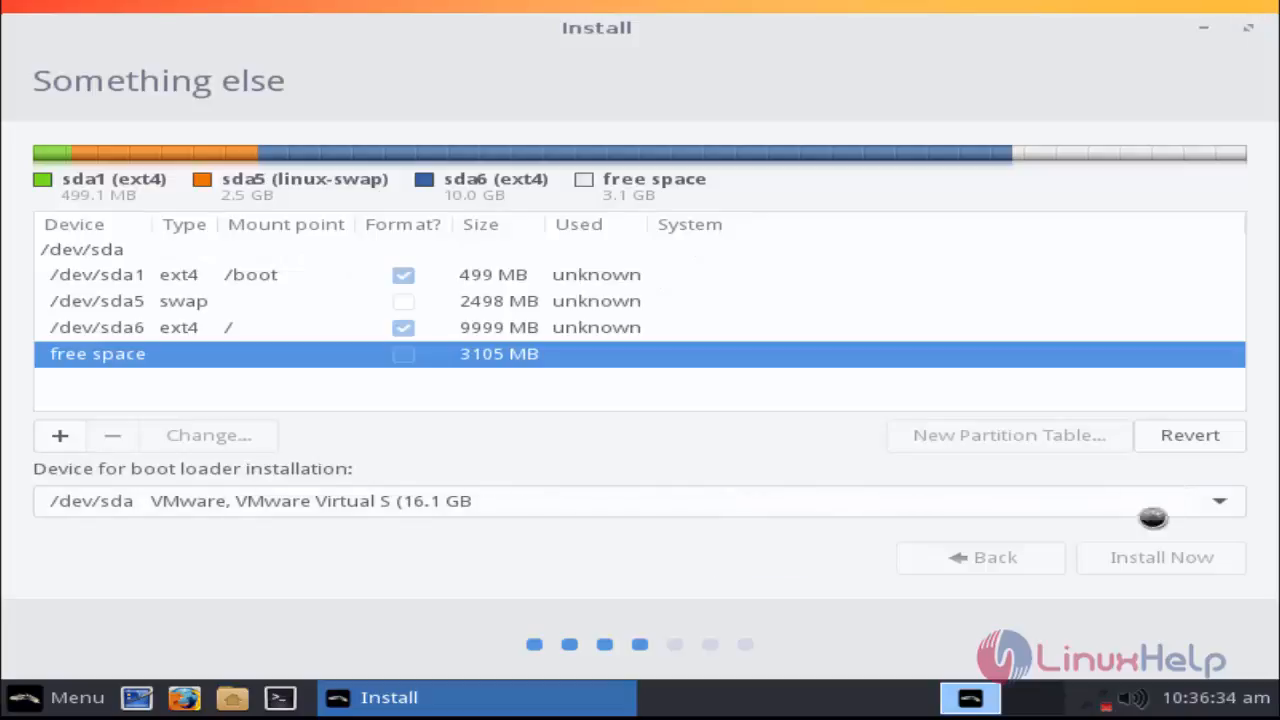
left_click(1159, 557)
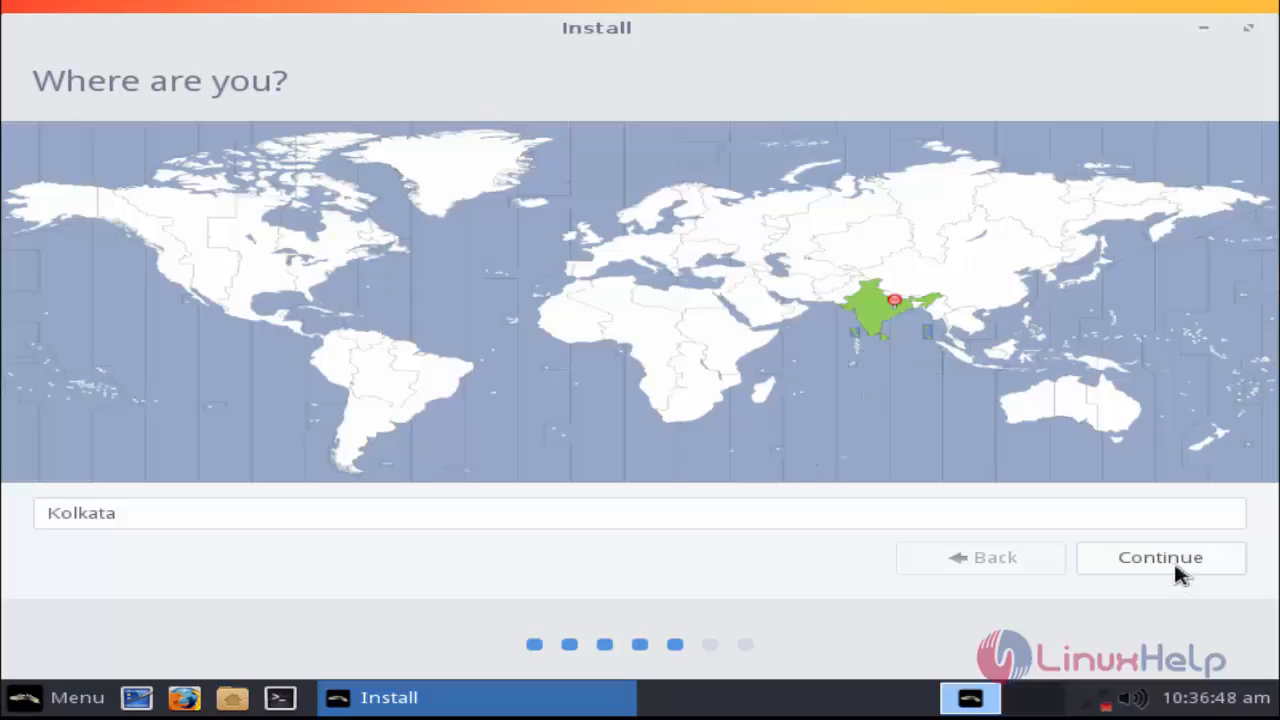
left_click(1160, 557)
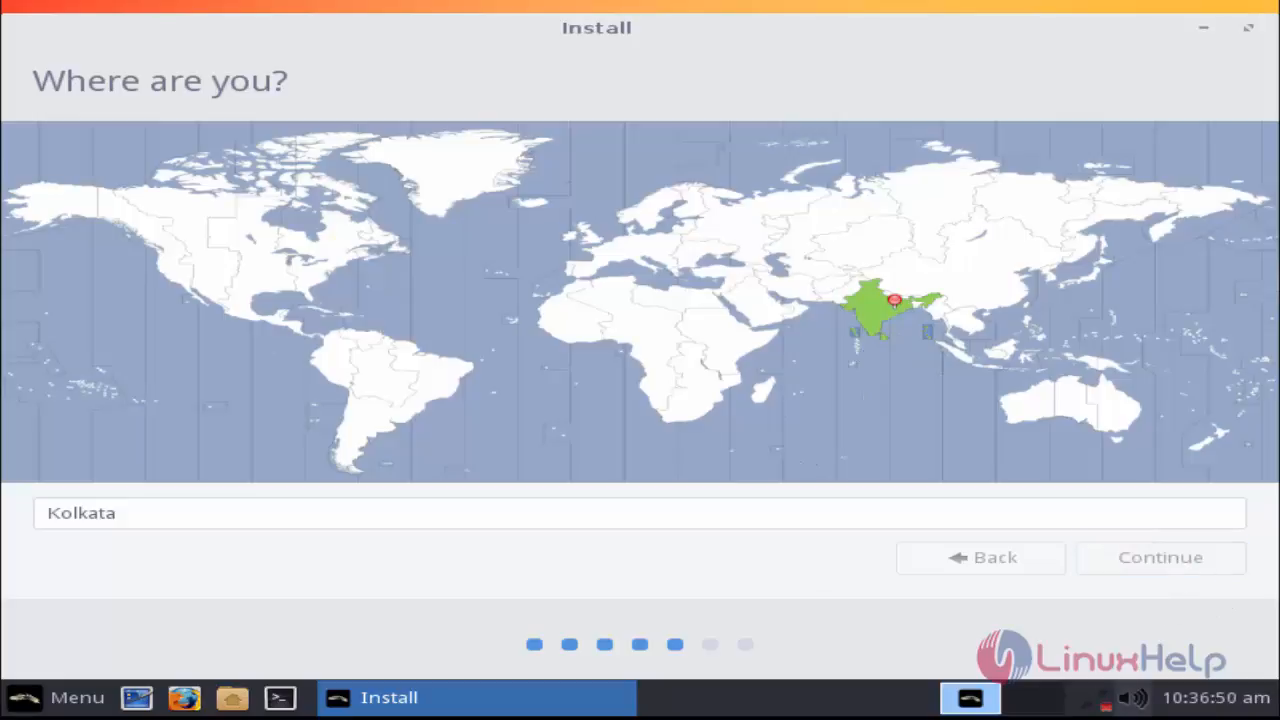
Keep the English (US) keyboard layout and submit the linuxhelp account details.
left_click(1159, 557)
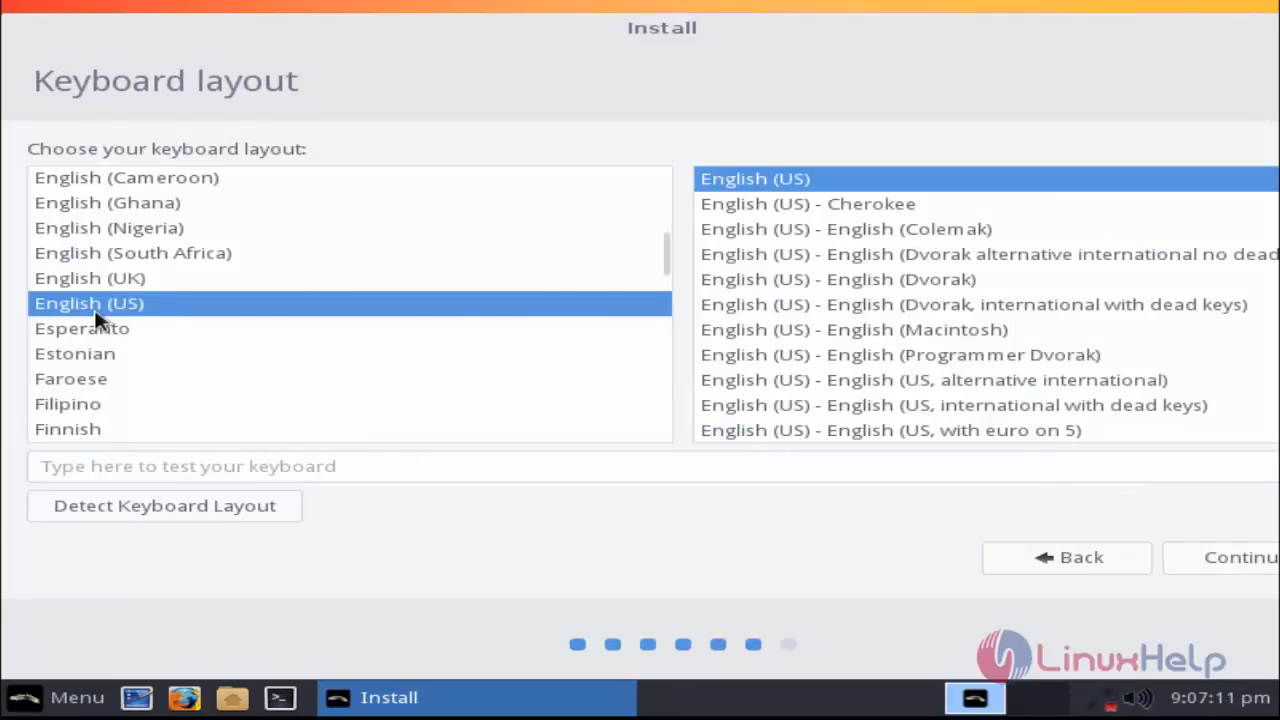
mouse_move(1254, 593)
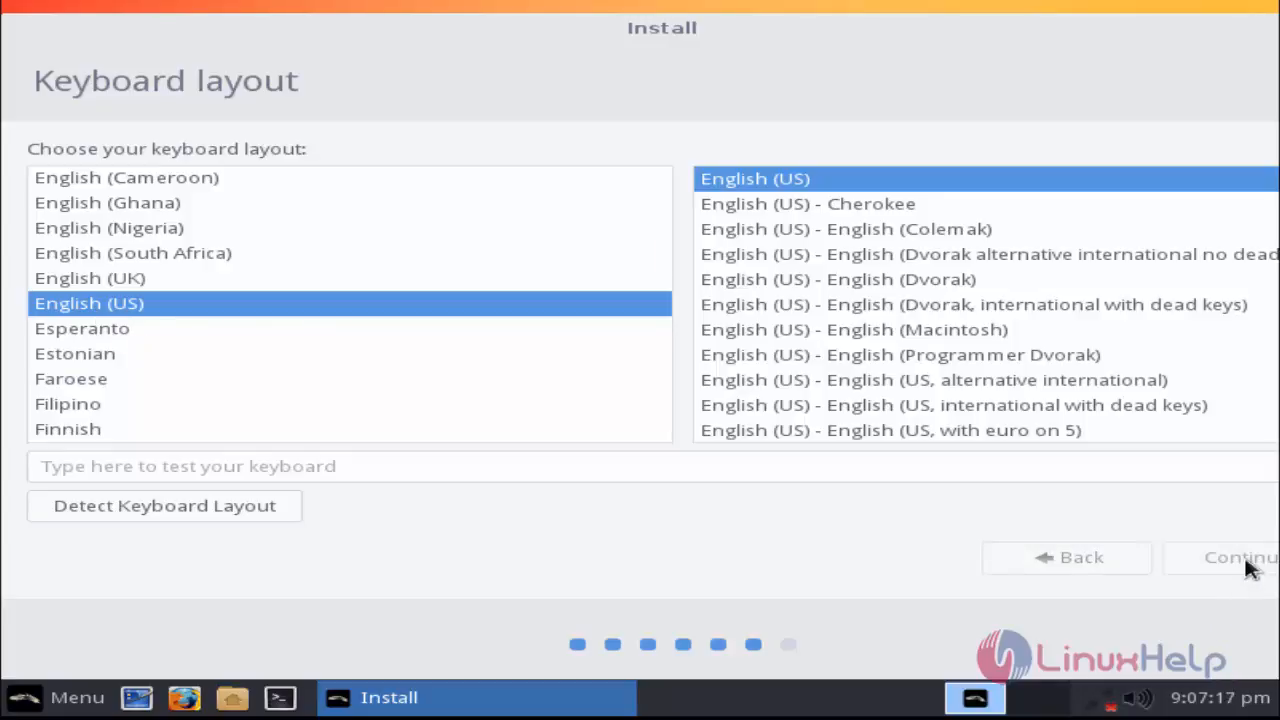
left_click(1240, 557)
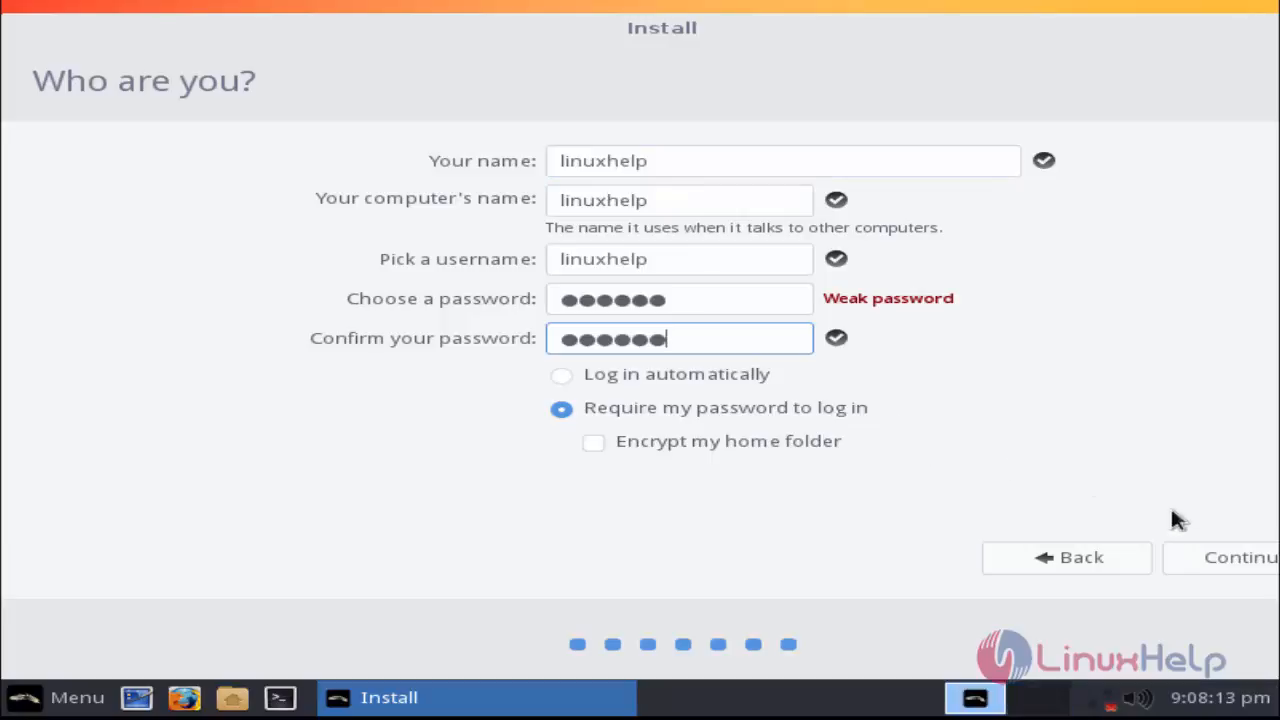
mouse_move(1245, 570)
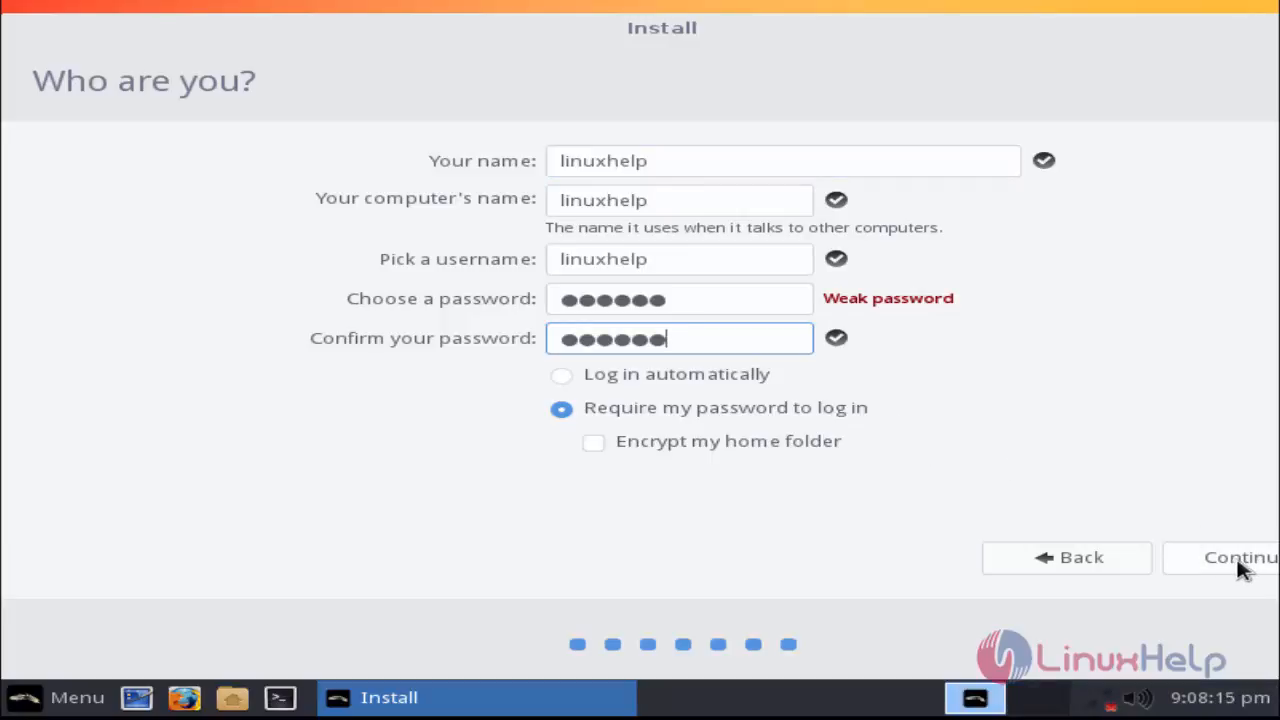
left_click(1240, 557)
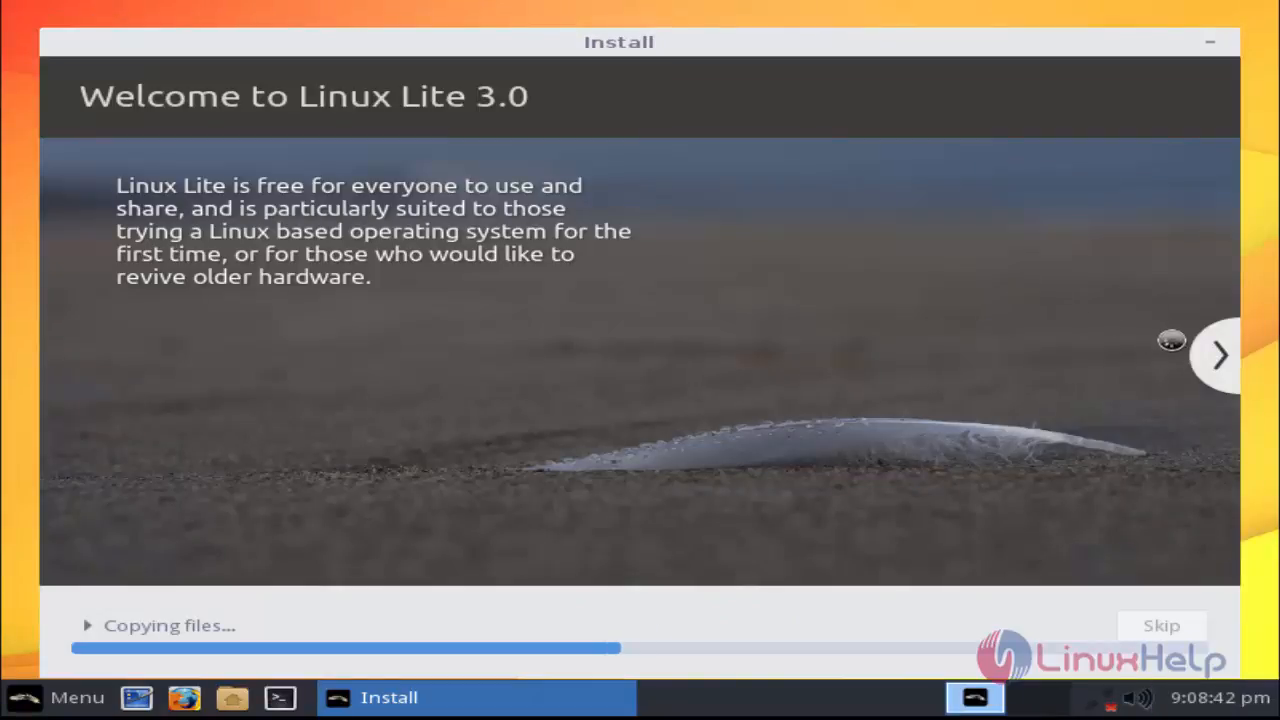
Advance the slideshow twice, then choose Restart Now once installation completes.
left_click(1216, 355)
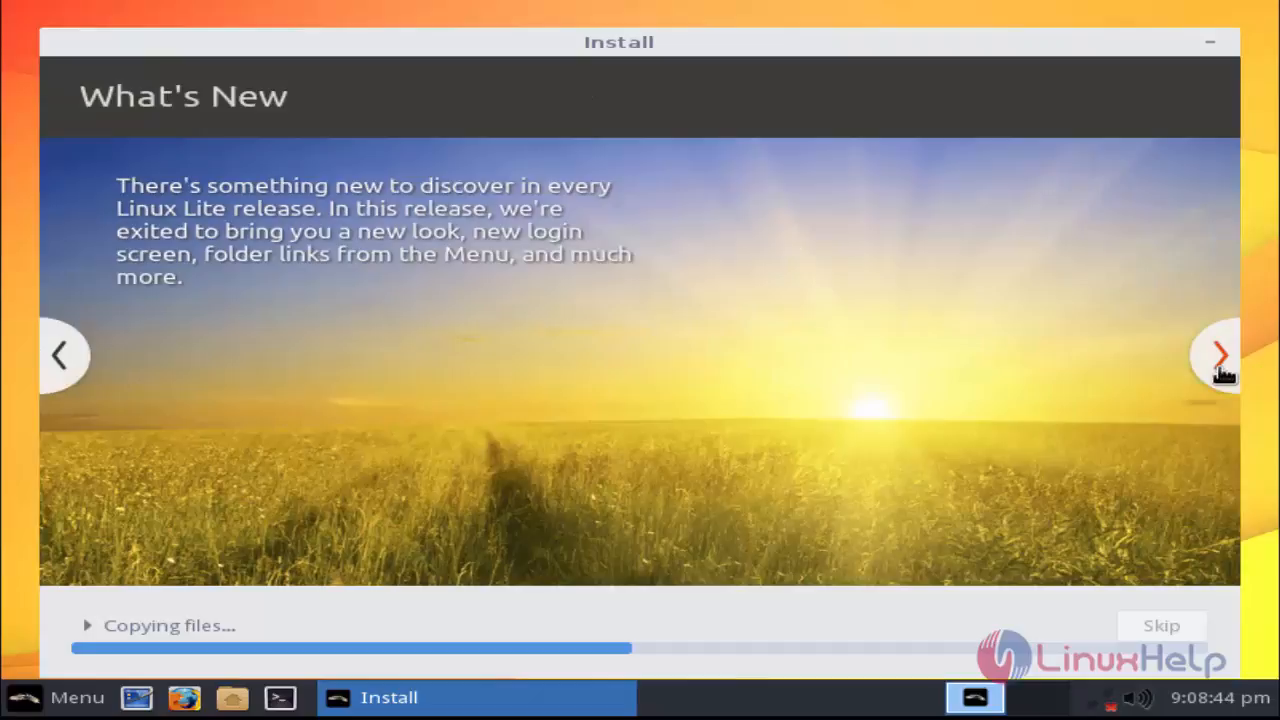
left_click(1218, 355)
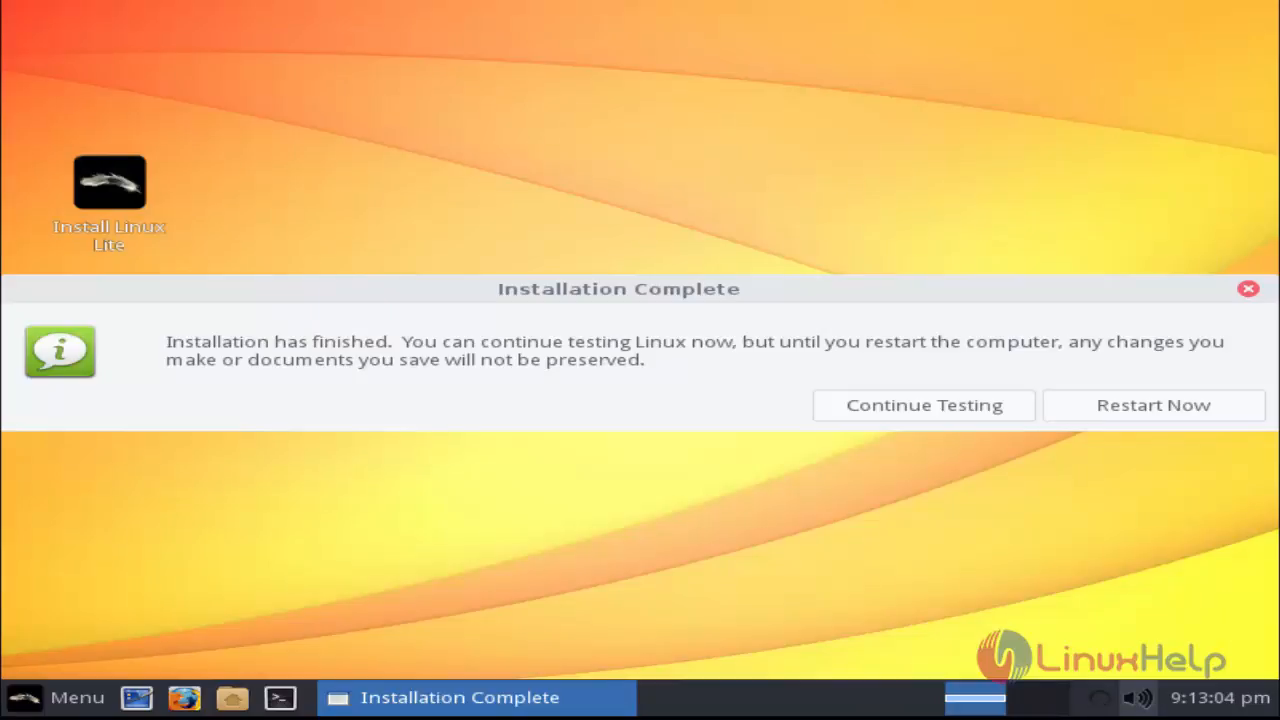
mouse_move(912, 530)
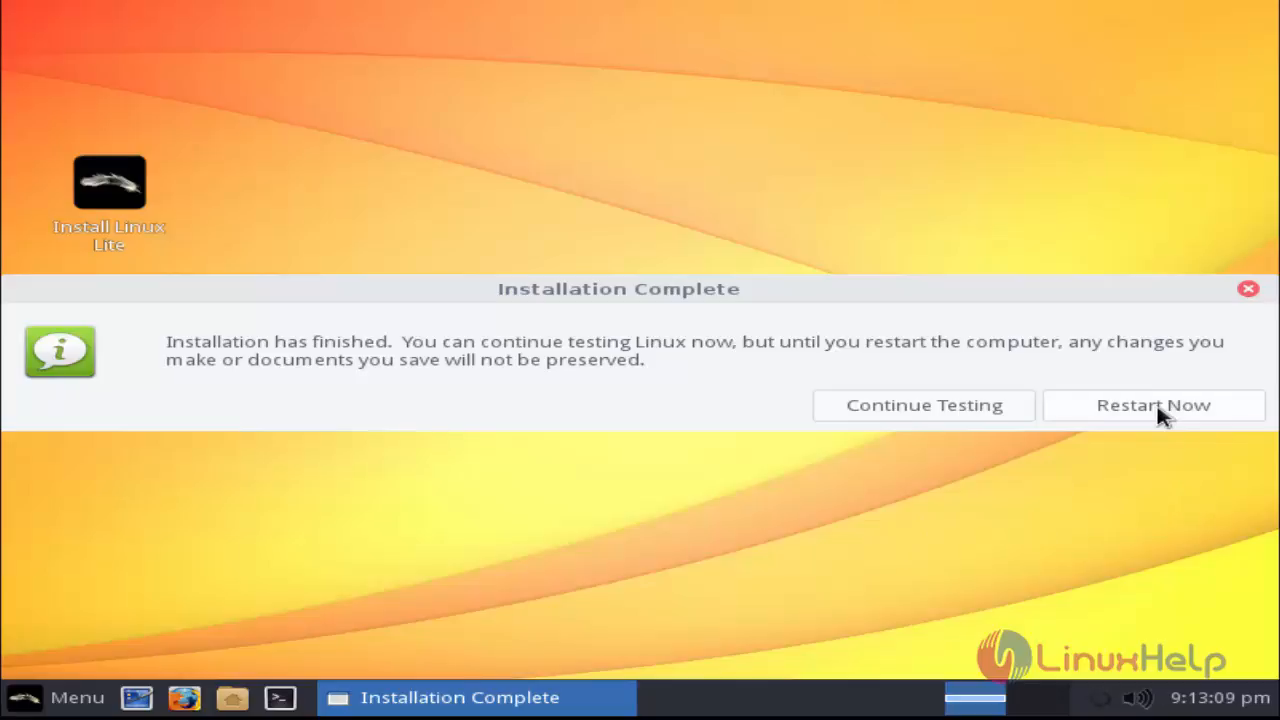
left_click(1153, 405)
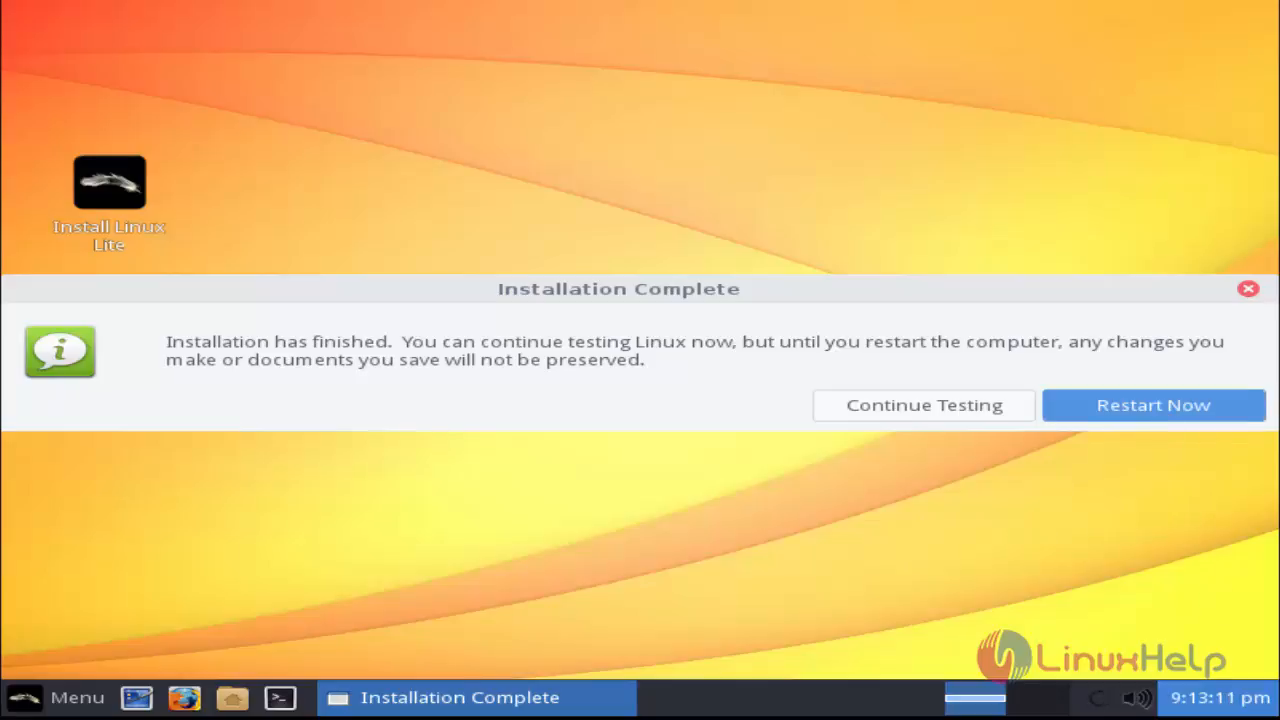
left_click(1152, 405)
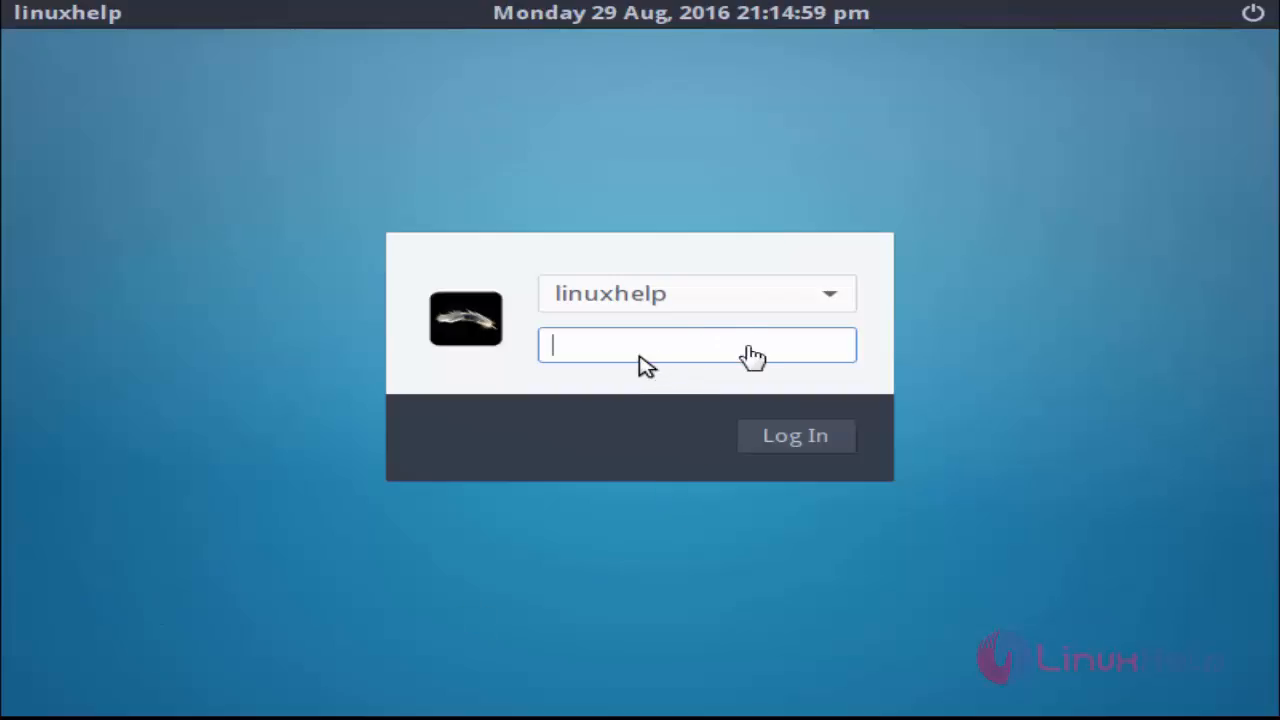
mouse_move(775, 350)
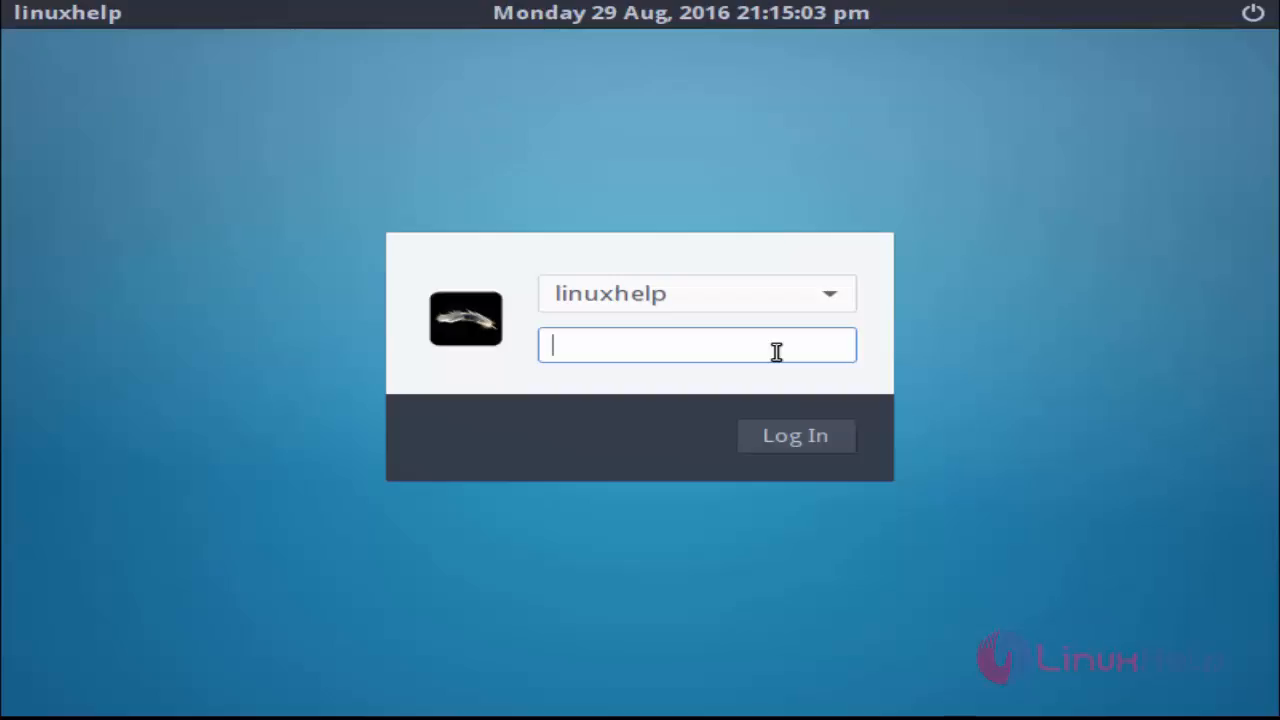
Enter the password and log in to the linuxhelp account.
type("password")
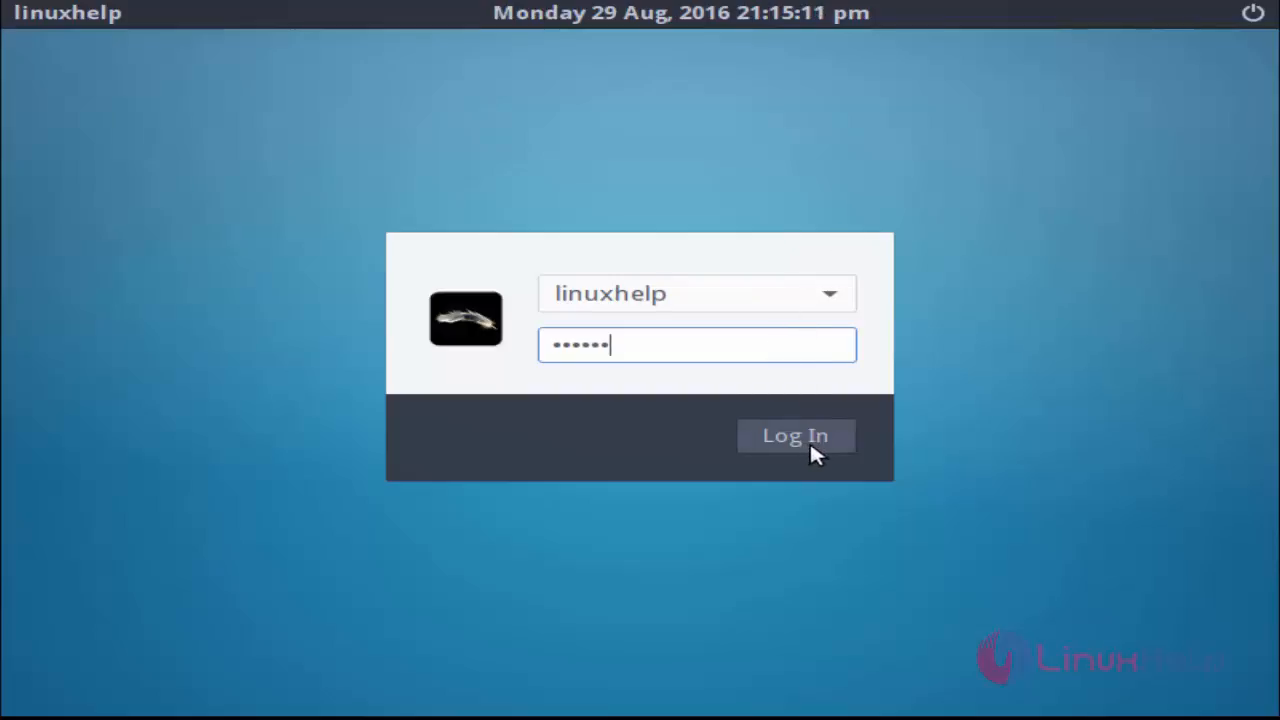
left_click(795, 435)
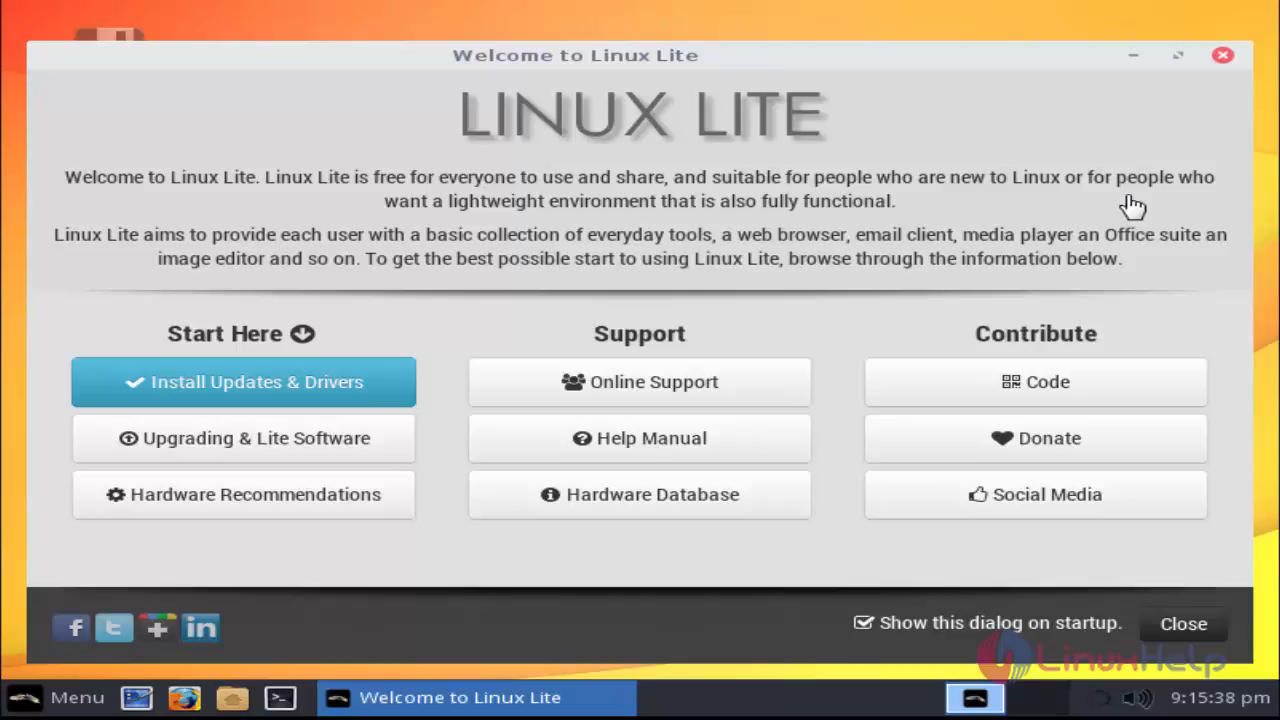
mouse_move(1184, 160)
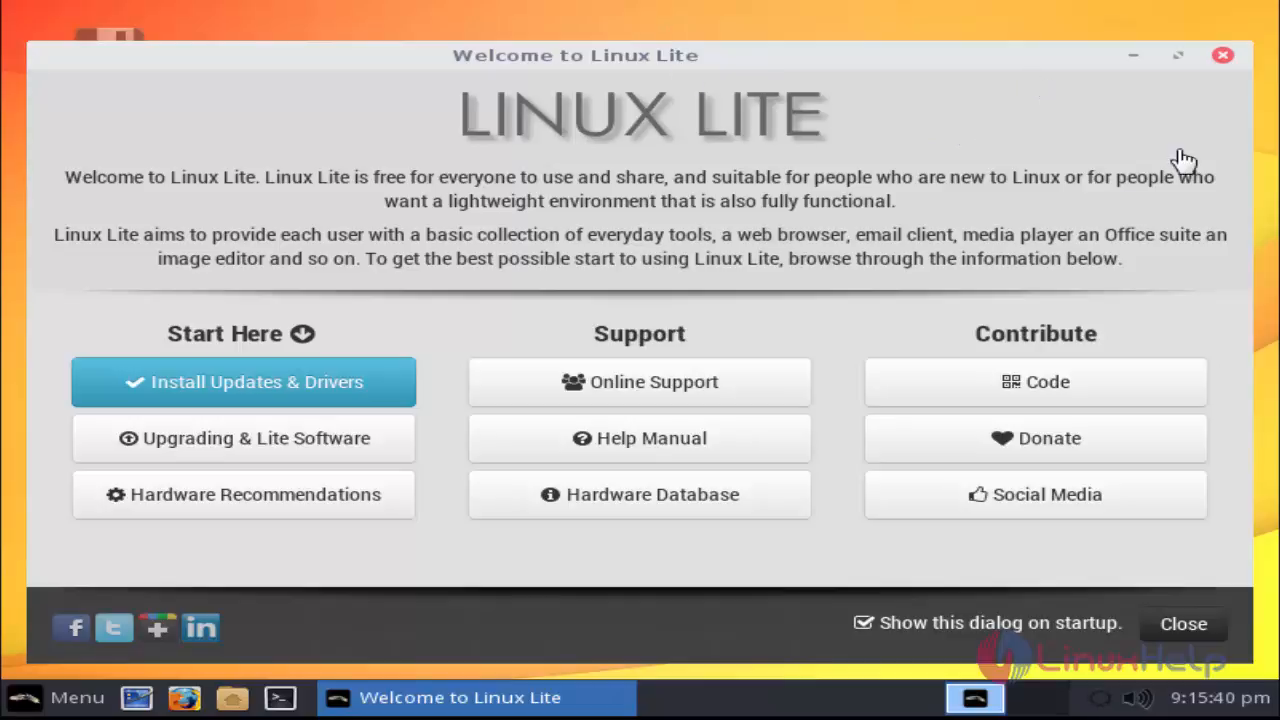
left_click(1222, 55)
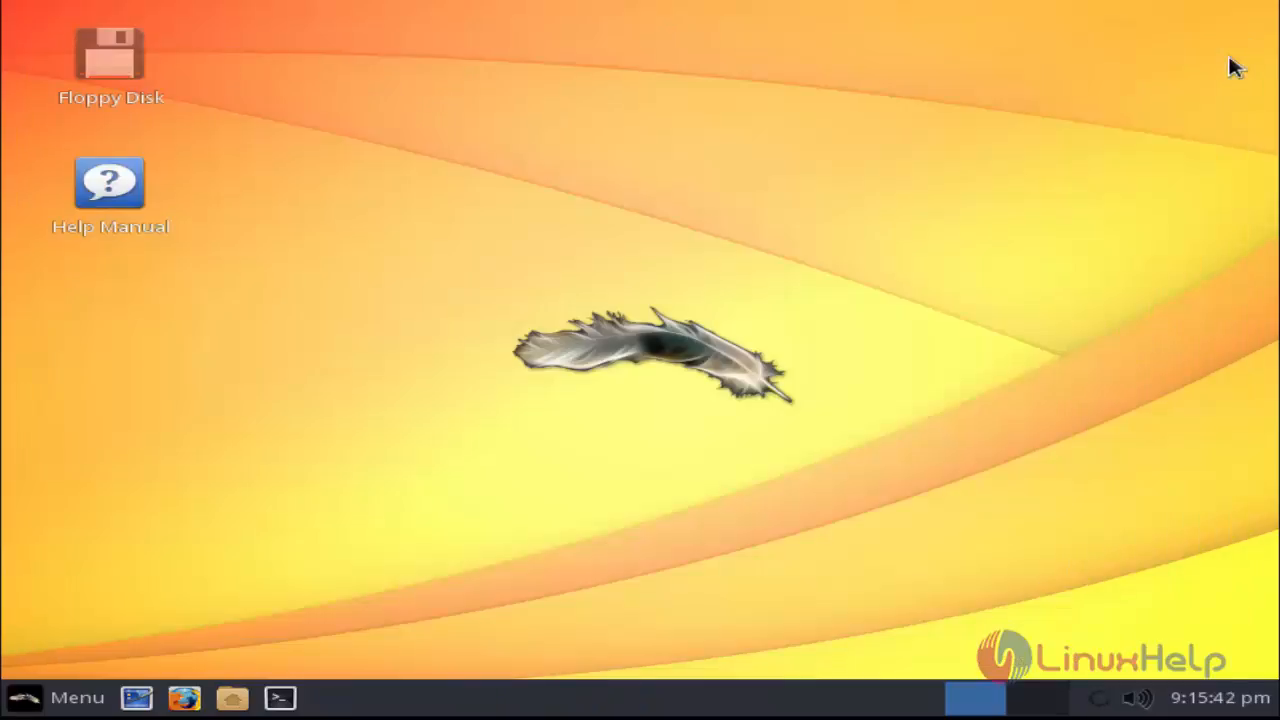
mouse_move(275, 95)
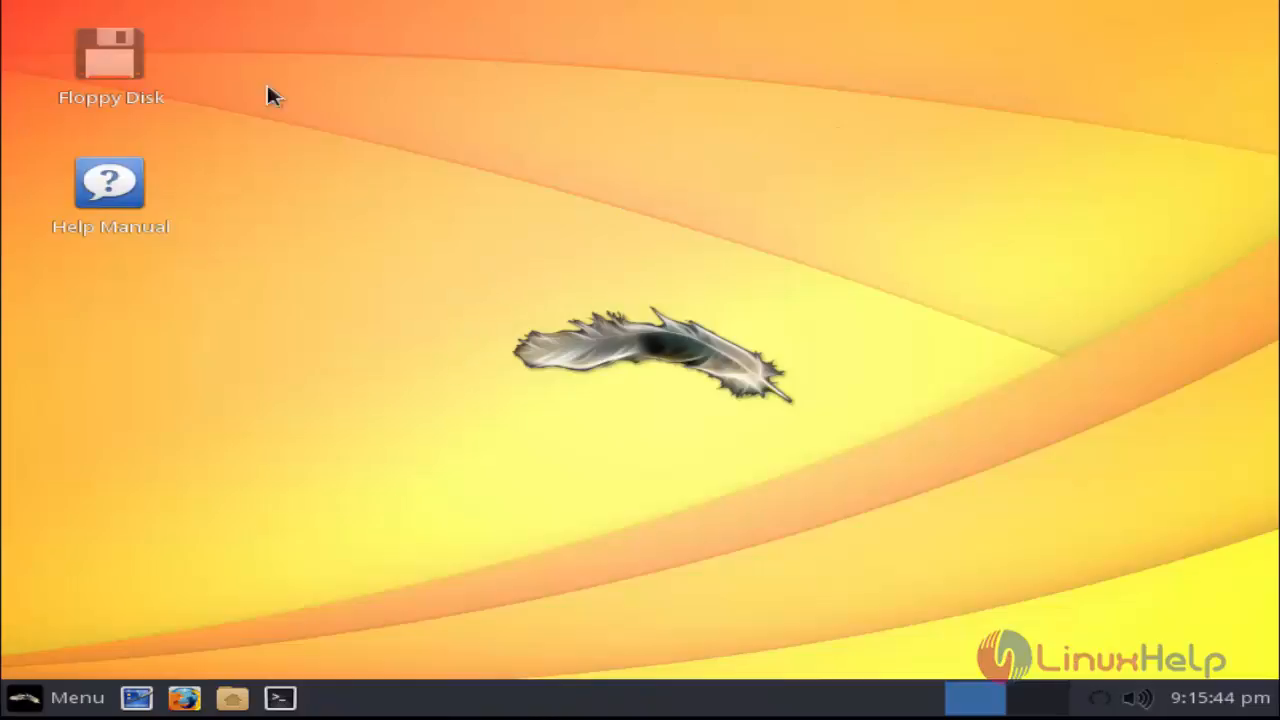
mouse_move(340, 165)
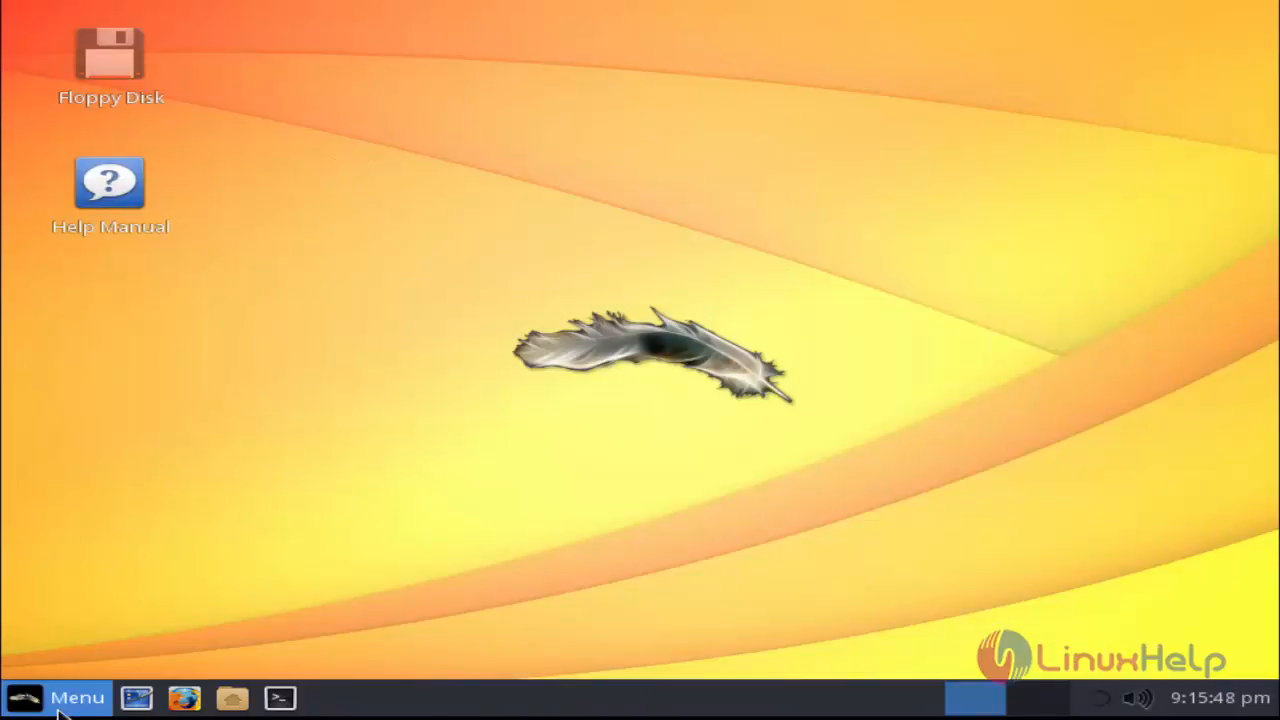
left_click(62, 697)
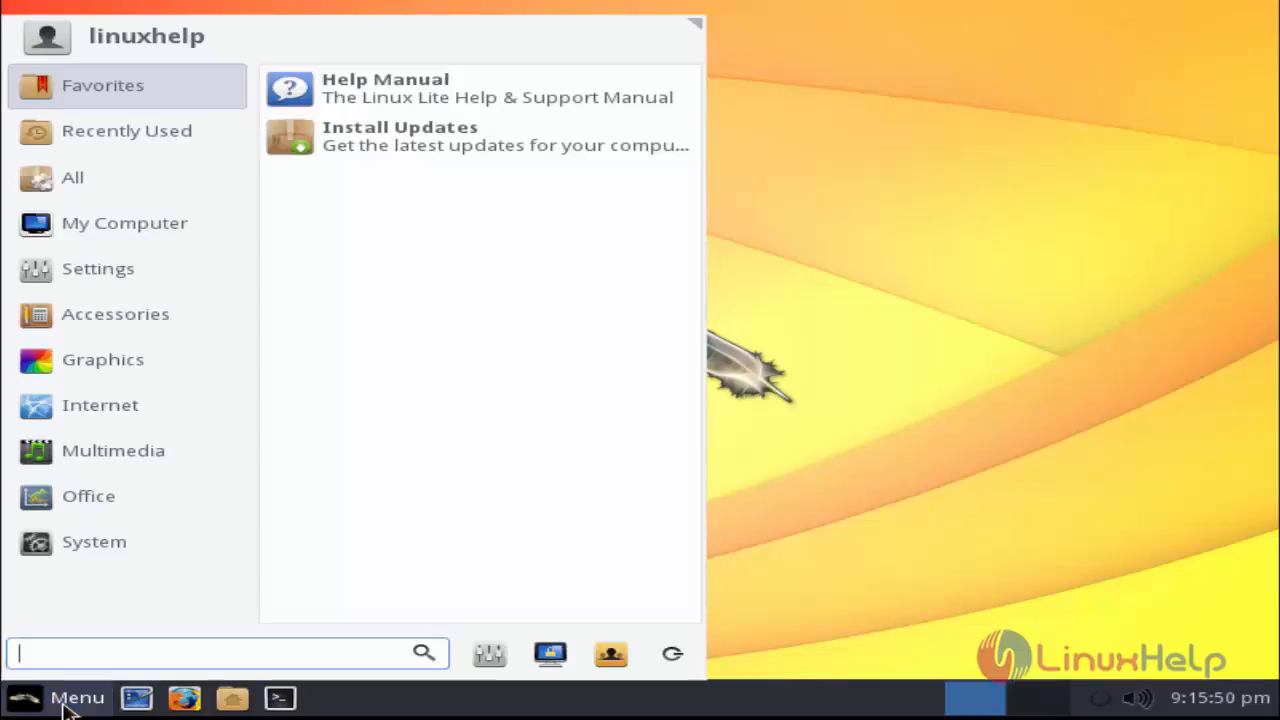
left_click(72, 177)
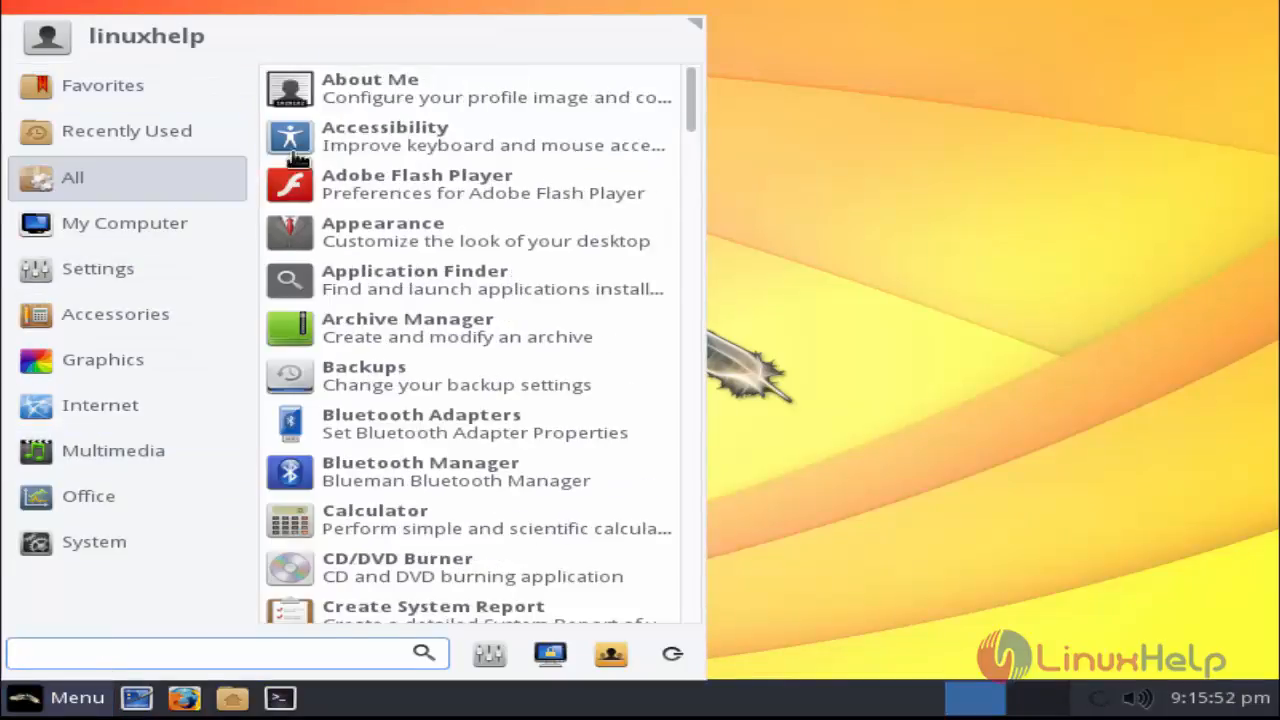
left_click(94, 541)
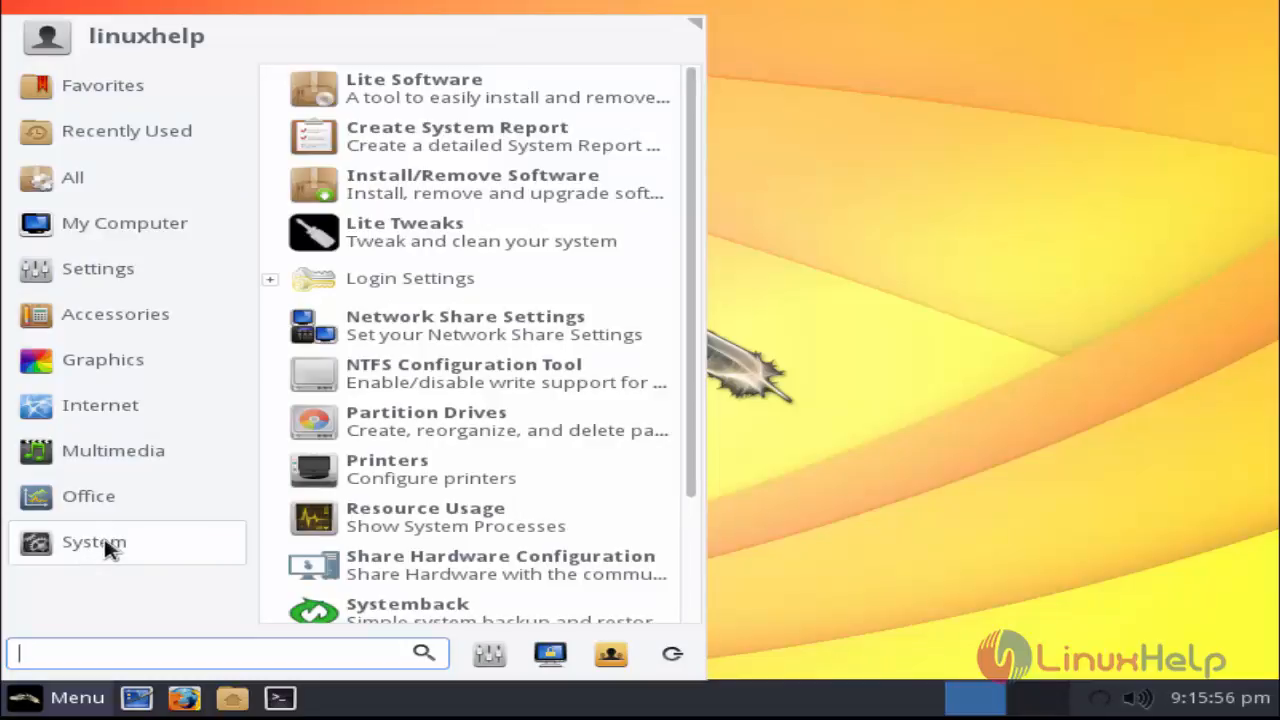
mouse_move(425, 517)
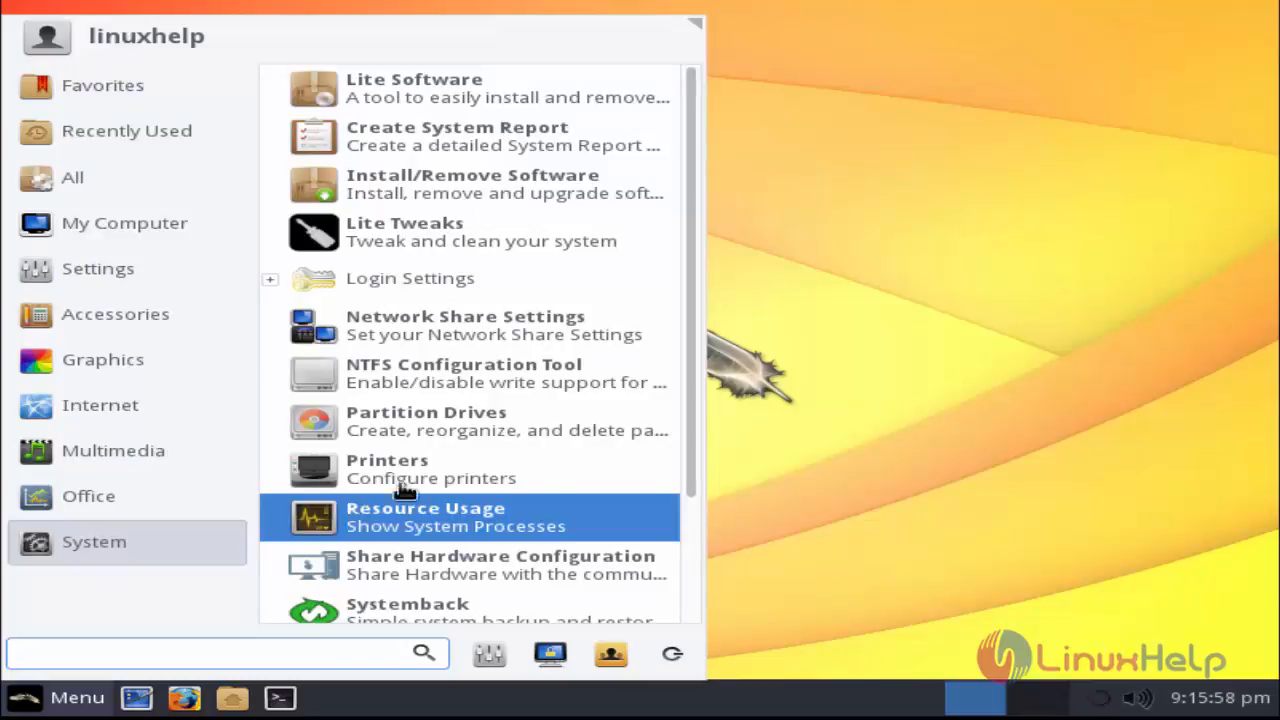
scroll("down", 3)
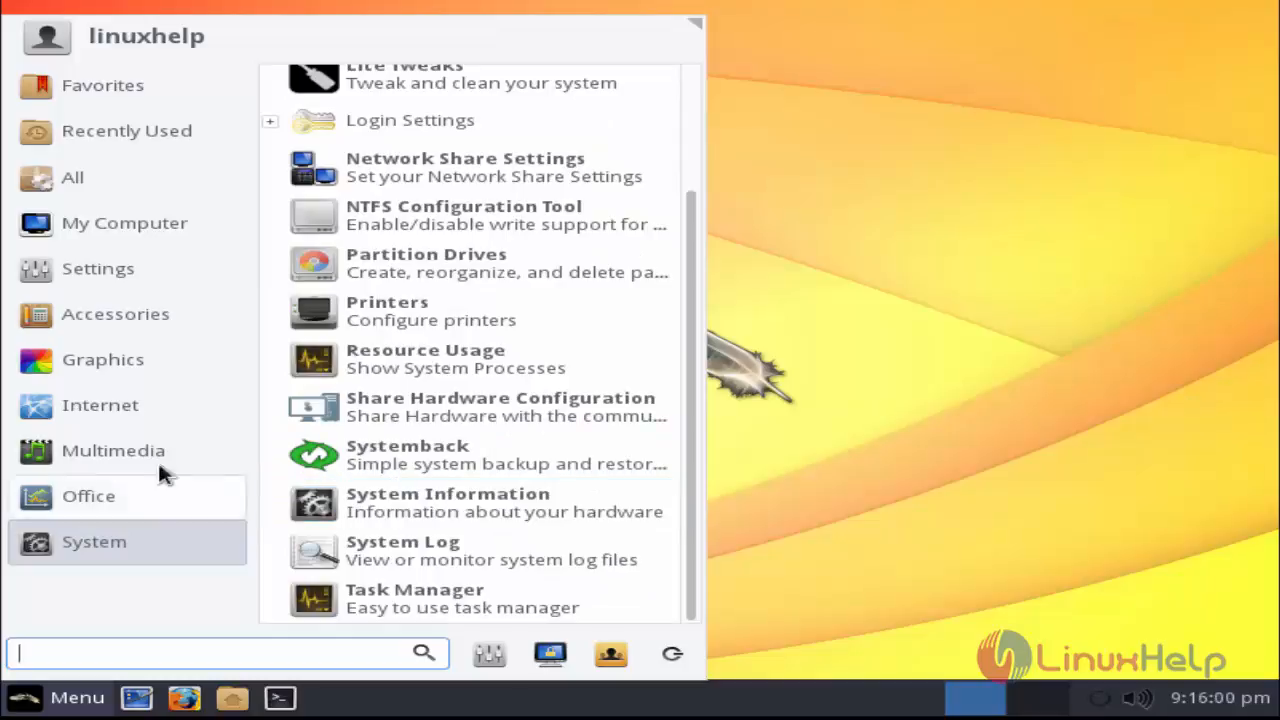
left_click(88, 496)
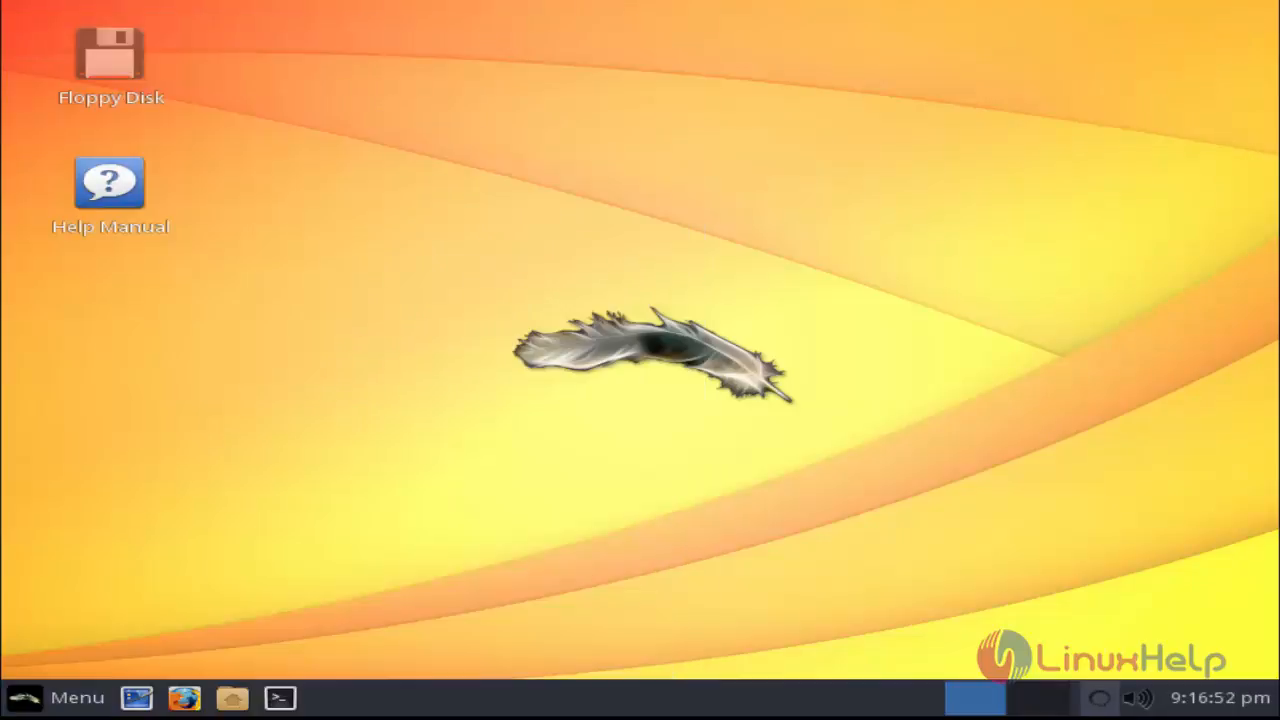
mouse_move(1108, 710)
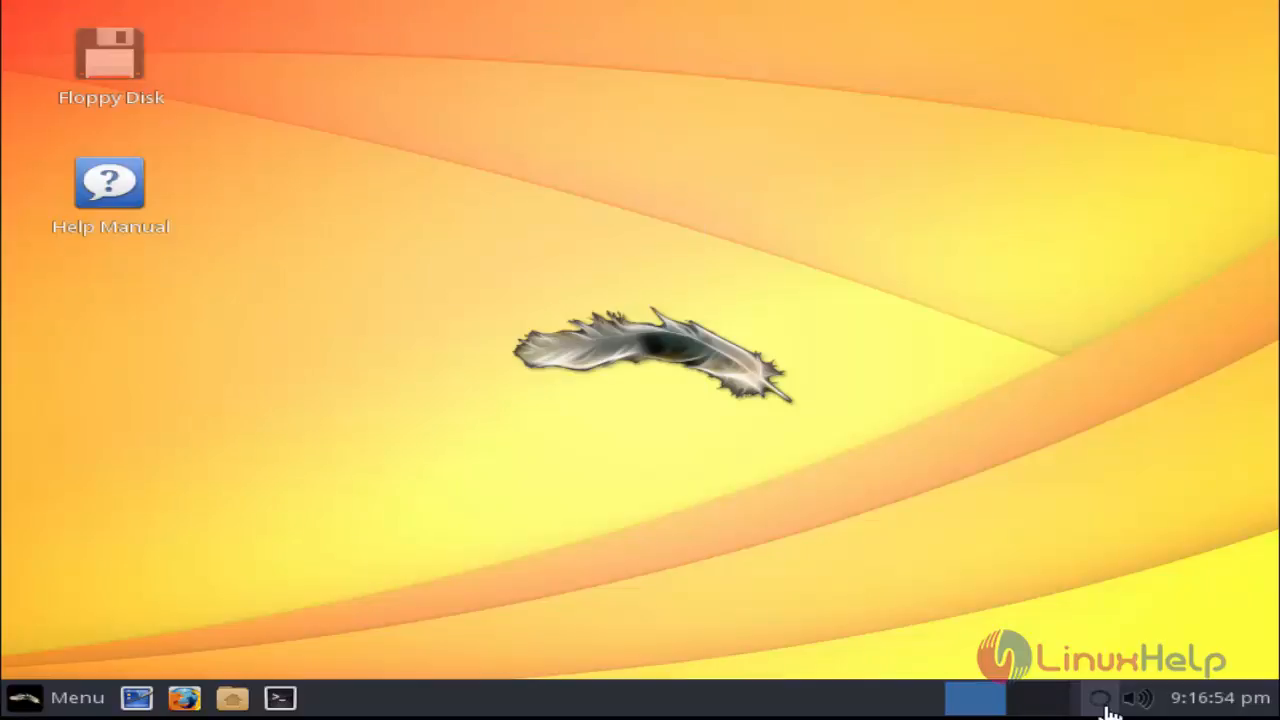
Edit Wired connection 1 from the network tray and save it with IPv4 on Automatic (DHCP).
left_click(1100, 697)
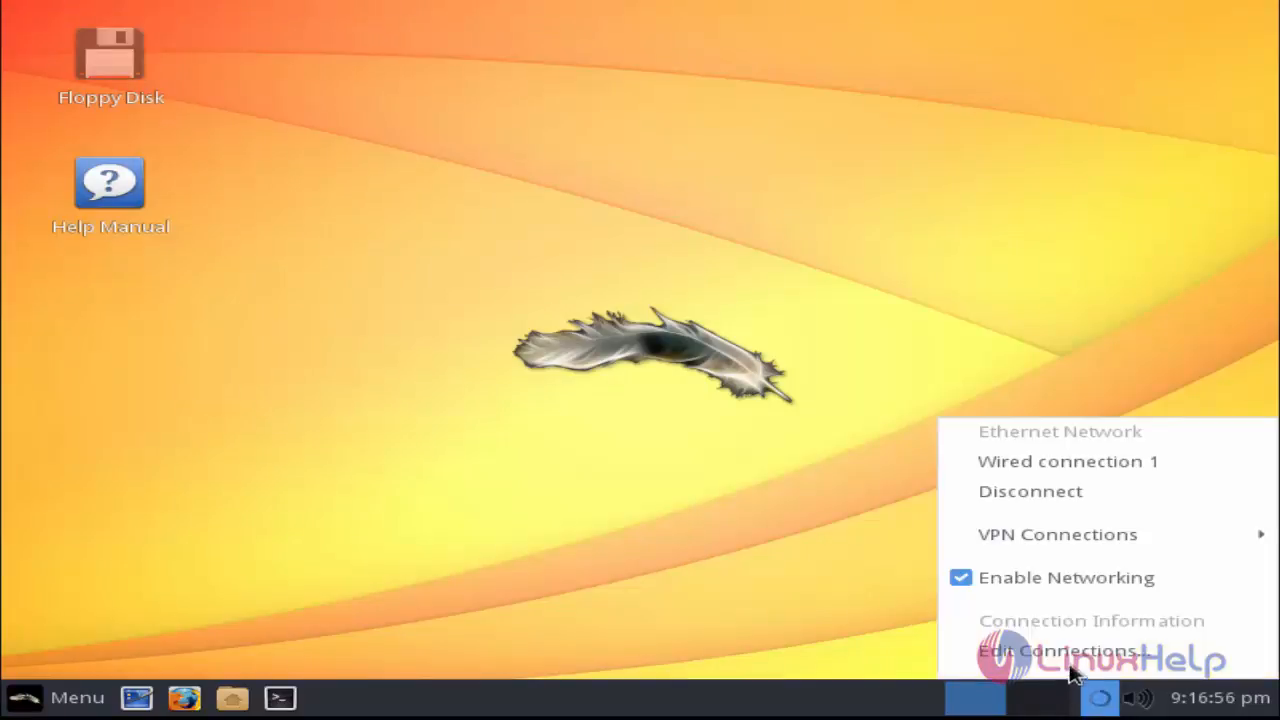
left_click(1057, 650)
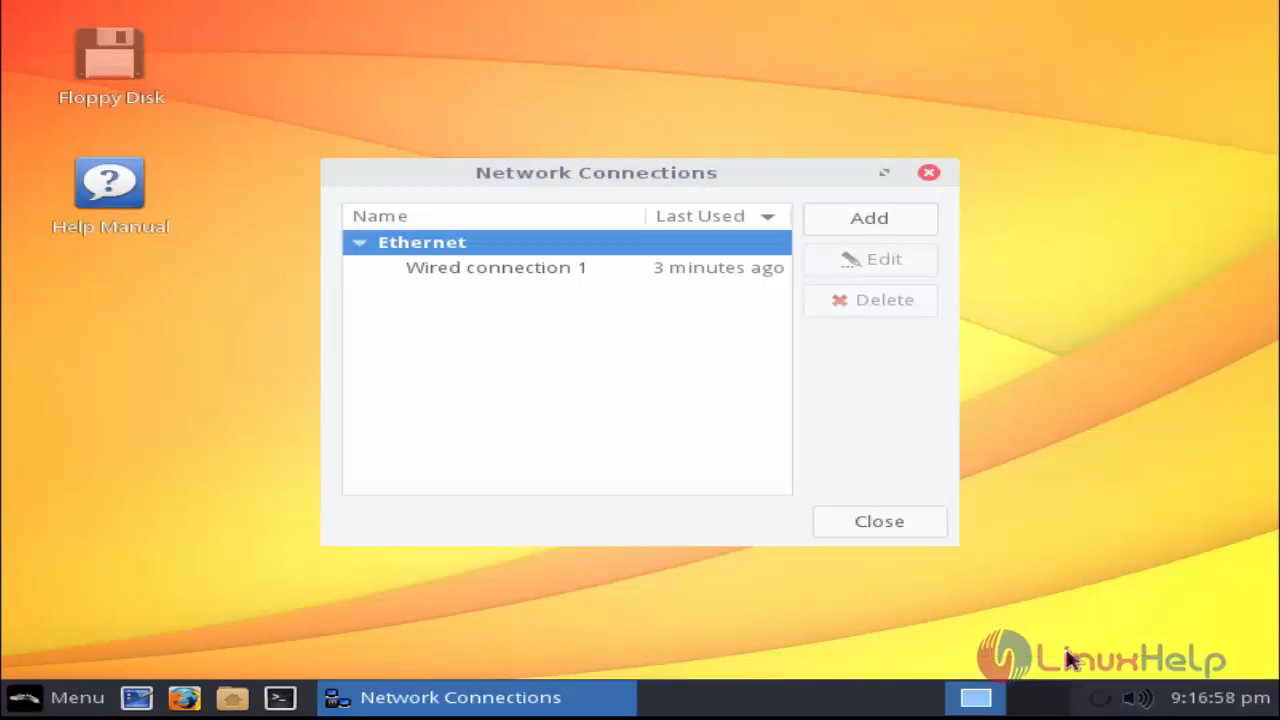
left_click(496, 267)
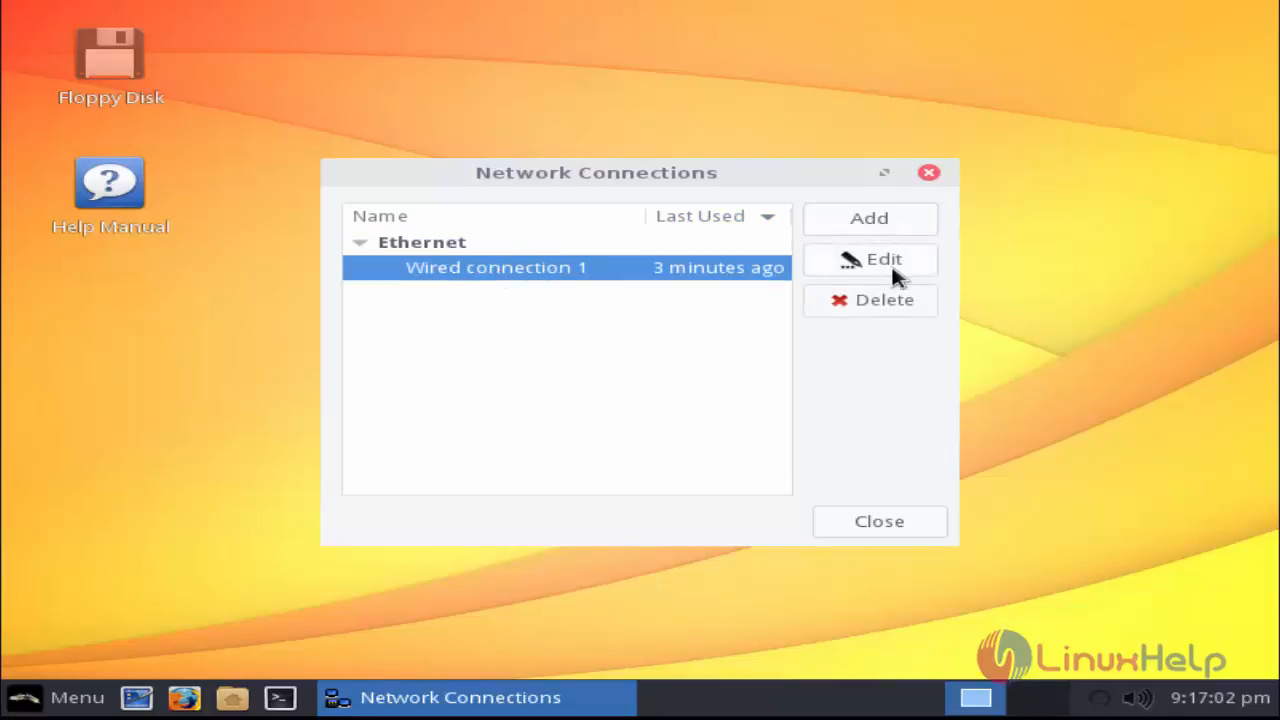
left_click(869, 259)
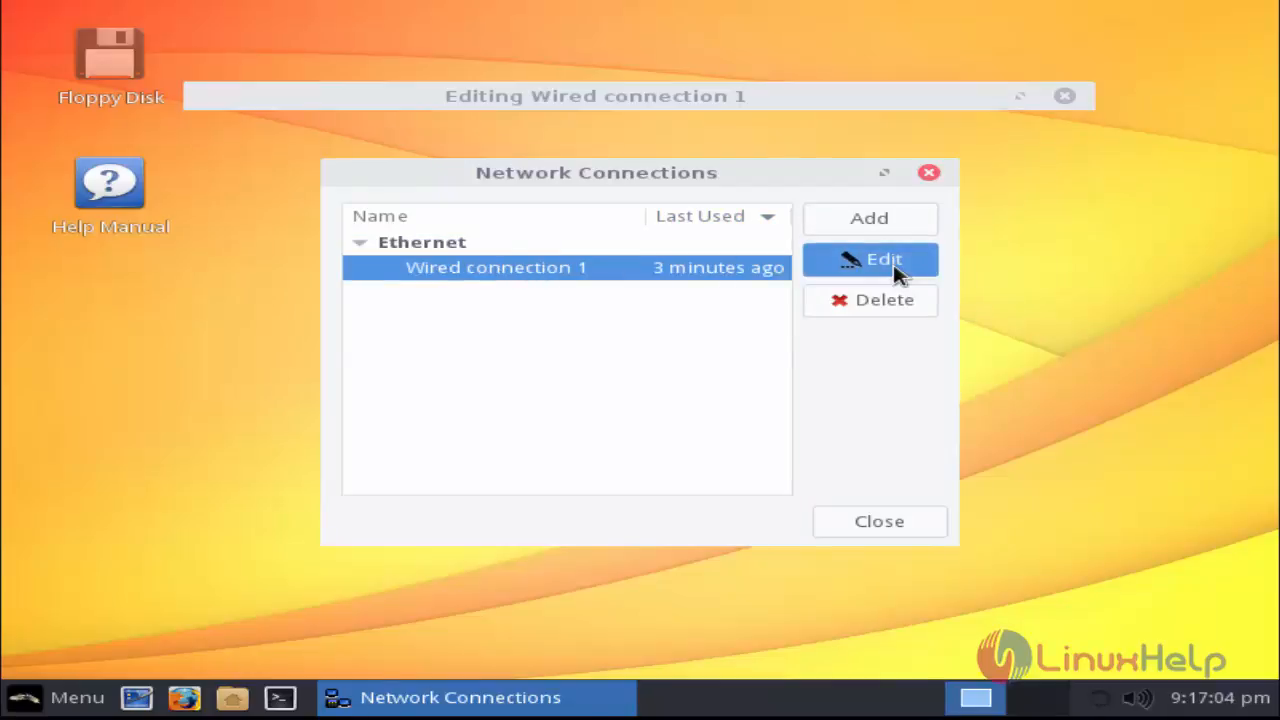
left_click(869, 259)
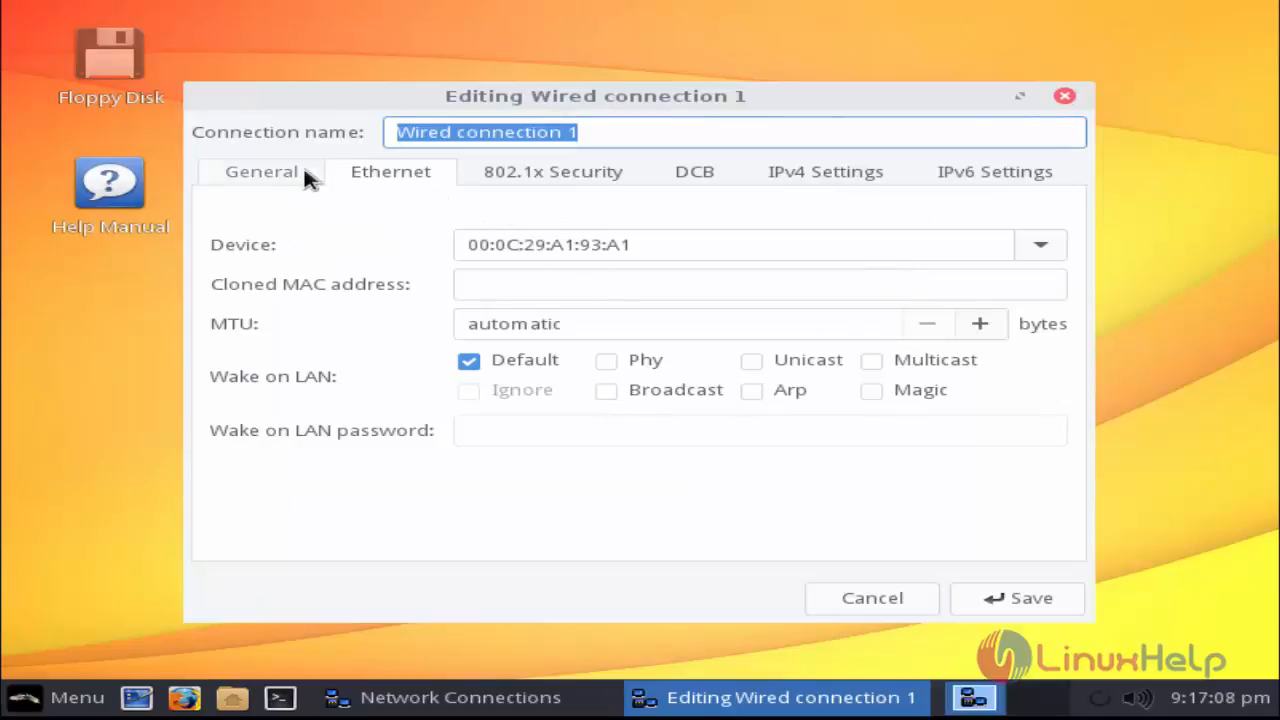
mouse_move(825, 171)
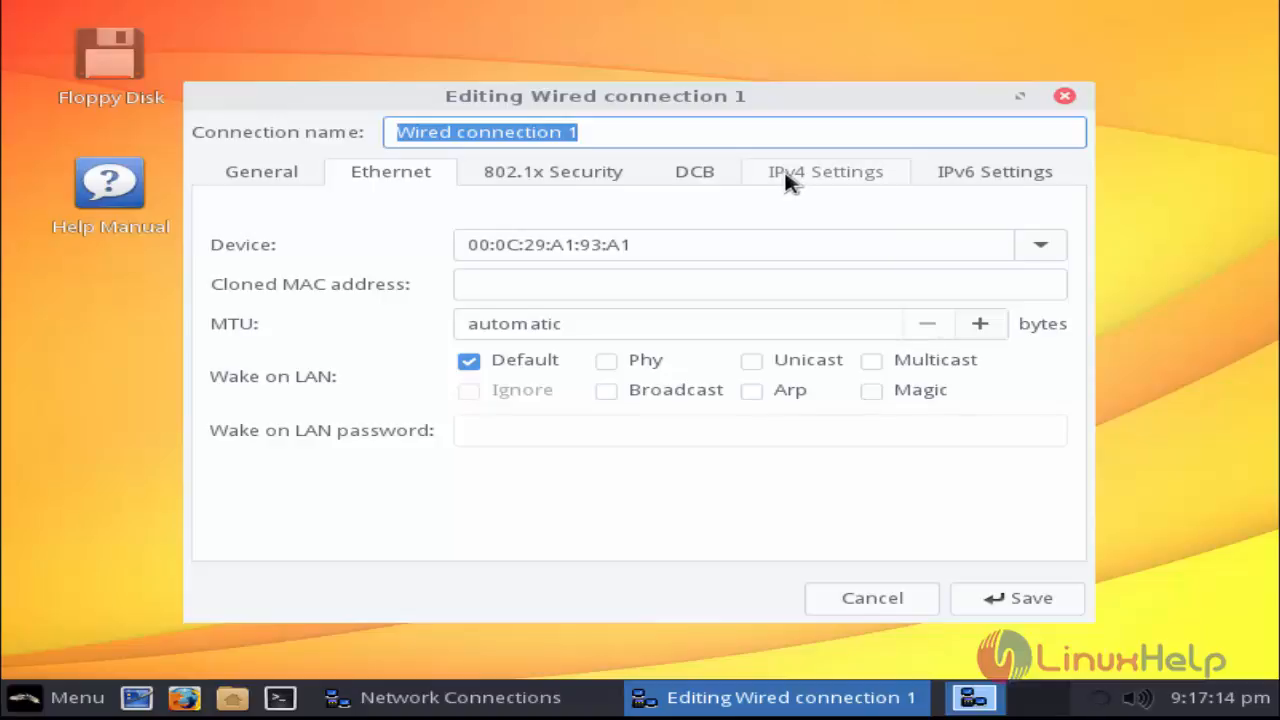
left_click(825, 171)
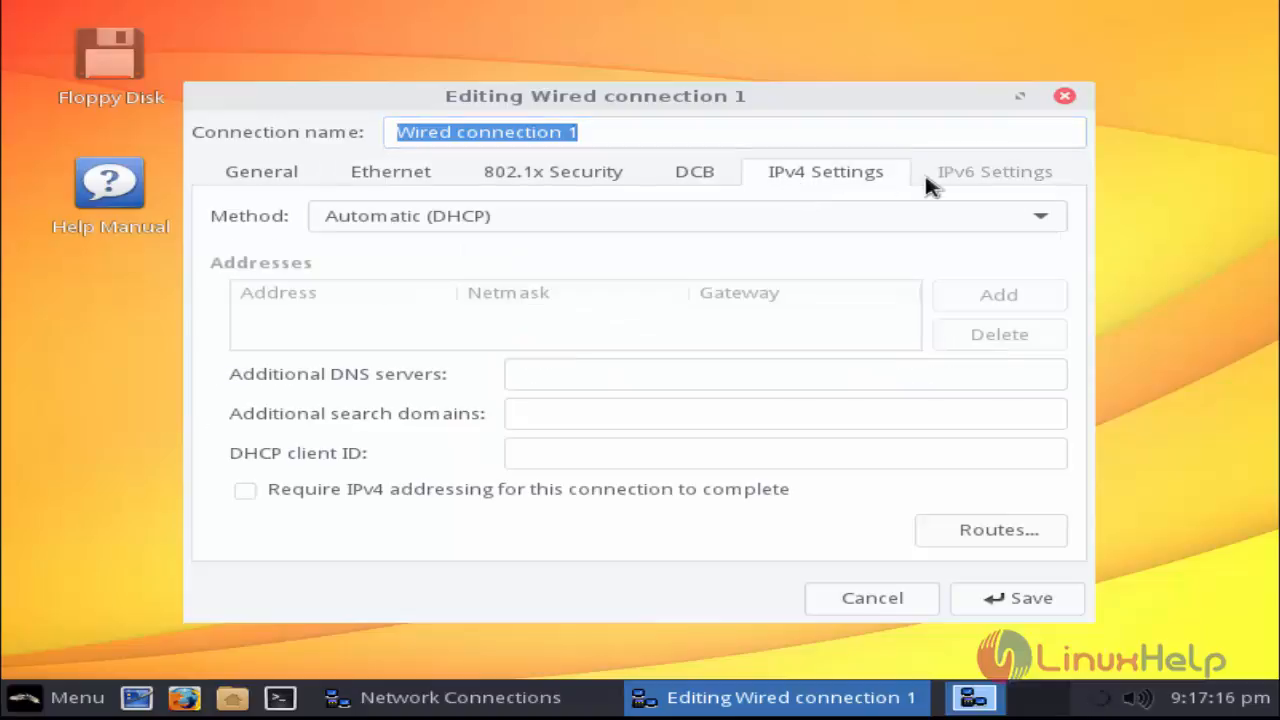
mouse_move(960, 185)
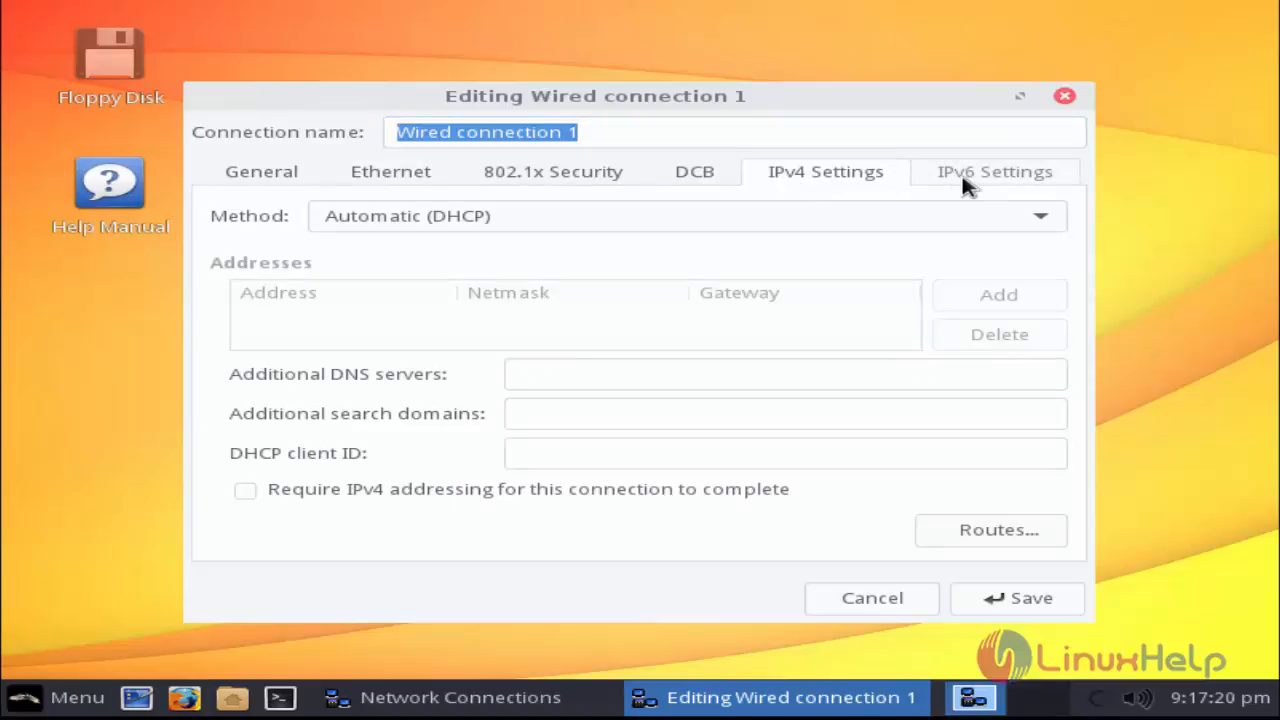
mouse_move(975, 195)
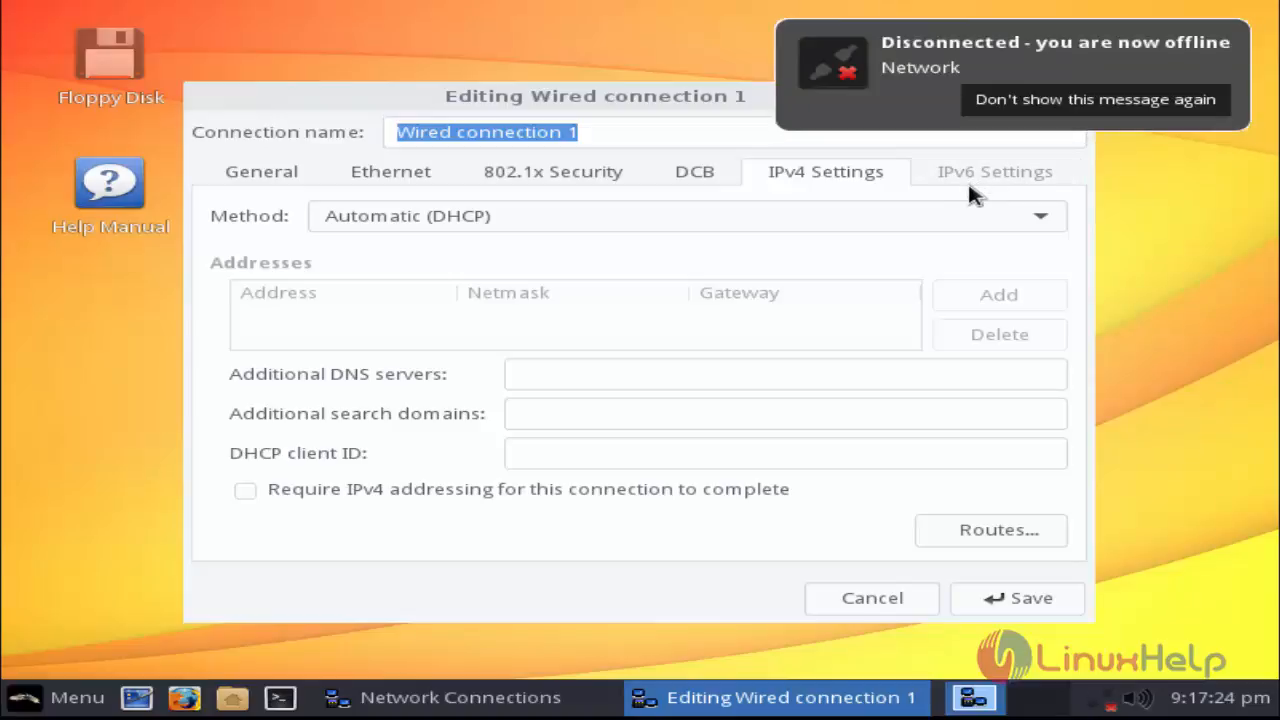
mouse_move(1188, 62)
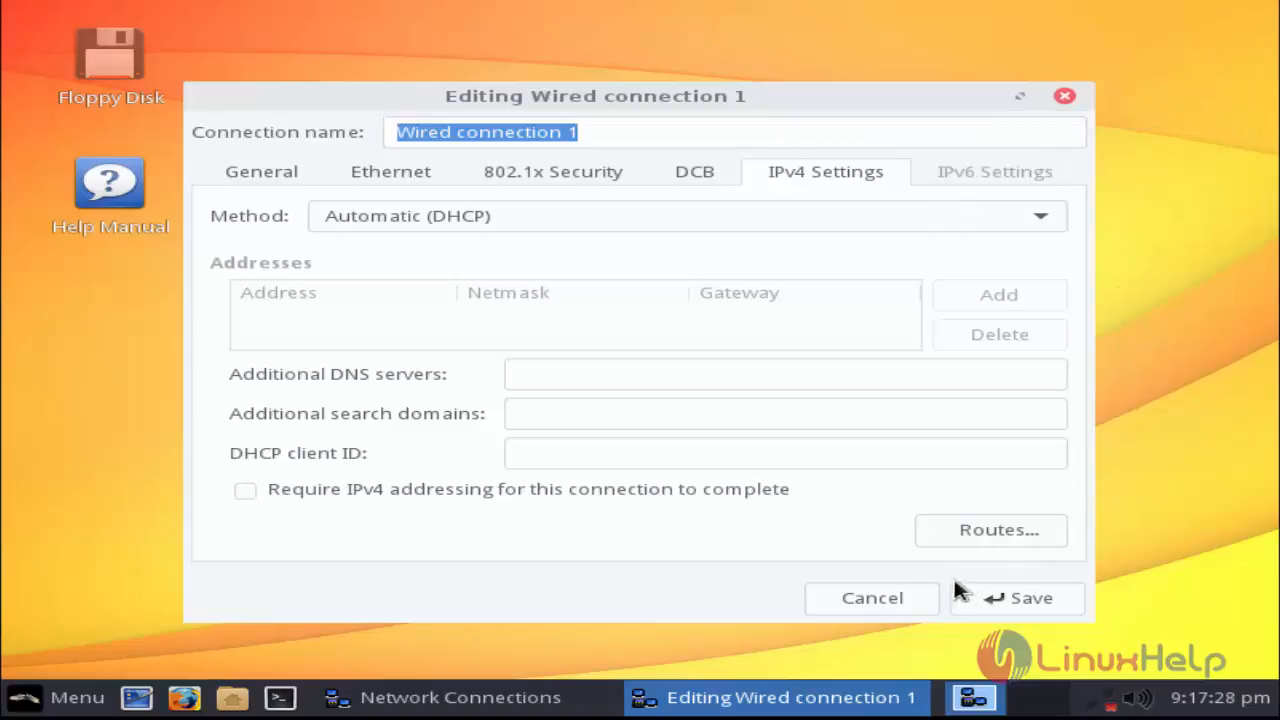
mouse_move(885, 590)
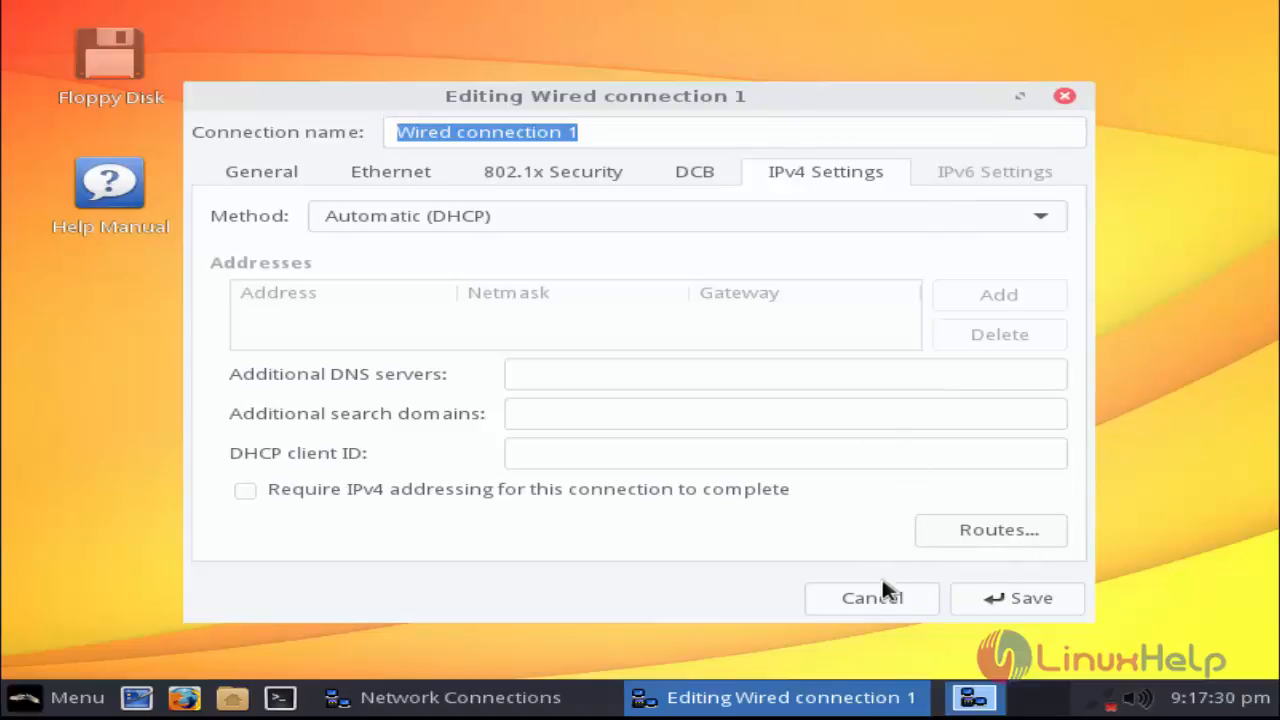
mouse_move(1017, 598)
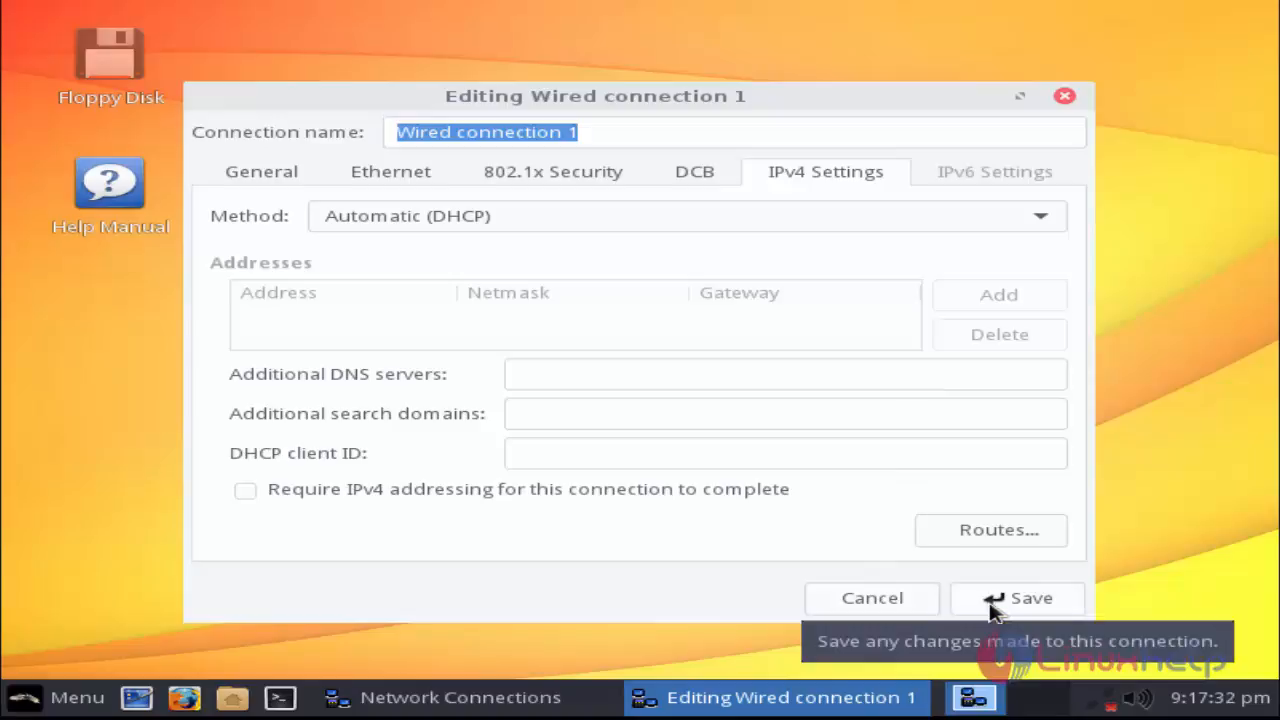
left_click(1016, 597)
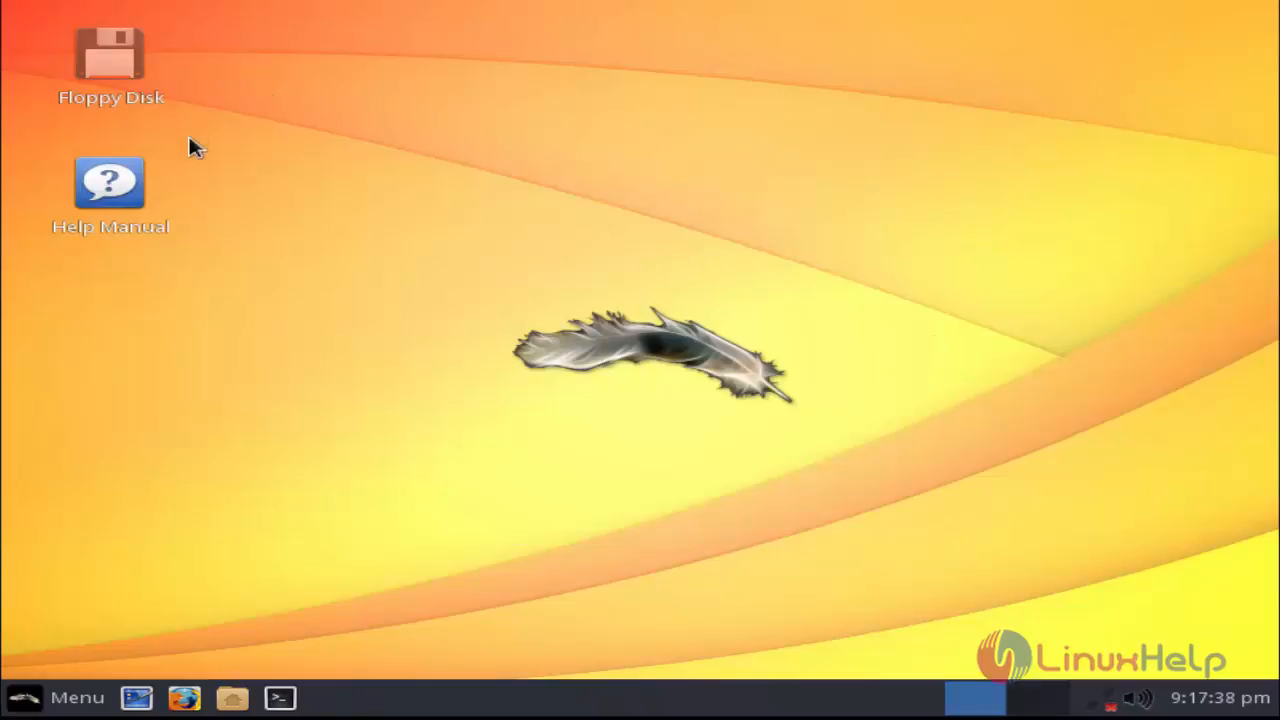
mouse_move(497, 165)
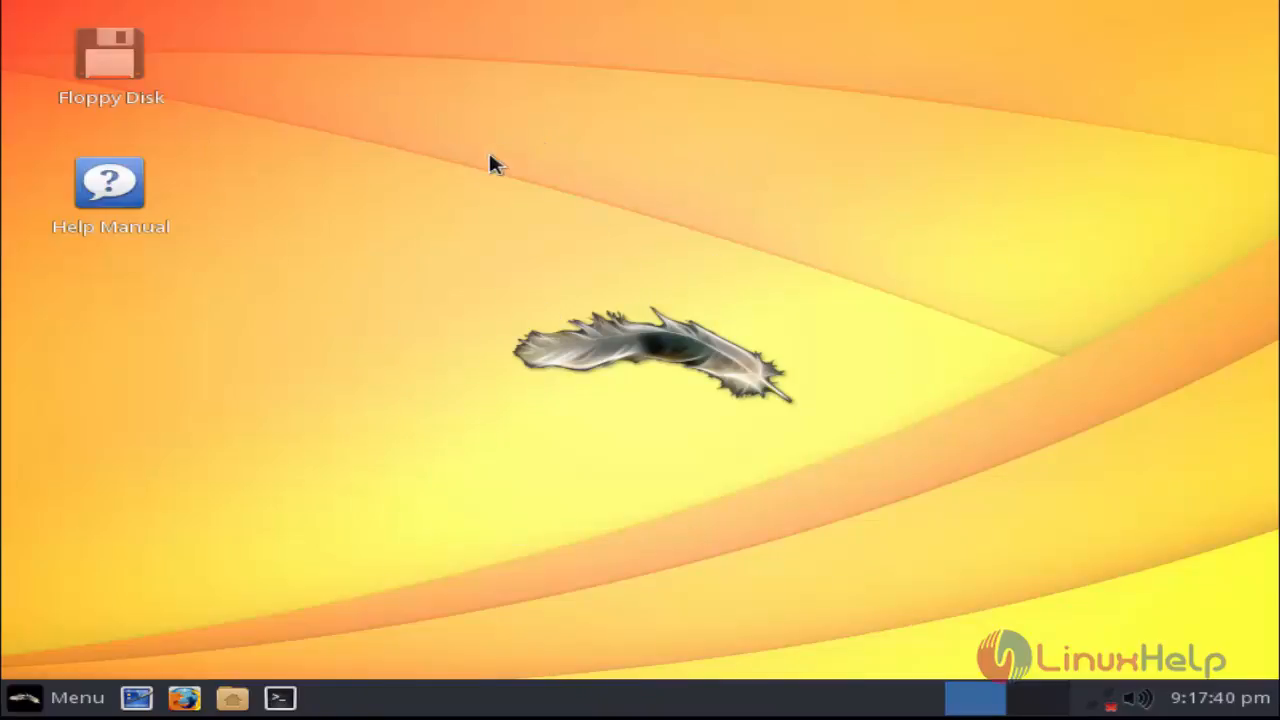
mouse_move(720, 330)
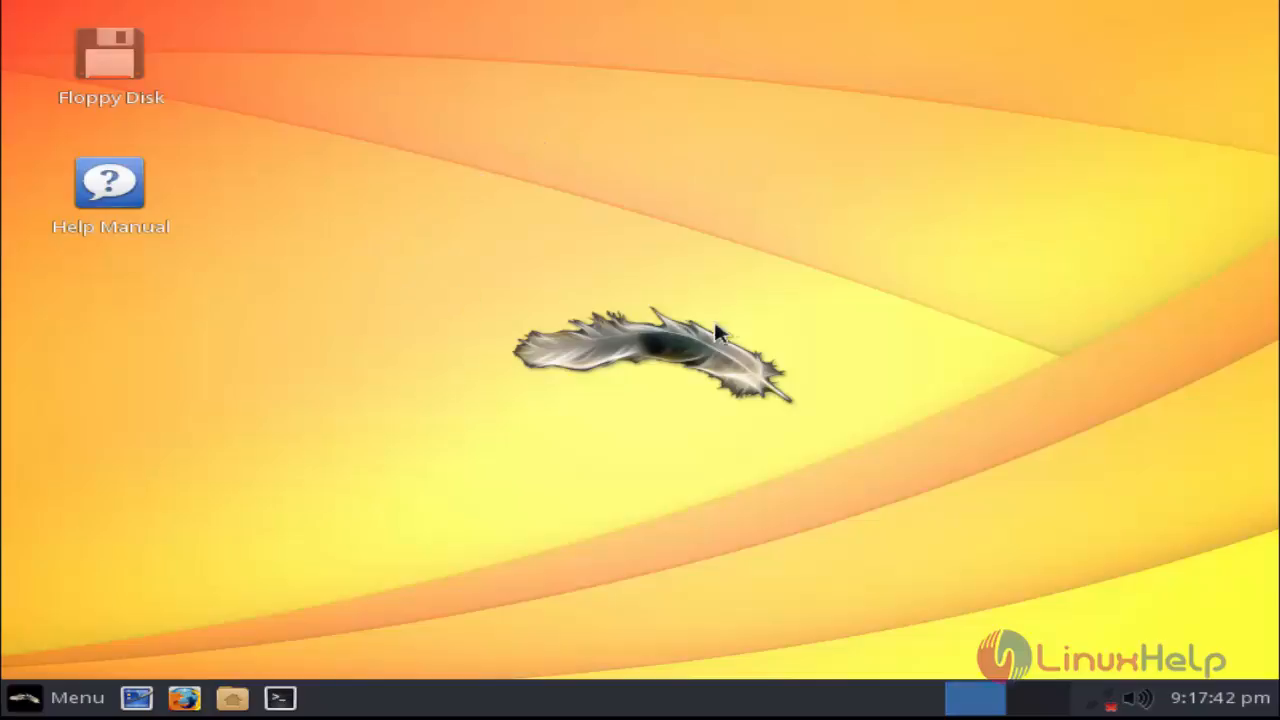
mouse_move(920, 458)
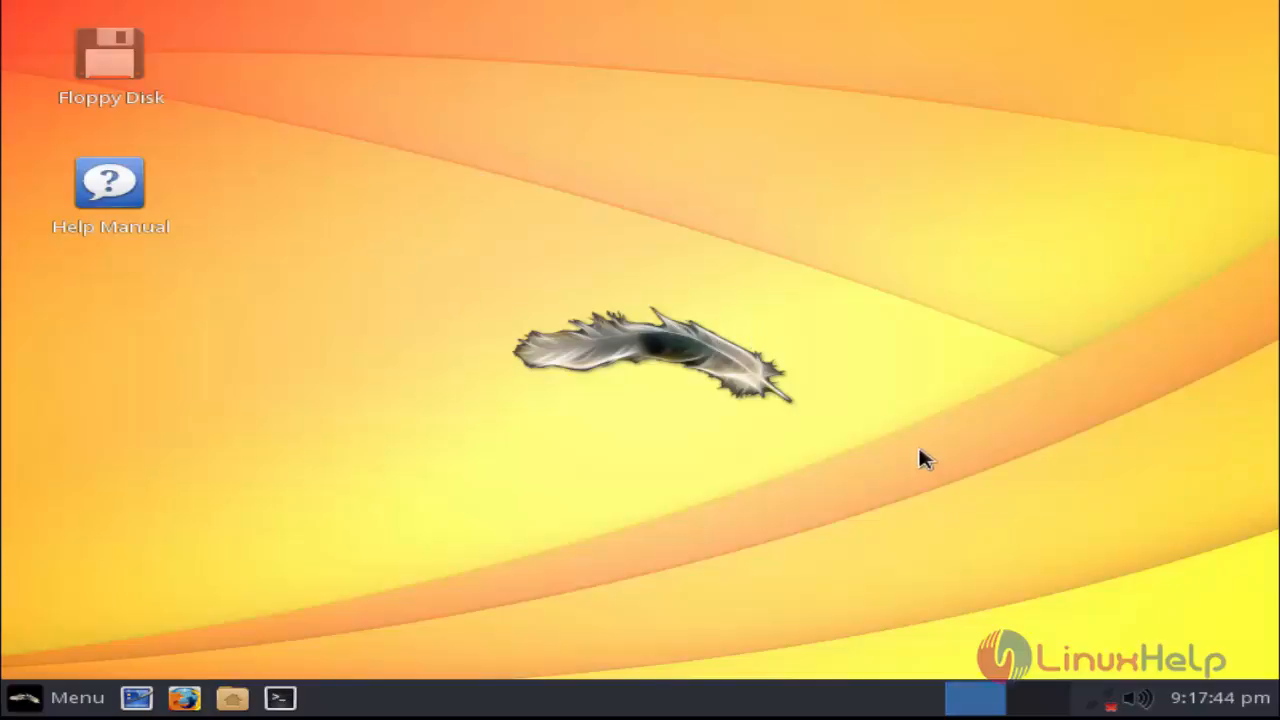